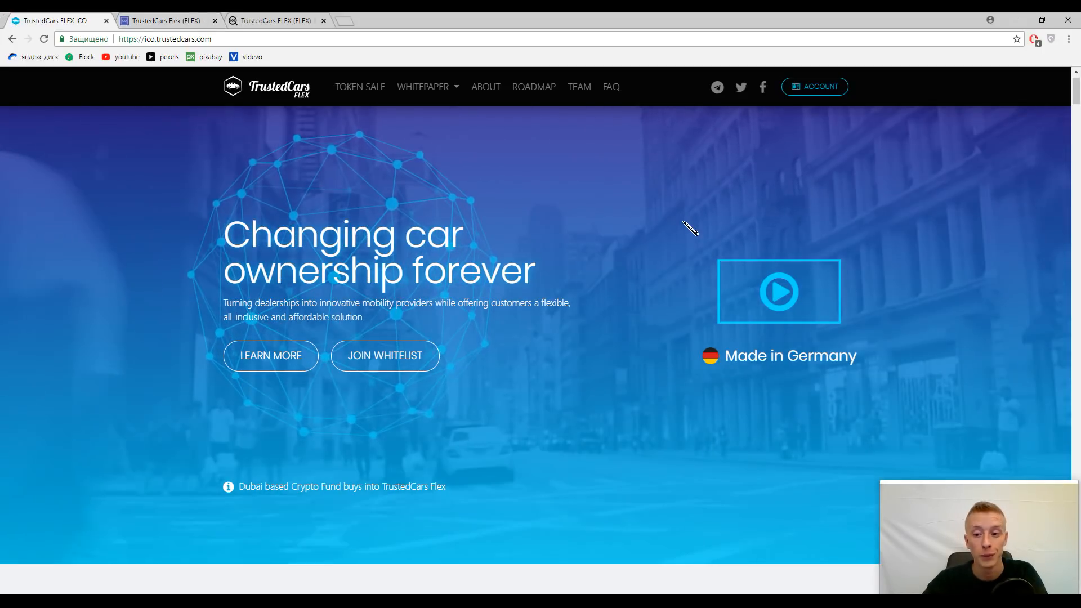
# Step: Scroll past the hero banner to the ICO rating badges (TrackICO 4.6, ICOmarks 9.3)
pyautogui.scroll(-3)
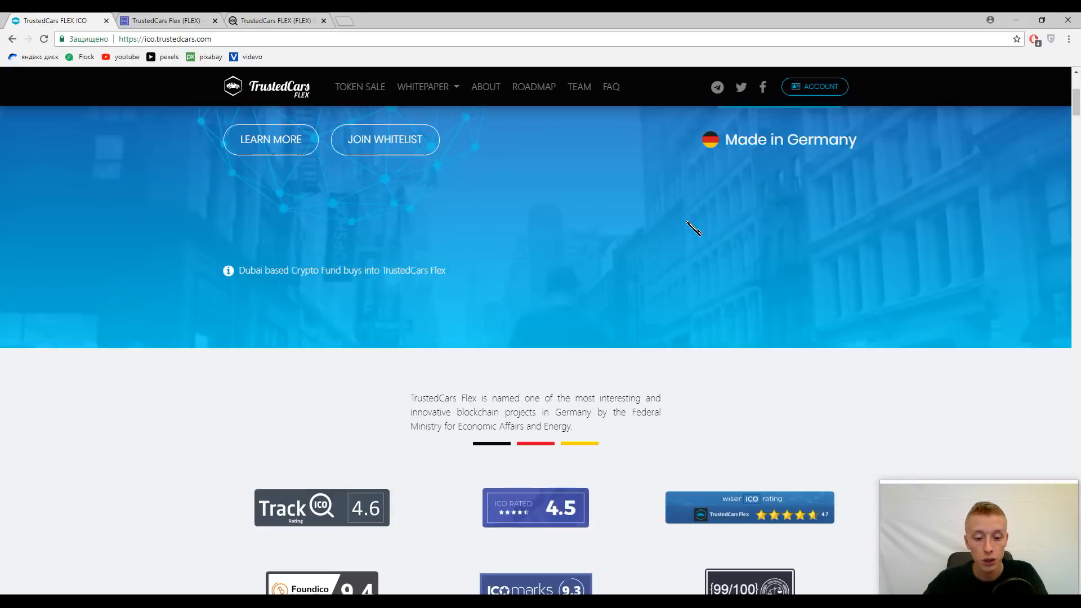
pyautogui.scroll(-3)
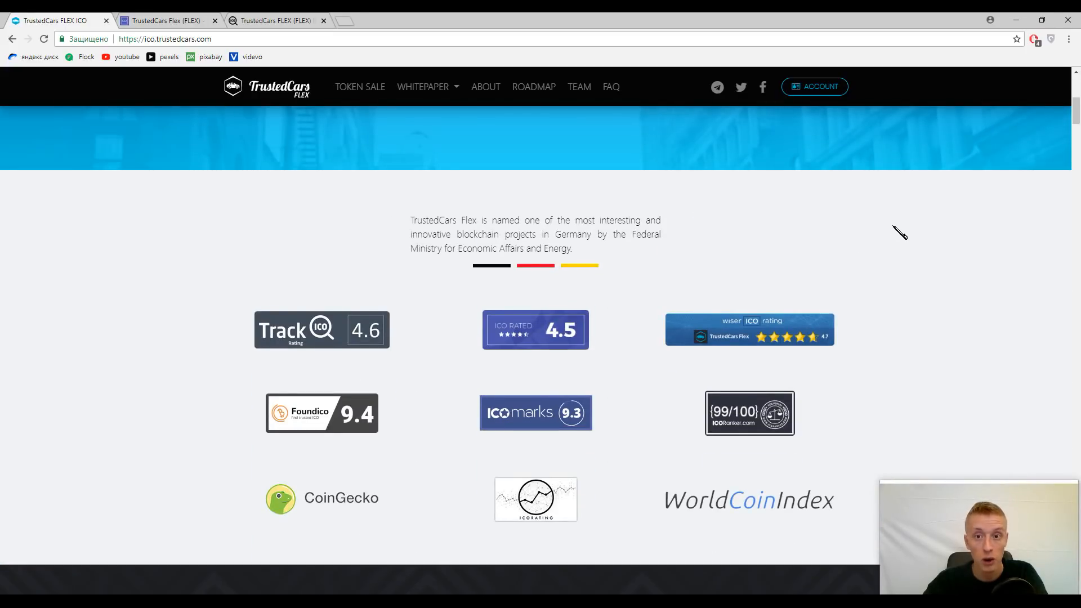
pyautogui.moveTo(922, 243)
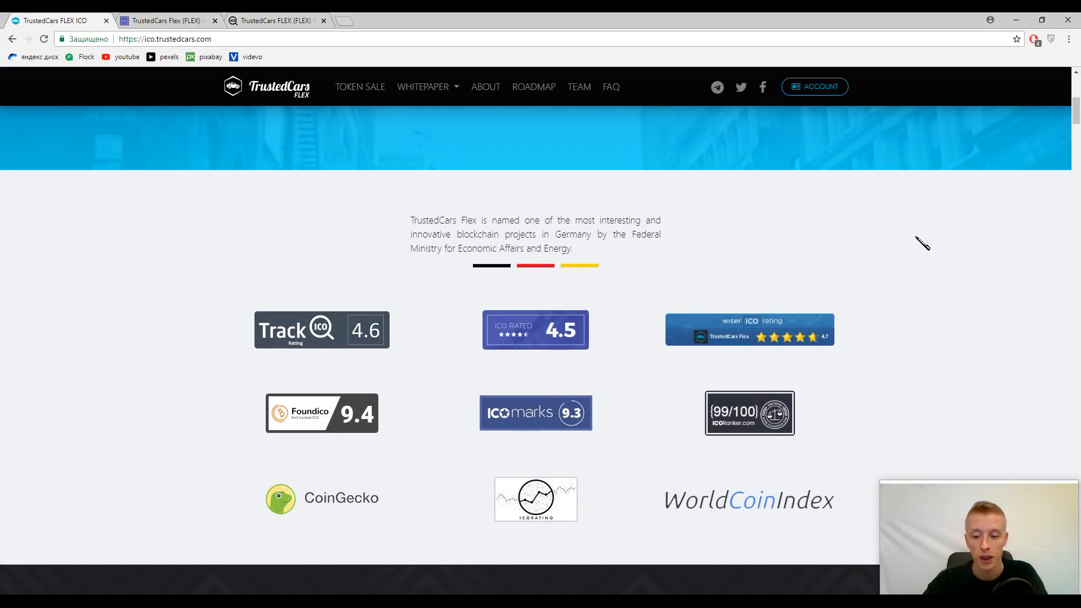
pyautogui.moveTo(944, 242)
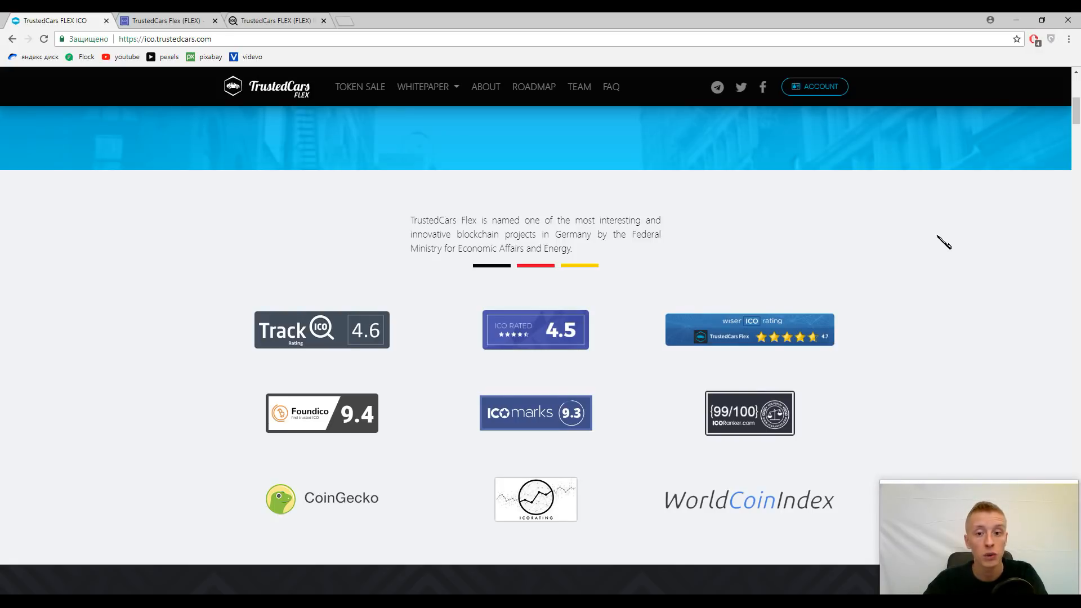
pyautogui.moveTo(327, 222)
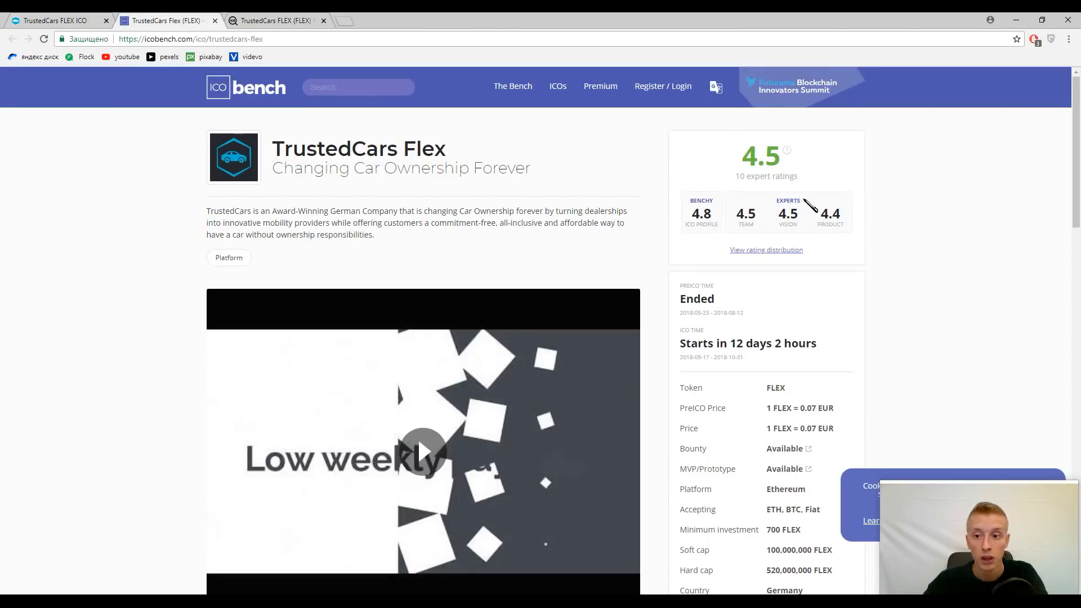
pyautogui.moveTo(325, 114)
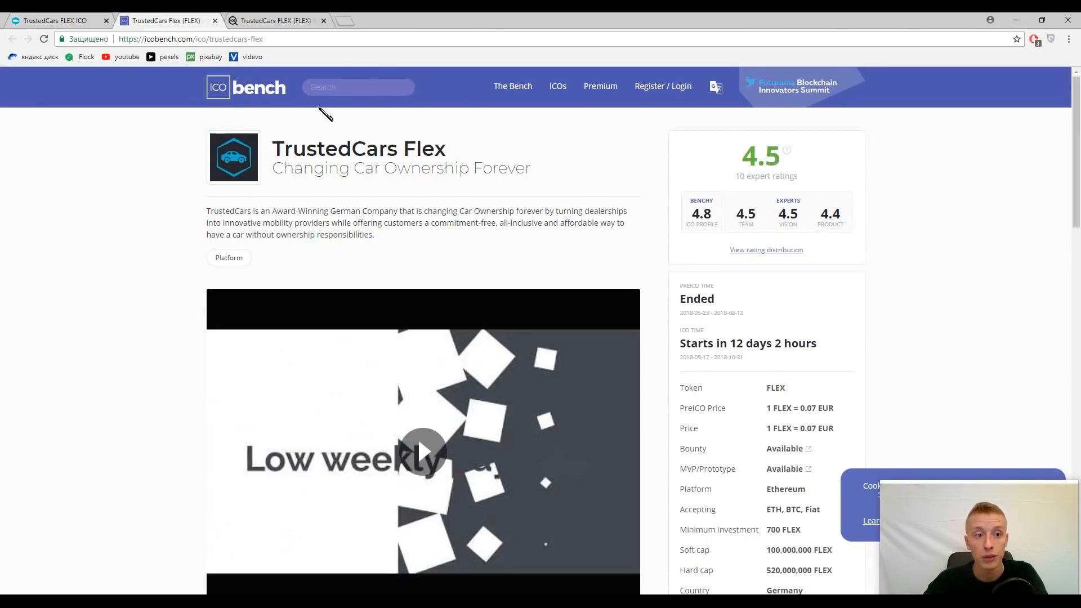
pyautogui.moveTo(268, 107)
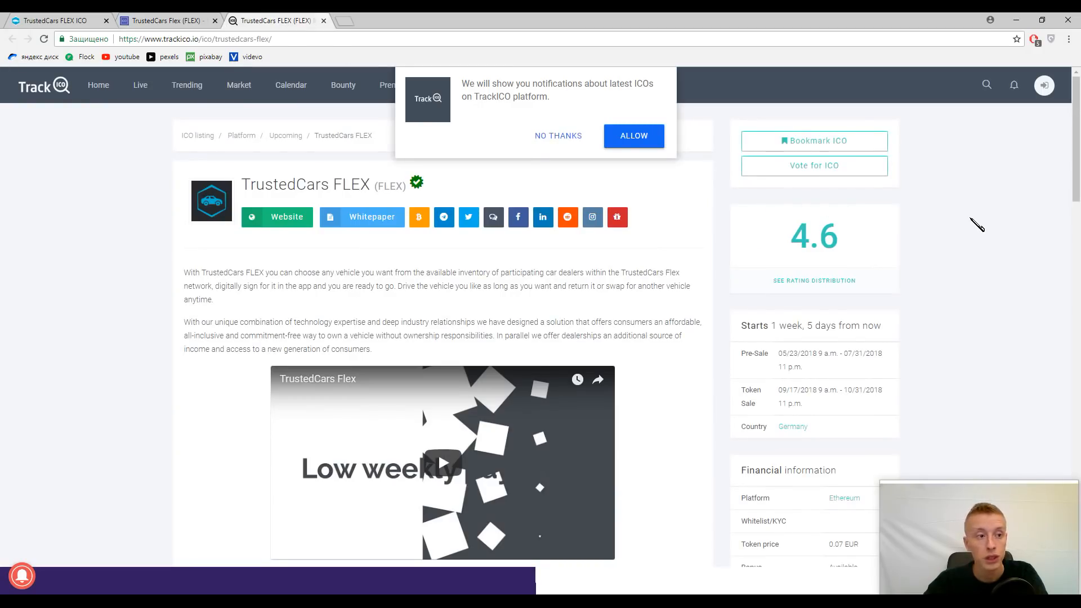
# Step: Return to the ICO tab and scroll past Expert Reviews to the Token Sale bonus tiers, 25% to 5%
pyautogui.click(277, 216)
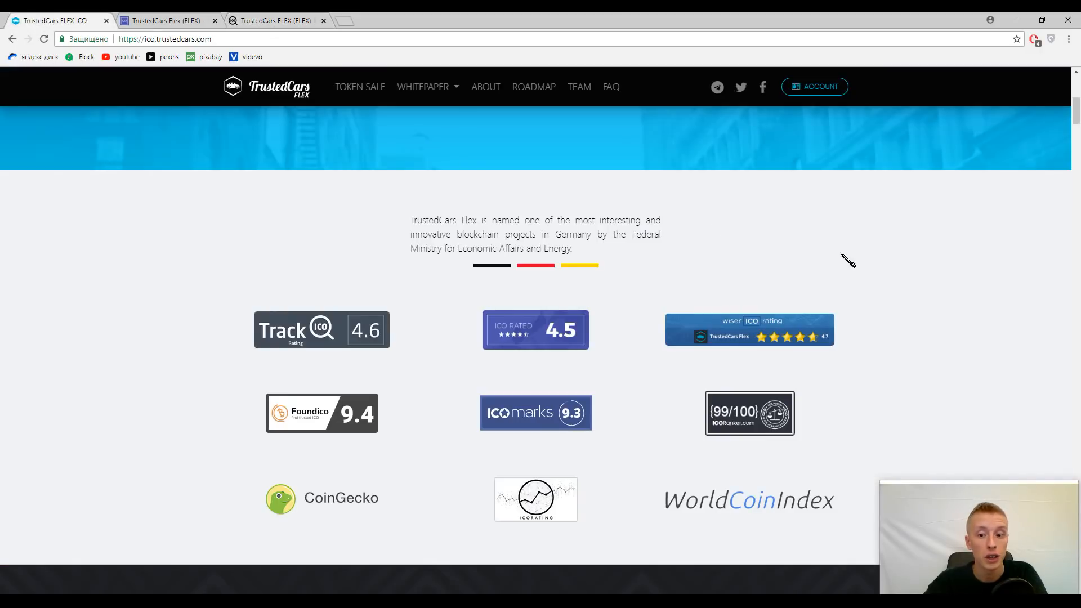
pyautogui.moveTo(997, 269)
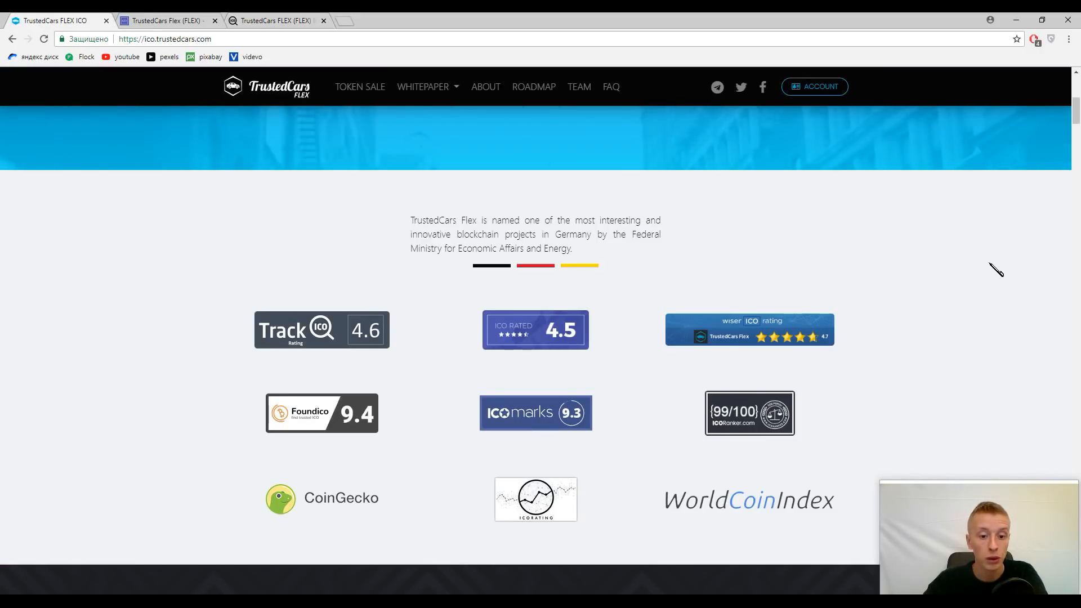
pyautogui.scroll(-3)
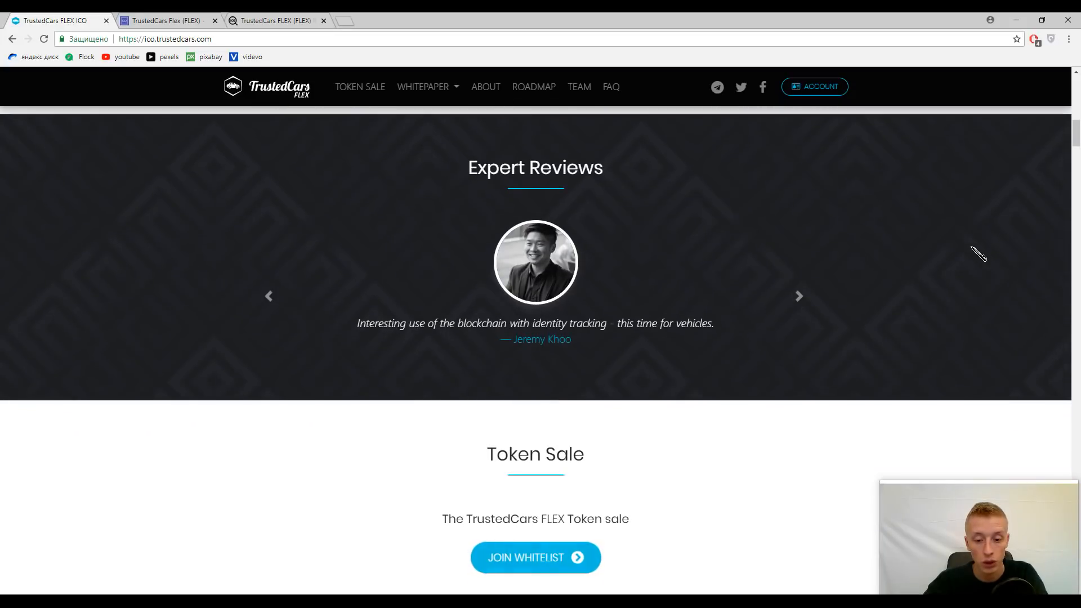
pyautogui.scroll(-3)
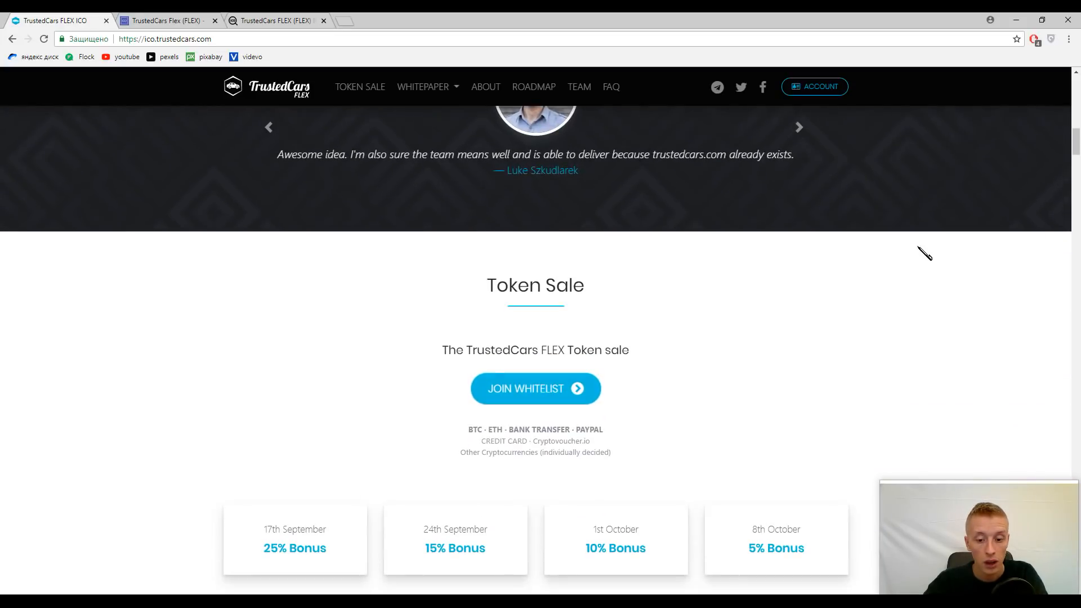
pyautogui.scroll(-3)
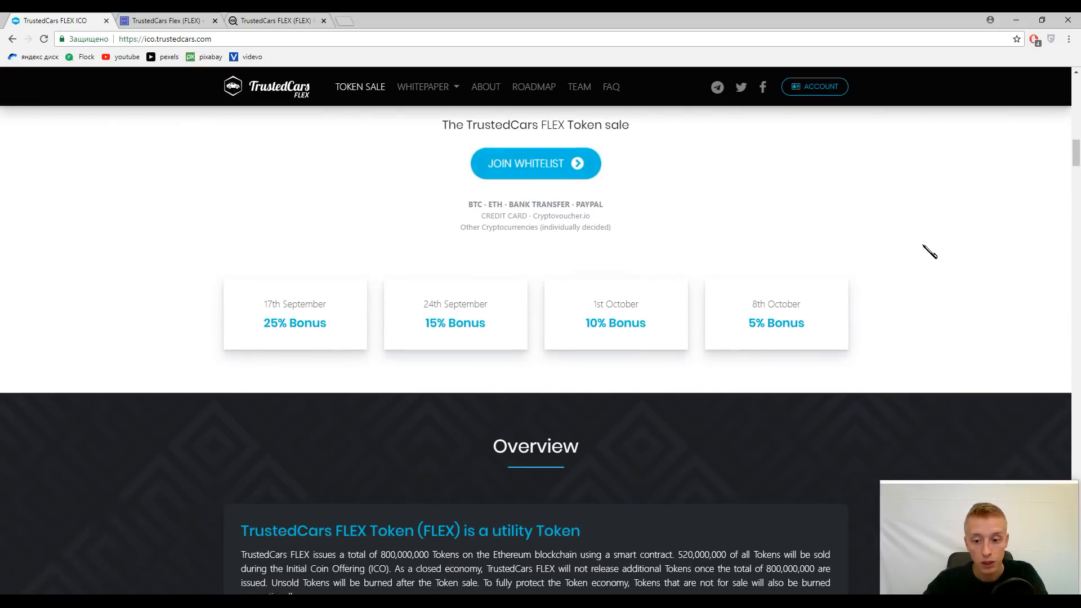
pyautogui.scroll(3)
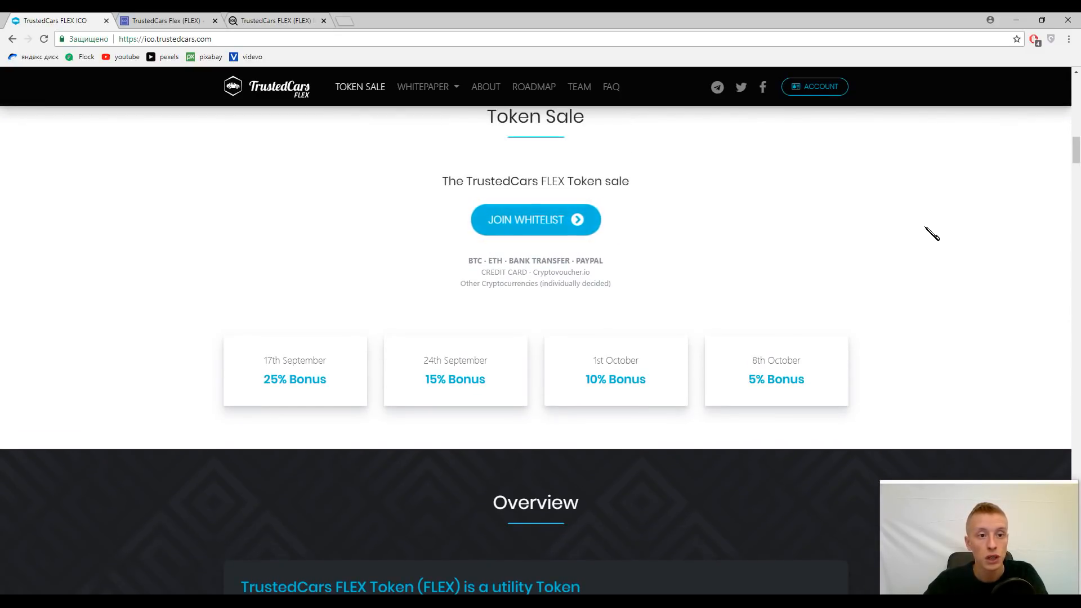
pyautogui.moveTo(915, 209)
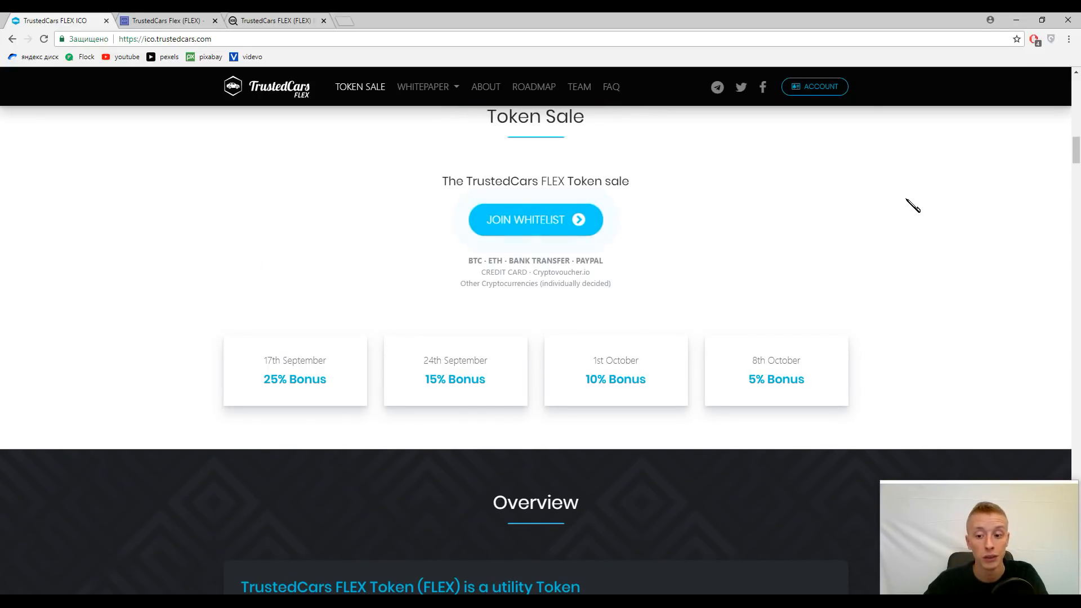
# Step: Scroll the About page to the four app steps: Sign up, Choose a car, Sign for it, Swap anytime
pyautogui.scroll(-3)
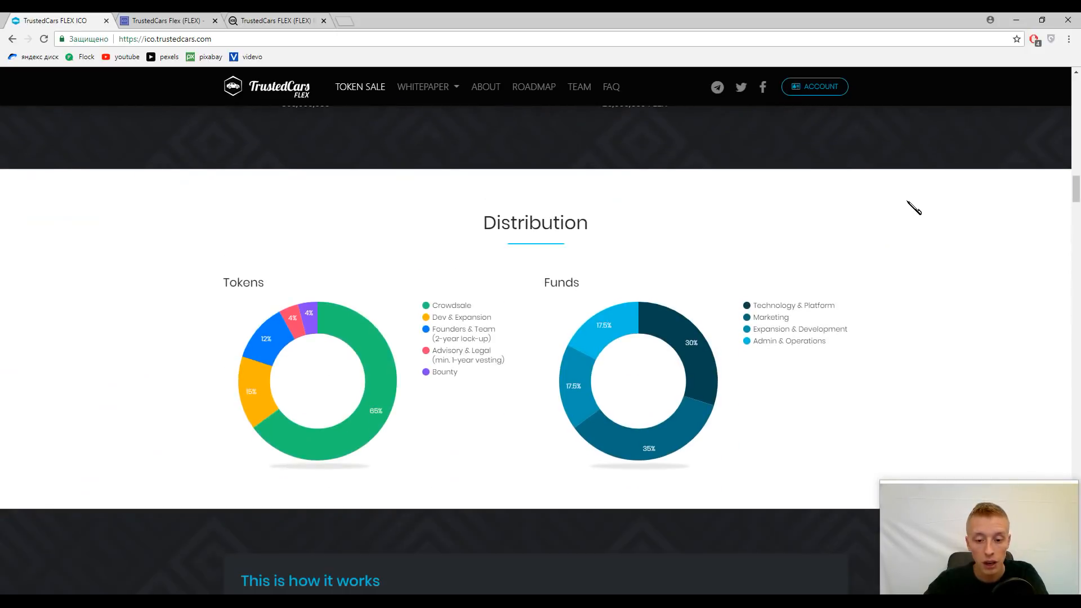
pyautogui.scroll(-3)
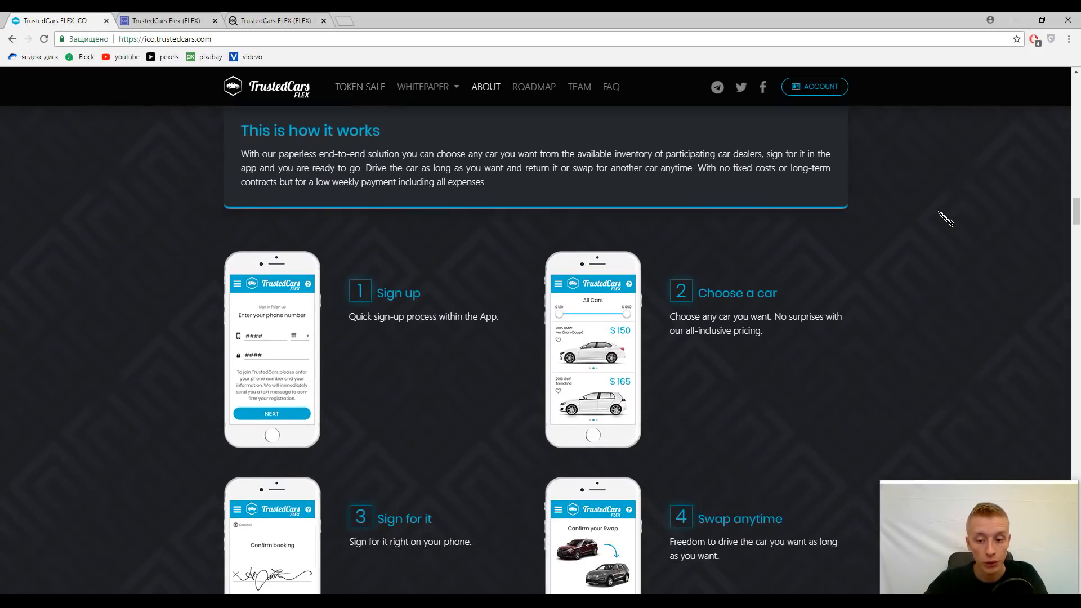
pyautogui.scroll(-3)
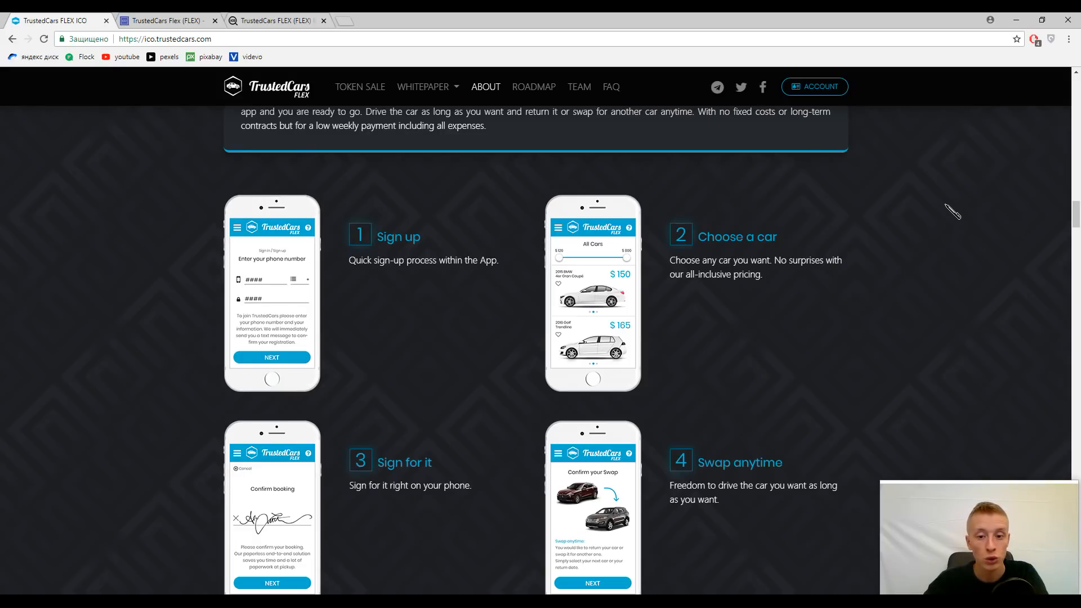
pyautogui.moveTo(983, 216)
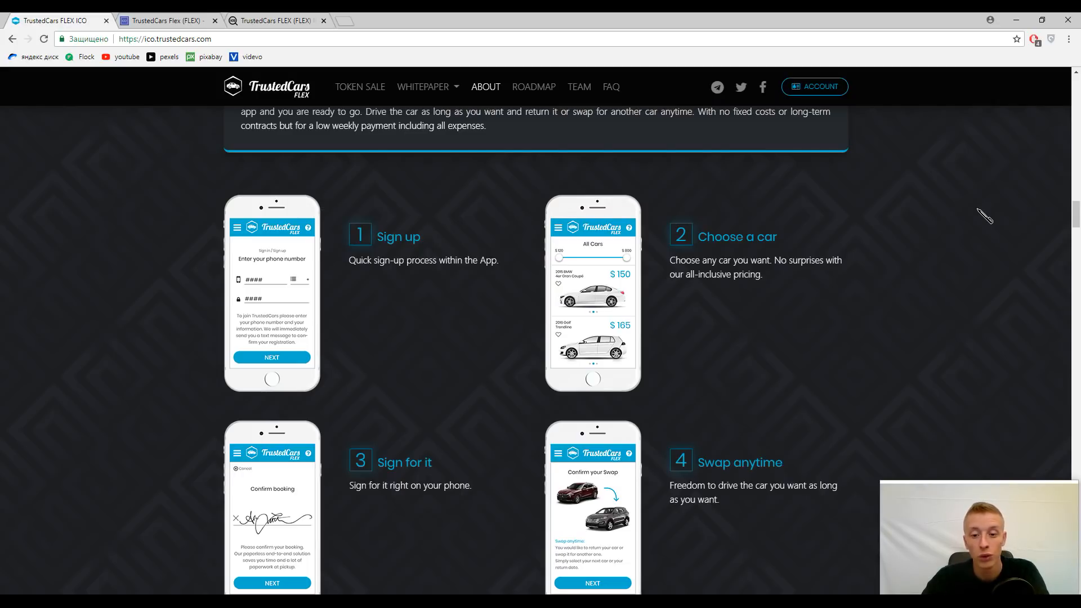
pyautogui.moveTo(873, 295)
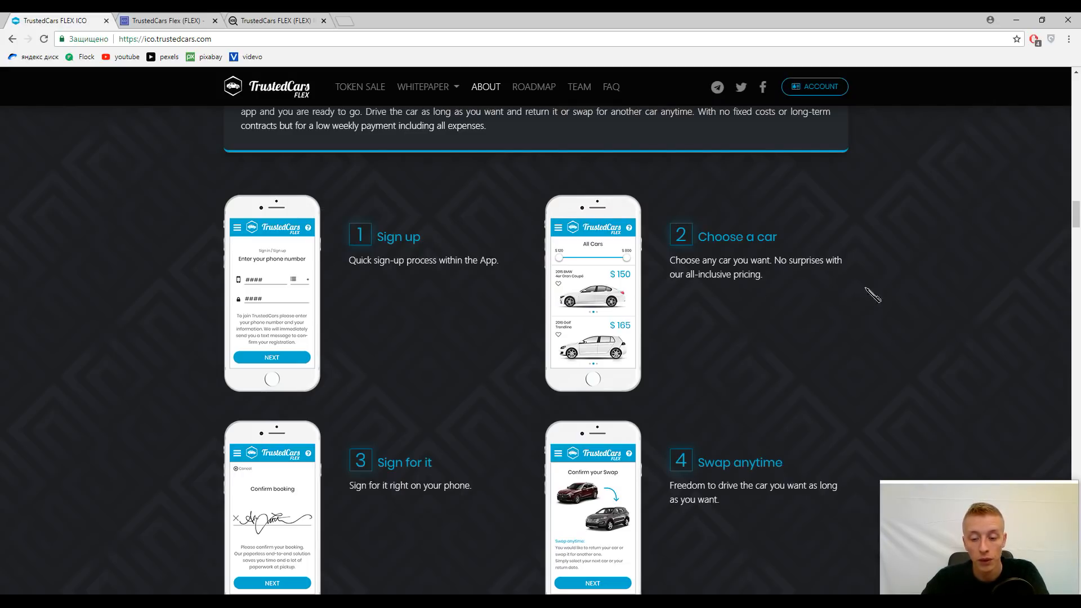
pyautogui.moveTo(948, 230)
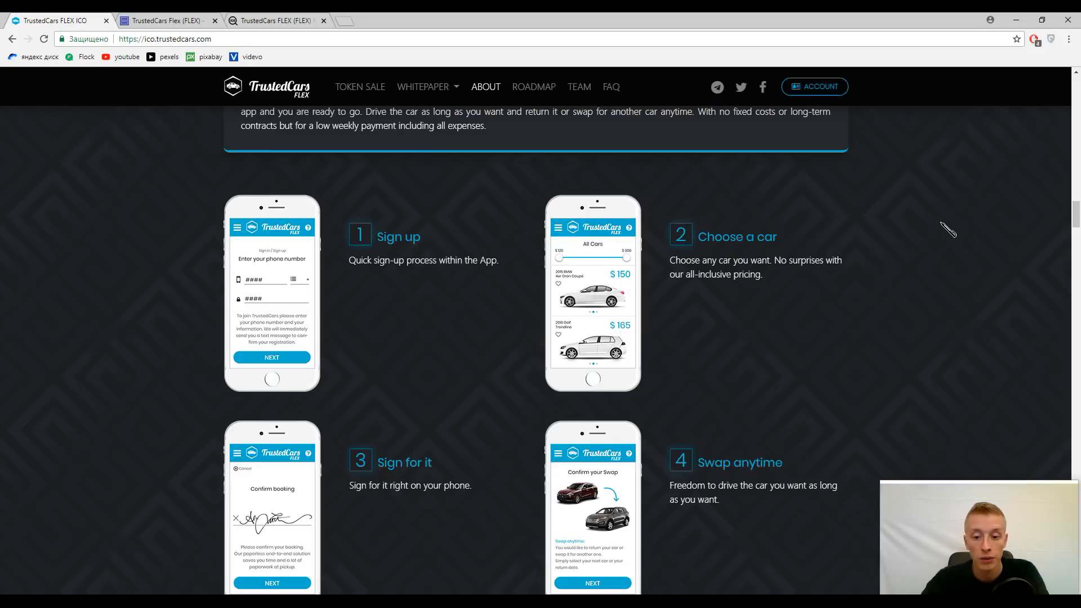
pyautogui.moveTo(959, 228)
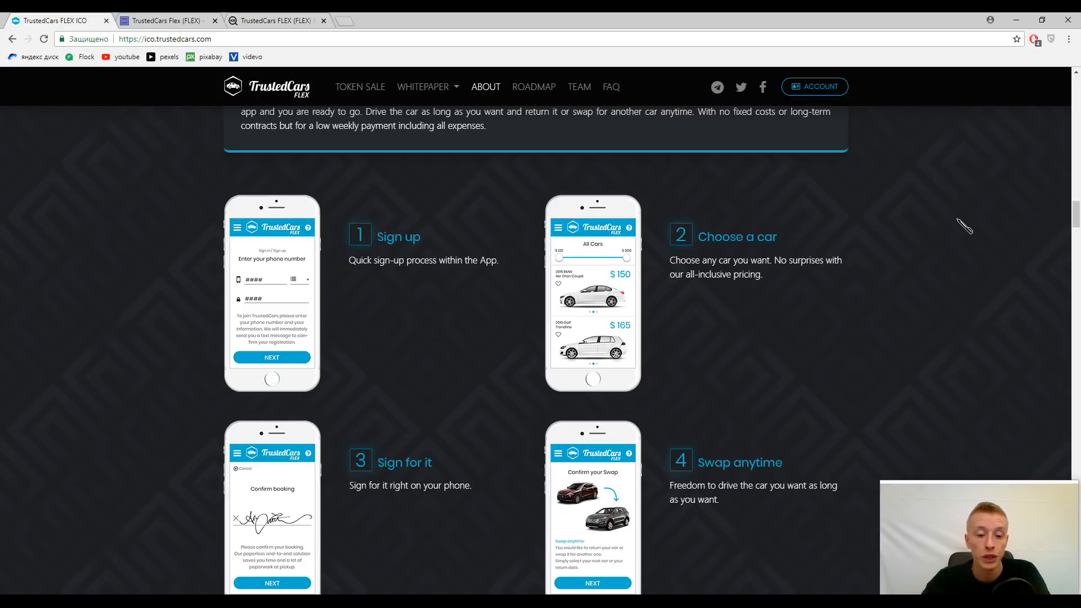
pyautogui.scroll(-3)
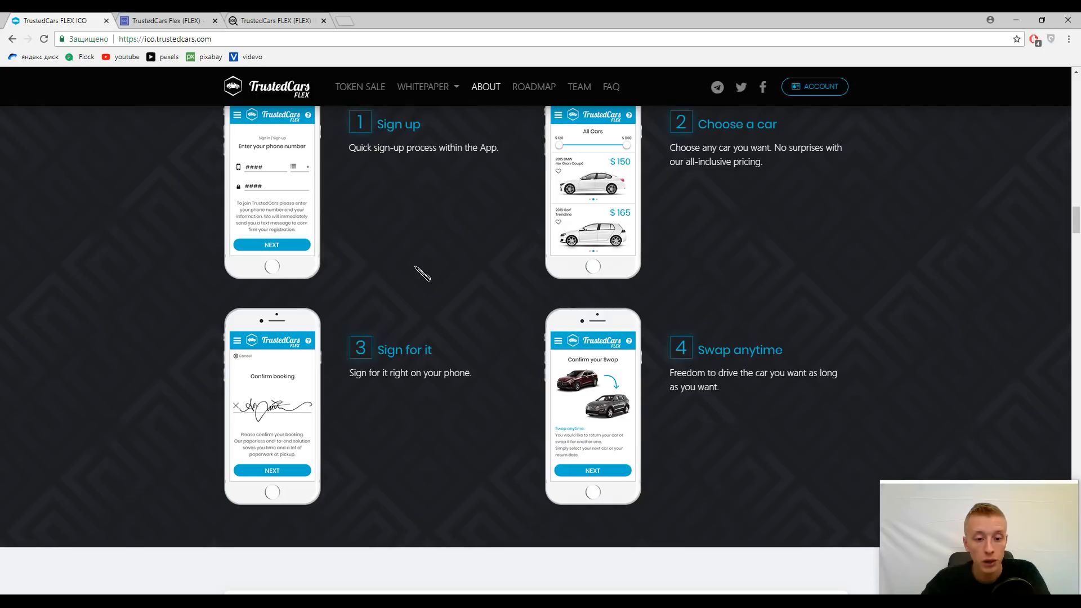
pyautogui.moveTo(429, 279)
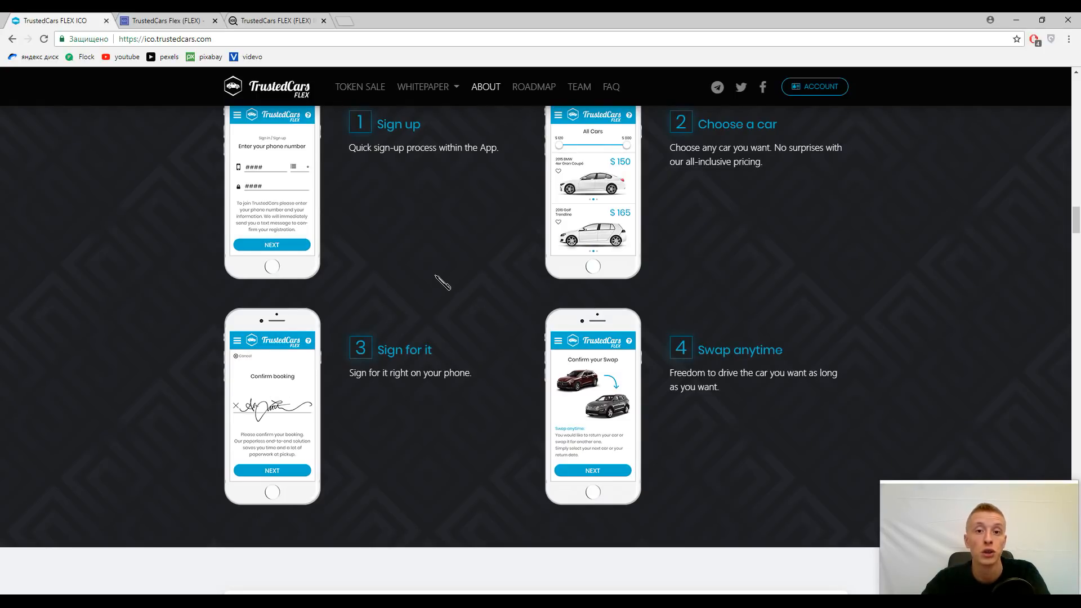
pyautogui.moveTo(448, 276)
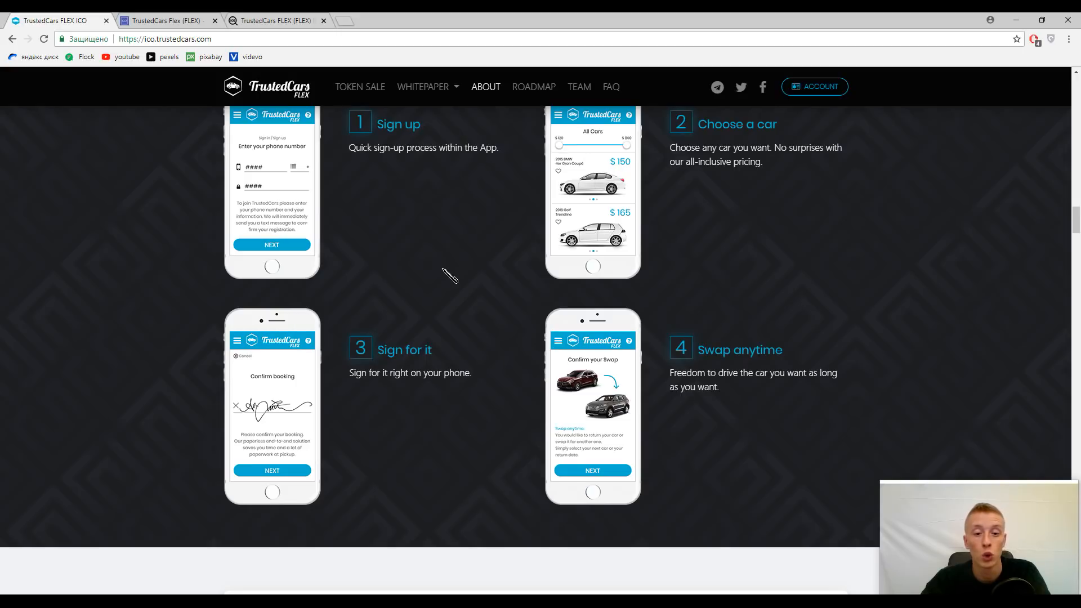
pyautogui.moveTo(433, 279)
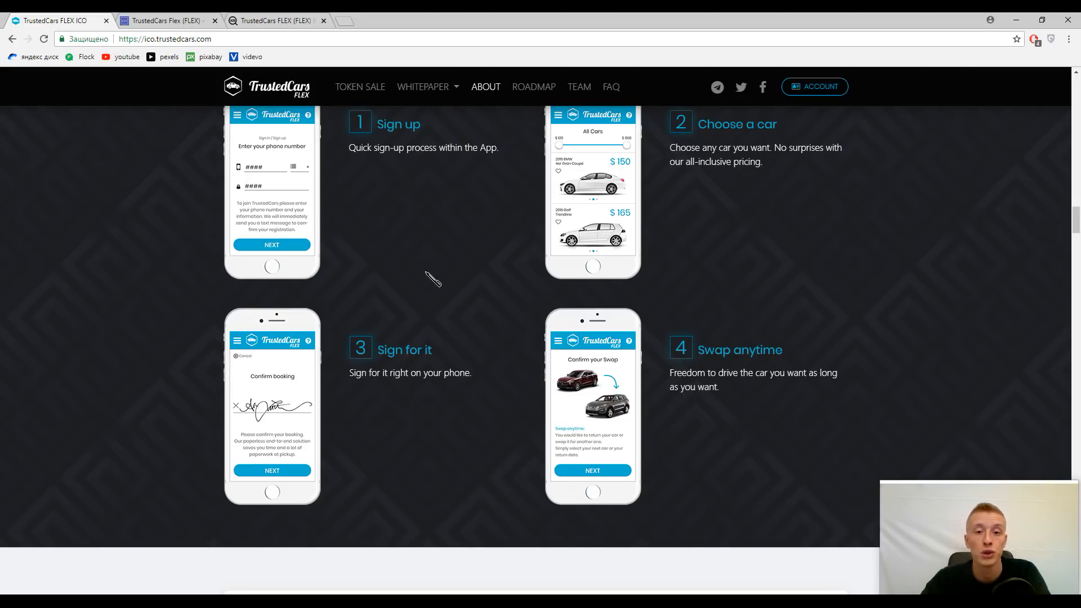
pyautogui.moveTo(844, 217)
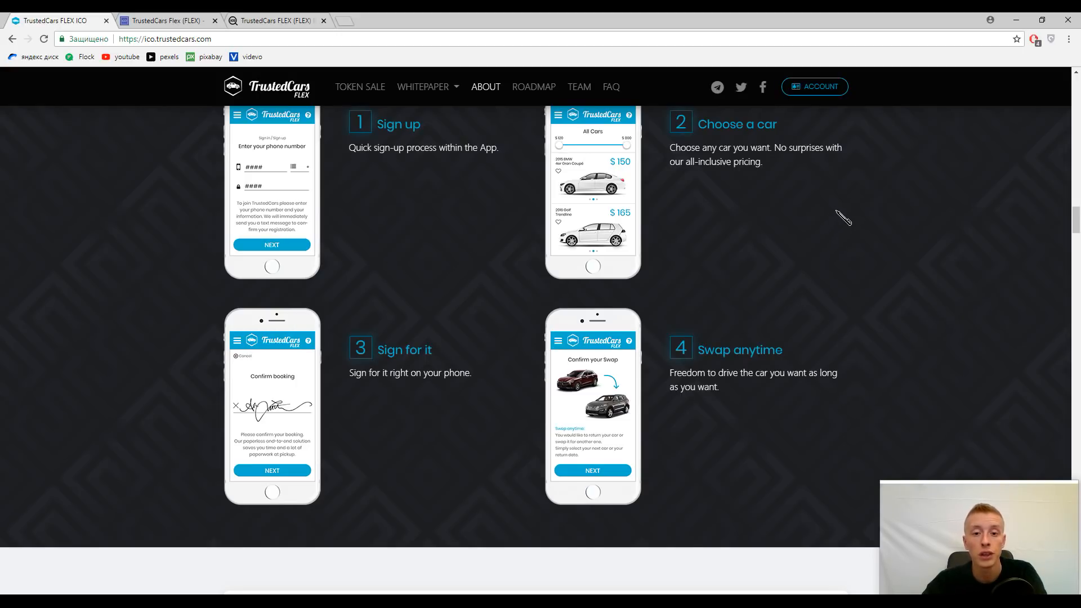
pyautogui.moveTo(847, 213)
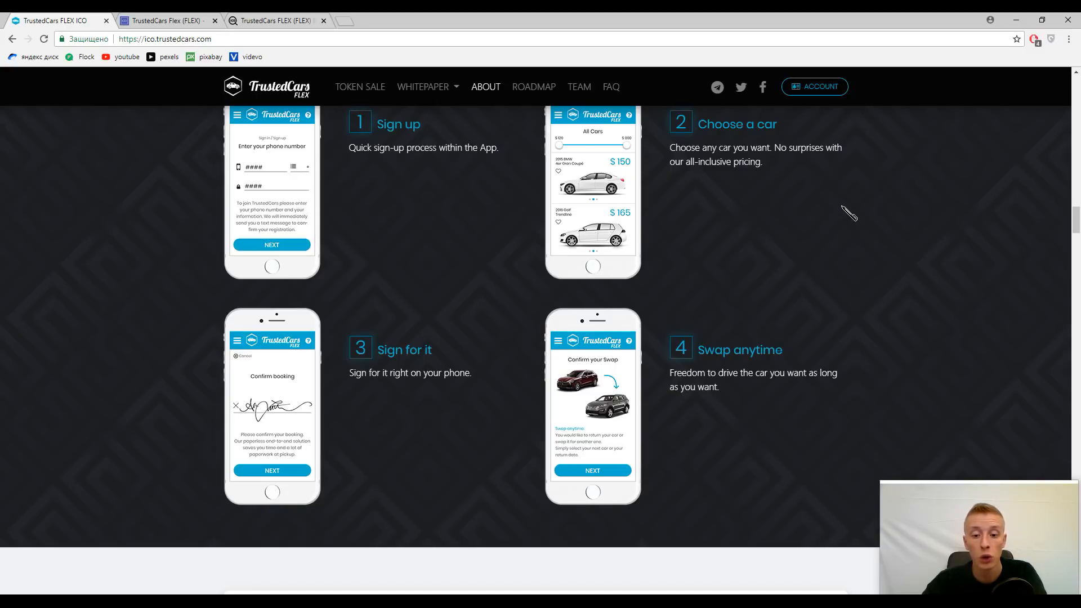
pyautogui.moveTo(851, 212)
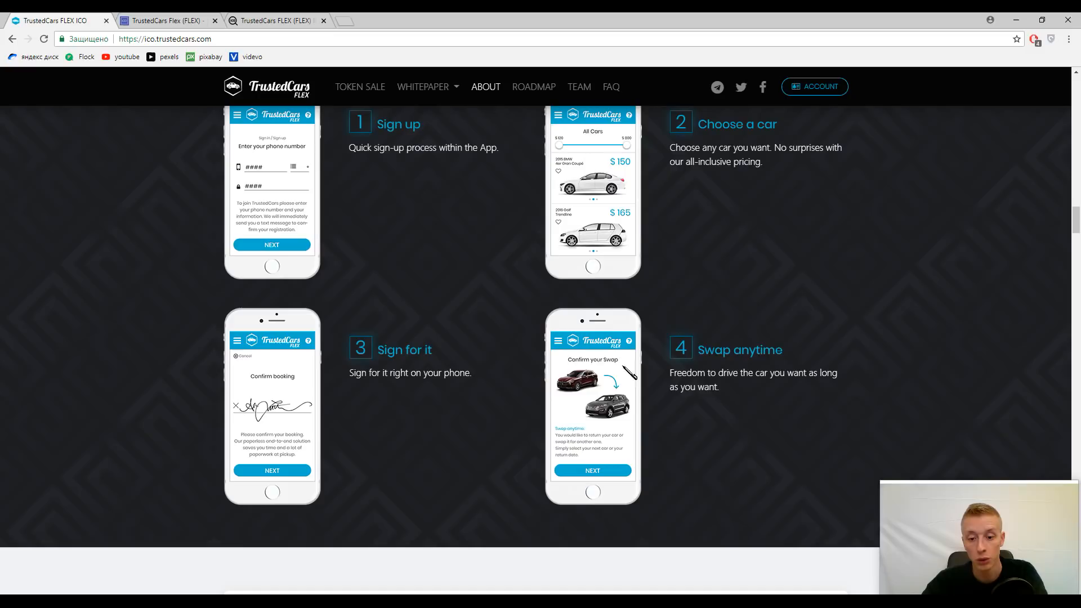
pyautogui.moveTo(648, 417)
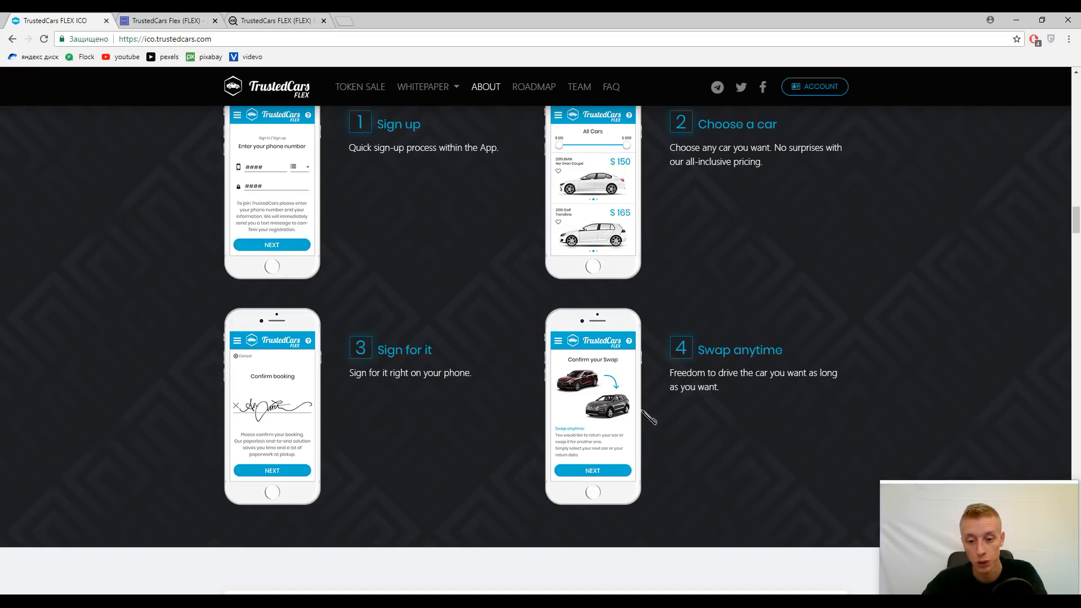
pyautogui.scroll(3)
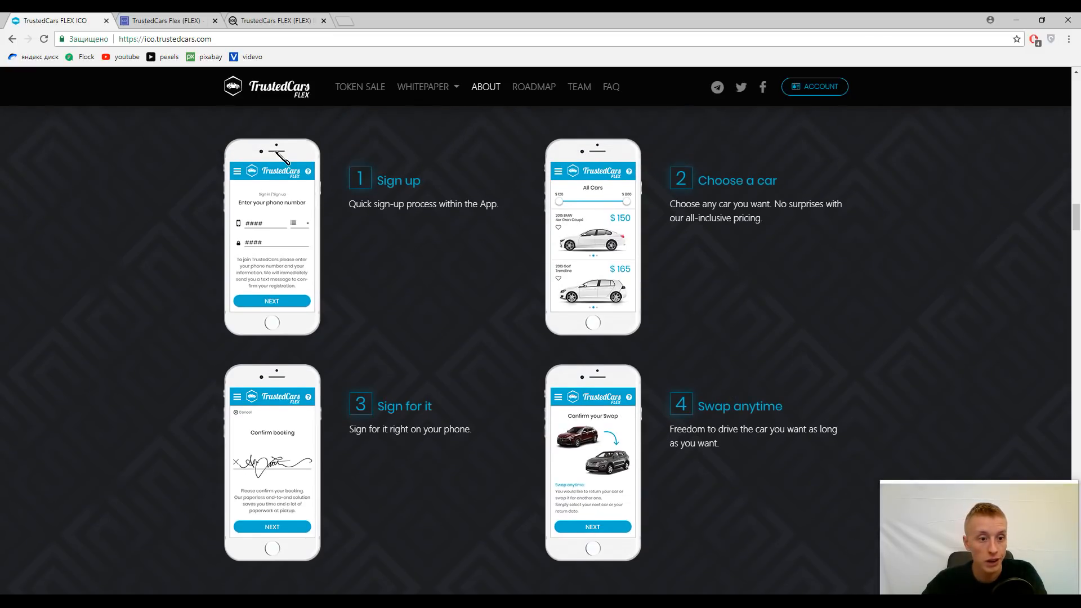
pyautogui.moveTo(758, 296)
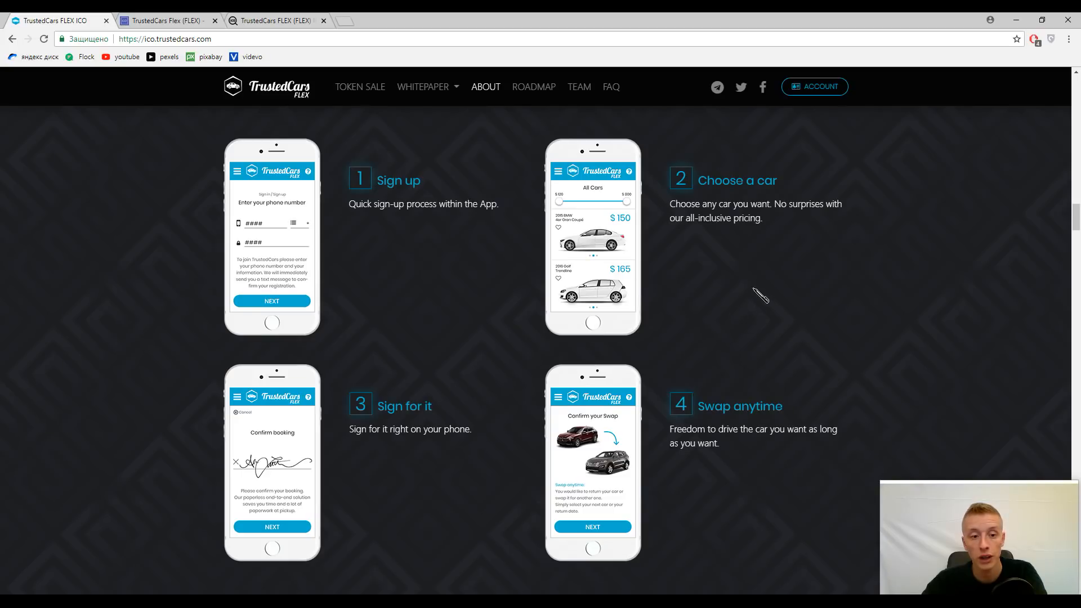
pyautogui.moveTo(817, 263)
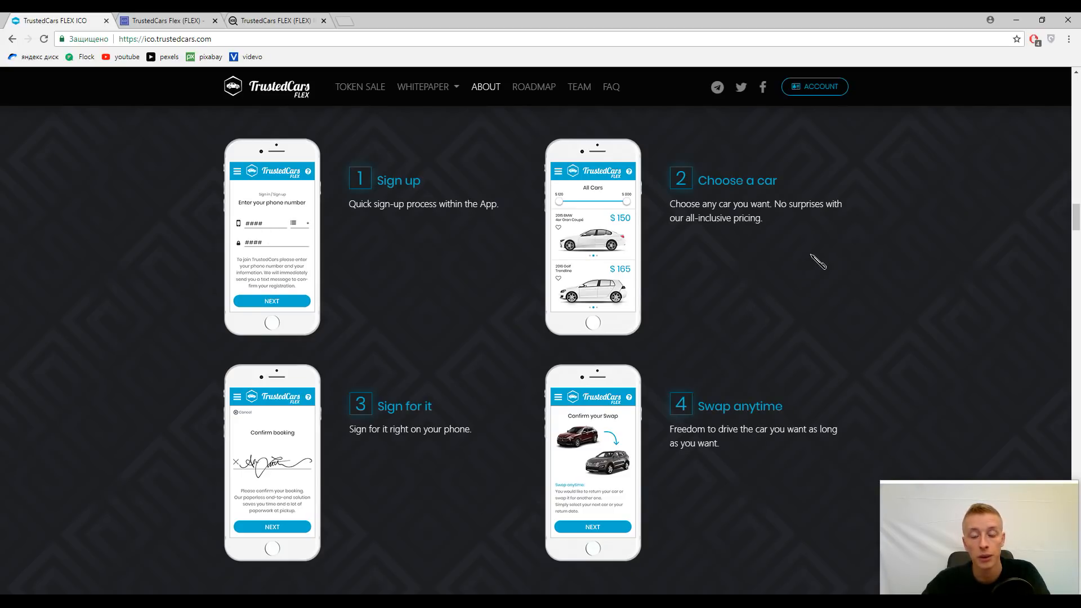
pyautogui.moveTo(838, 264)
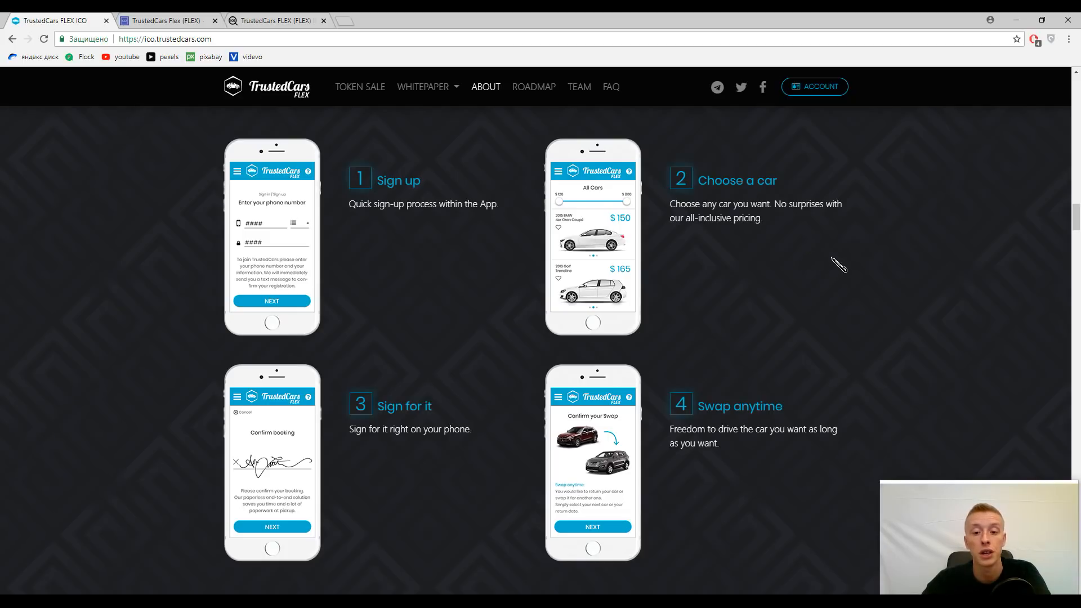
# Step: Scroll past the consumer-behaviour text to the Customers problems-versus-solutions comparison
pyautogui.scroll(-3)
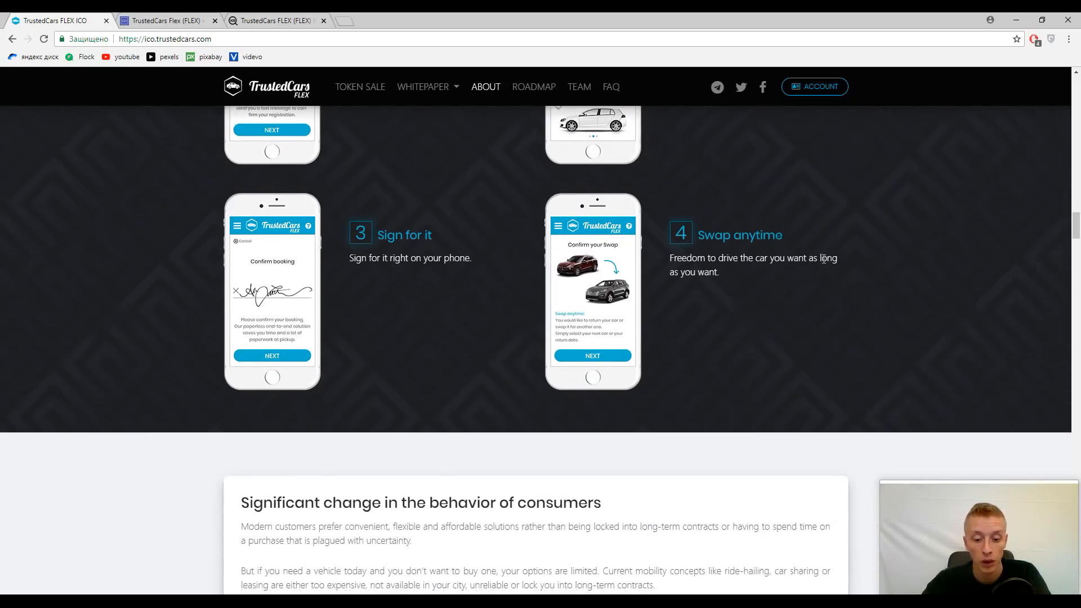
pyautogui.scroll(-3)
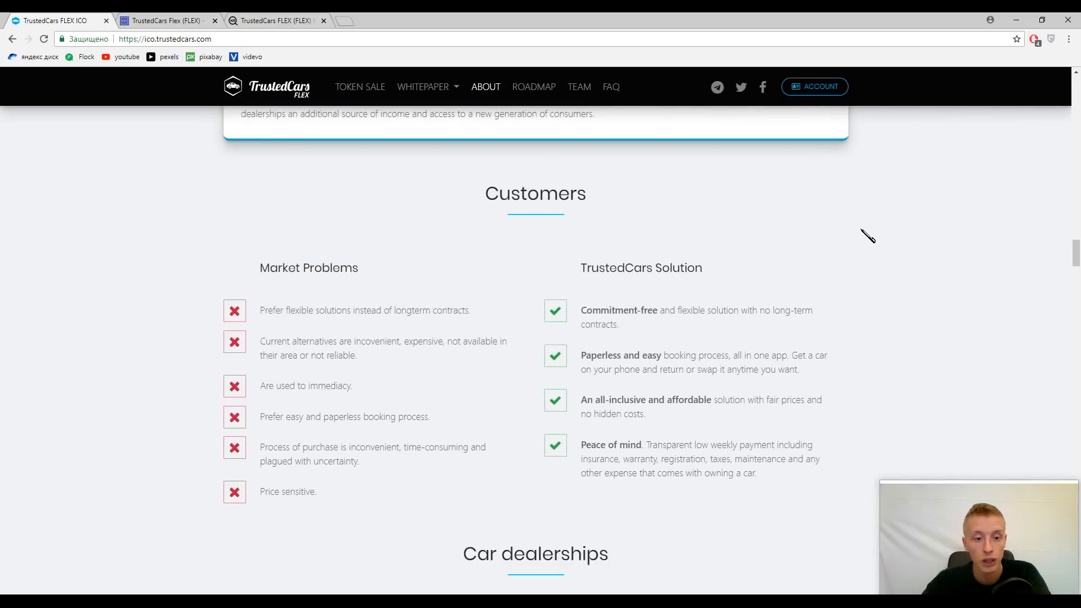
pyautogui.moveTo(885, 214)
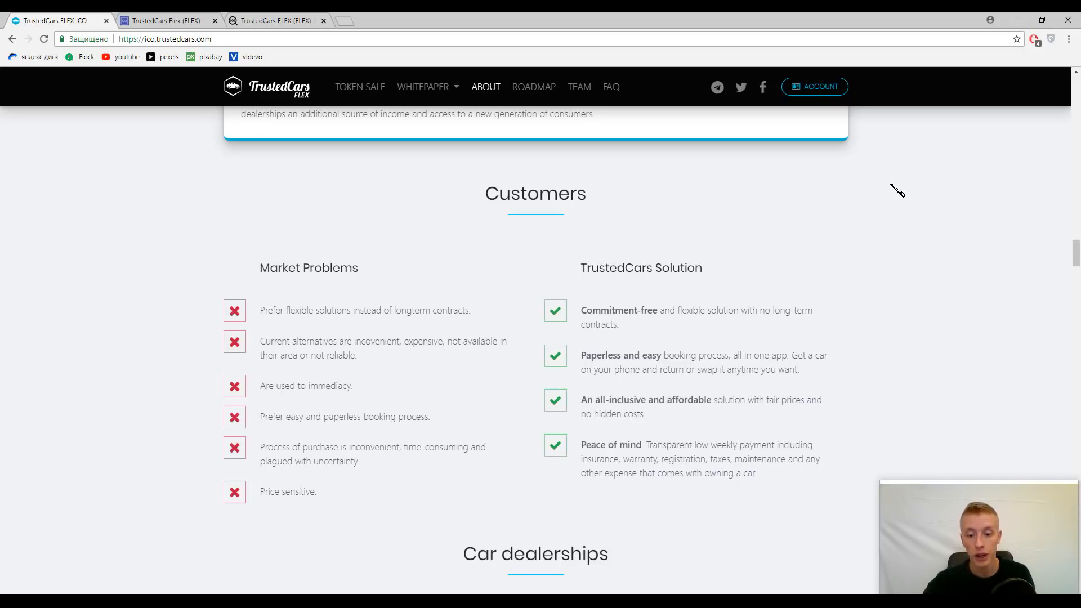
pyautogui.moveTo(934, 235)
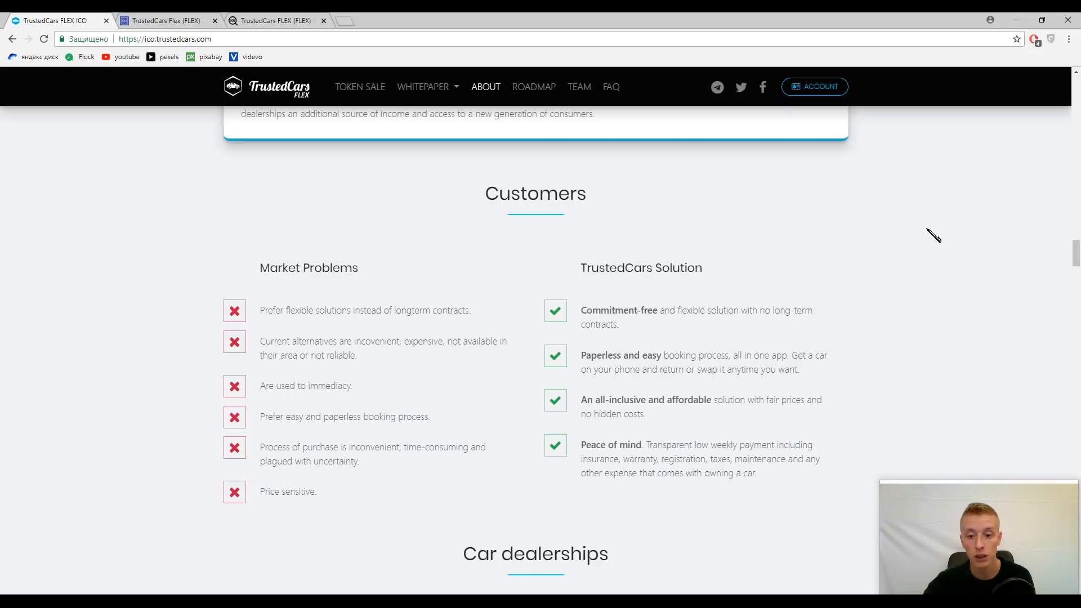
pyautogui.moveTo(765, 219)
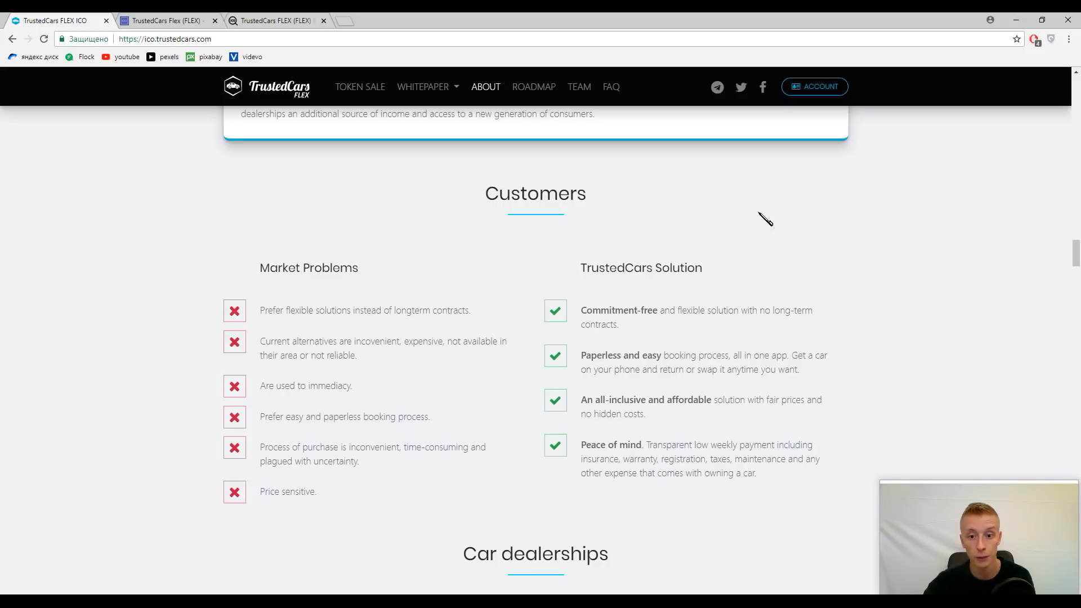
pyautogui.moveTo(982, 223)
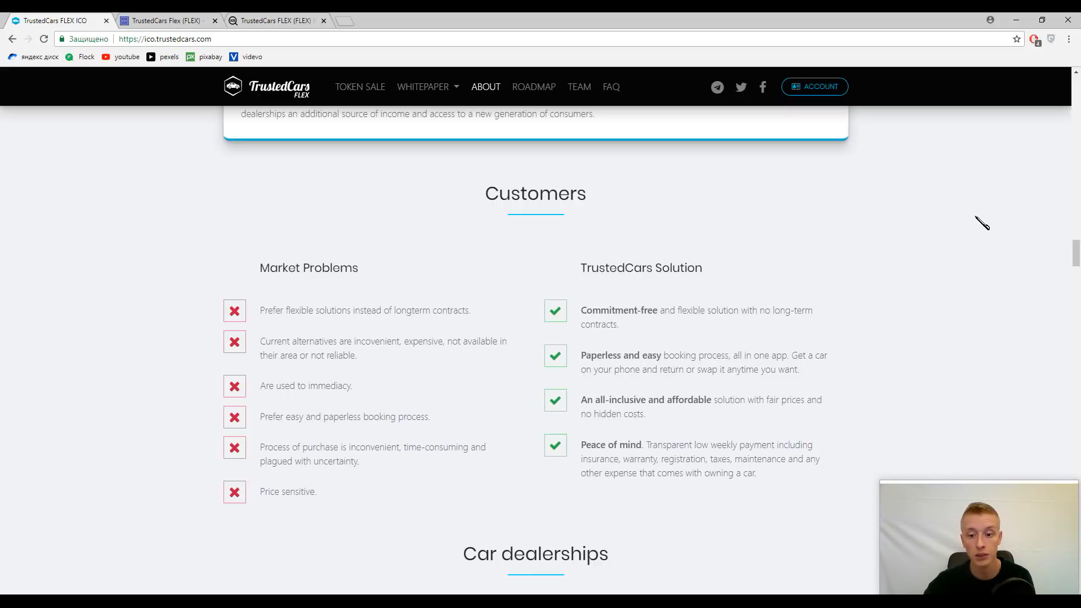
pyautogui.moveTo(993, 209)
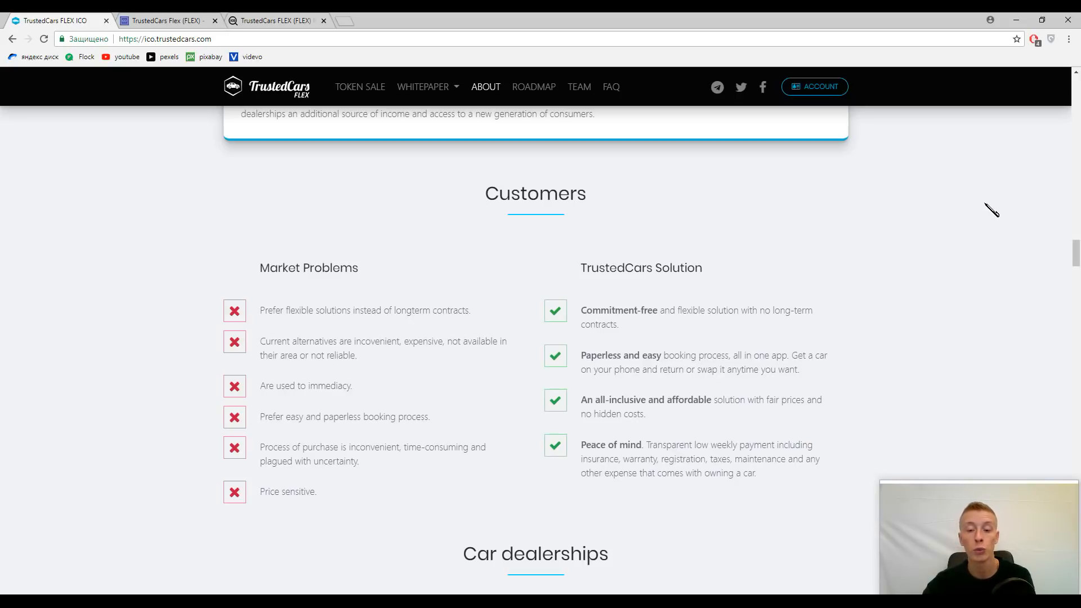
pyautogui.moveTo(753, 351)
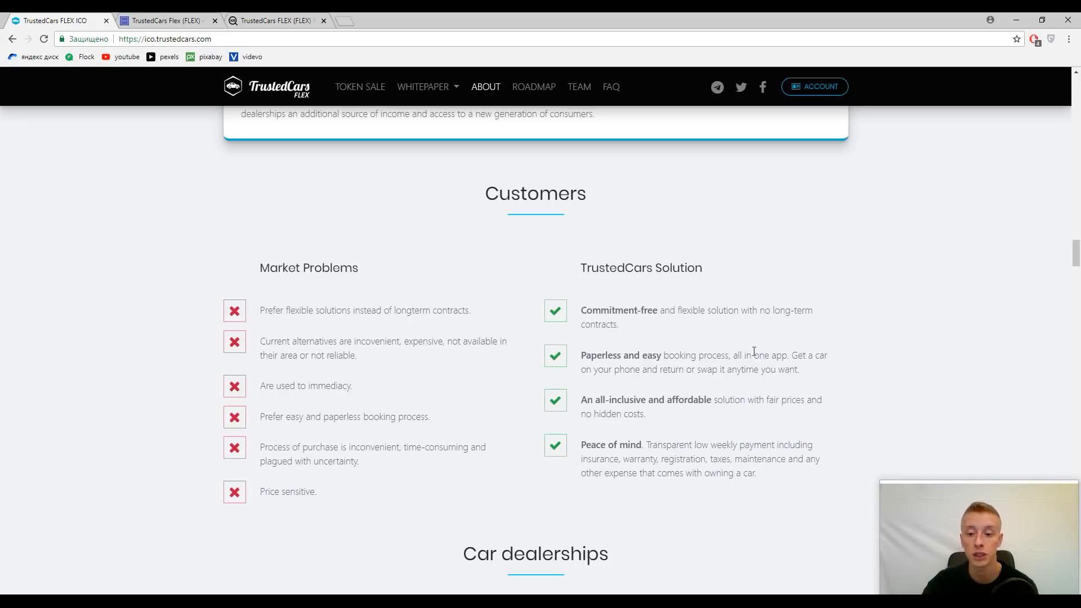
pyautogui.moveTo(918, 210)
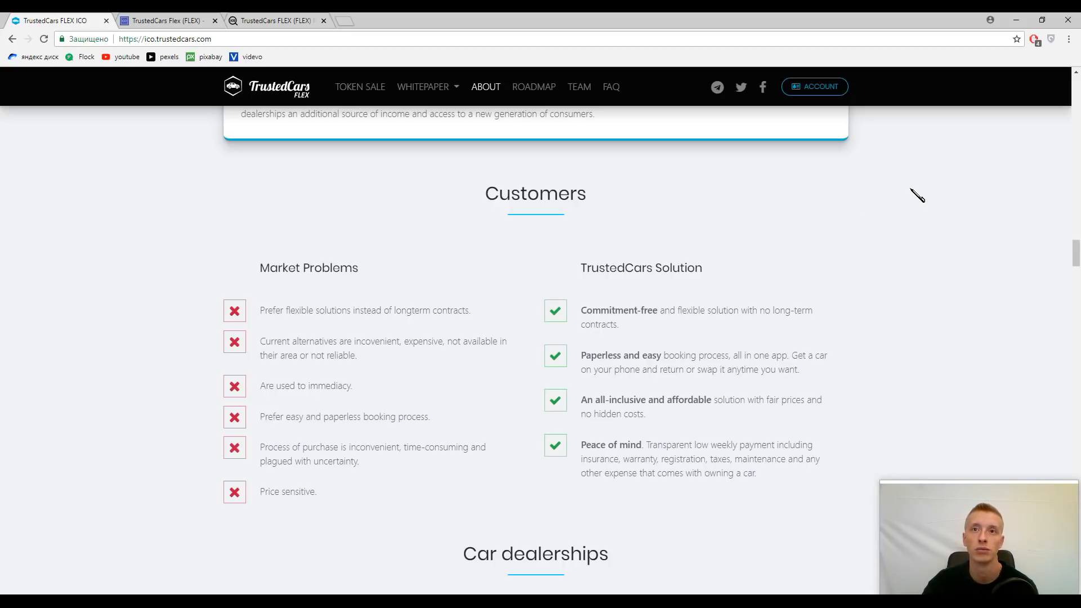
pyautogui.moveTo(922, 190)
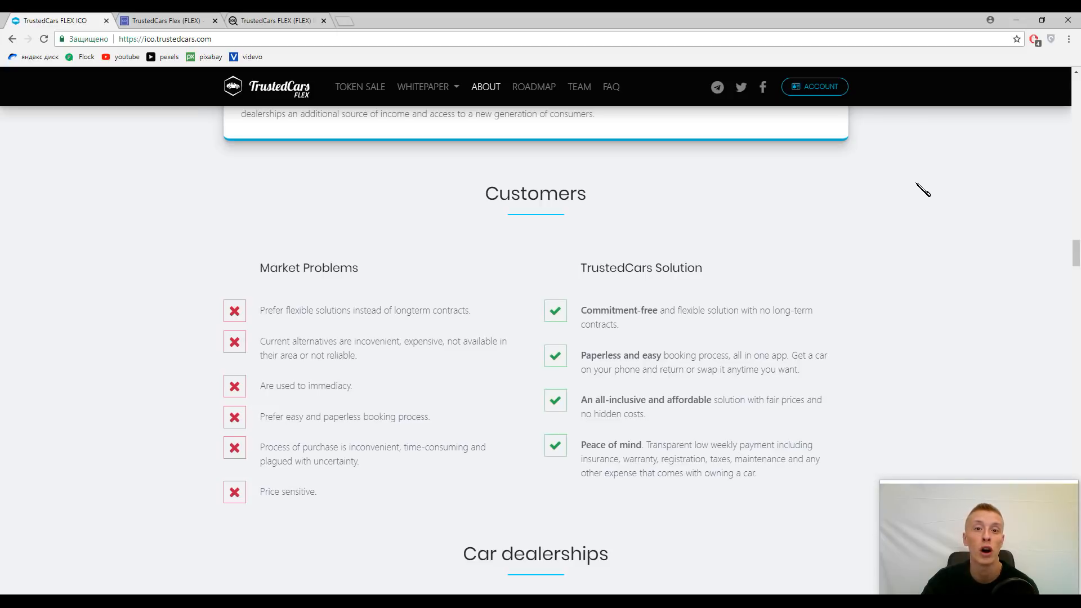
pyautogui.moveTo(926, 185)
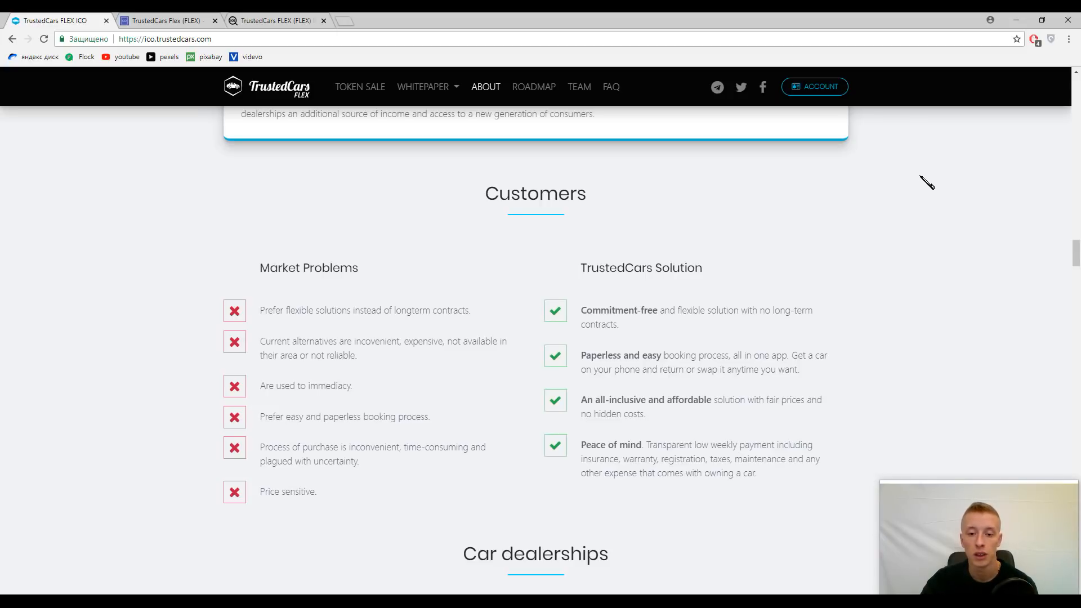
pyautogui.moveTo(940, 171)
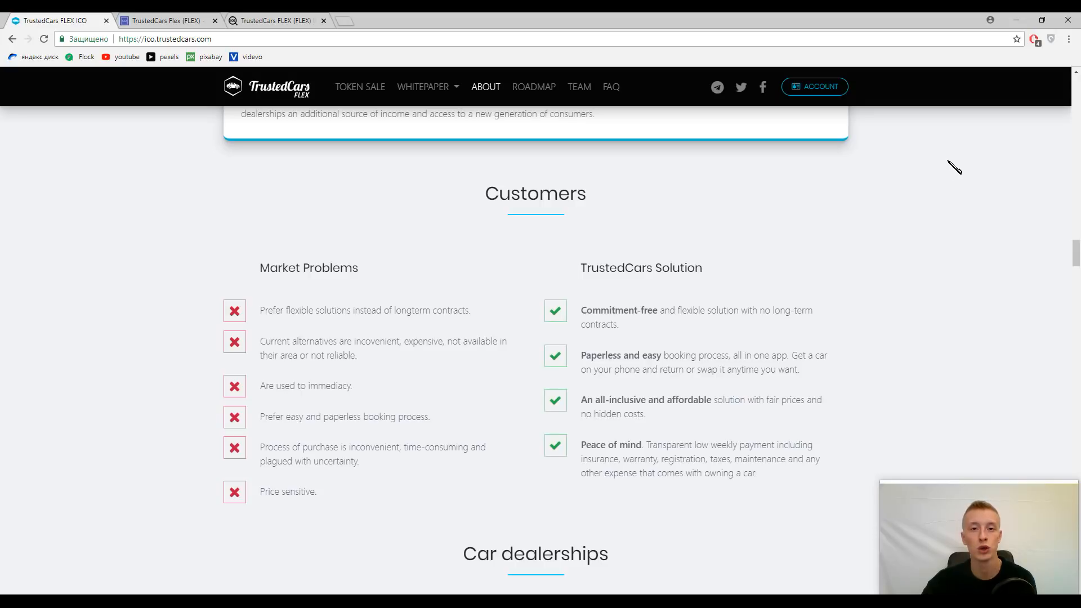
pyautogui.moveTo(954, 162)
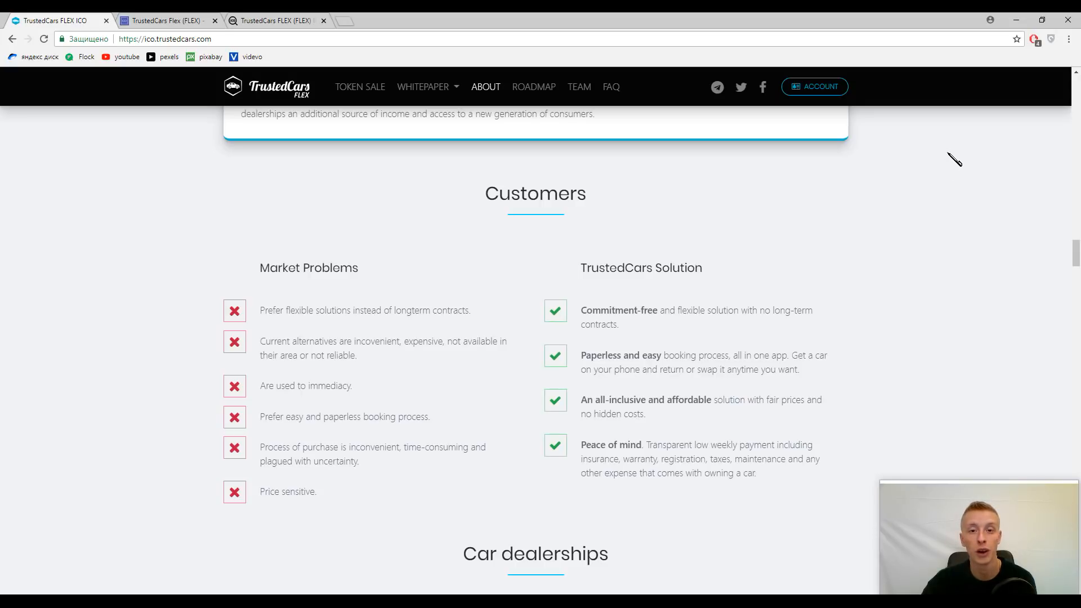
pyautogui.moveTo(941, 207)
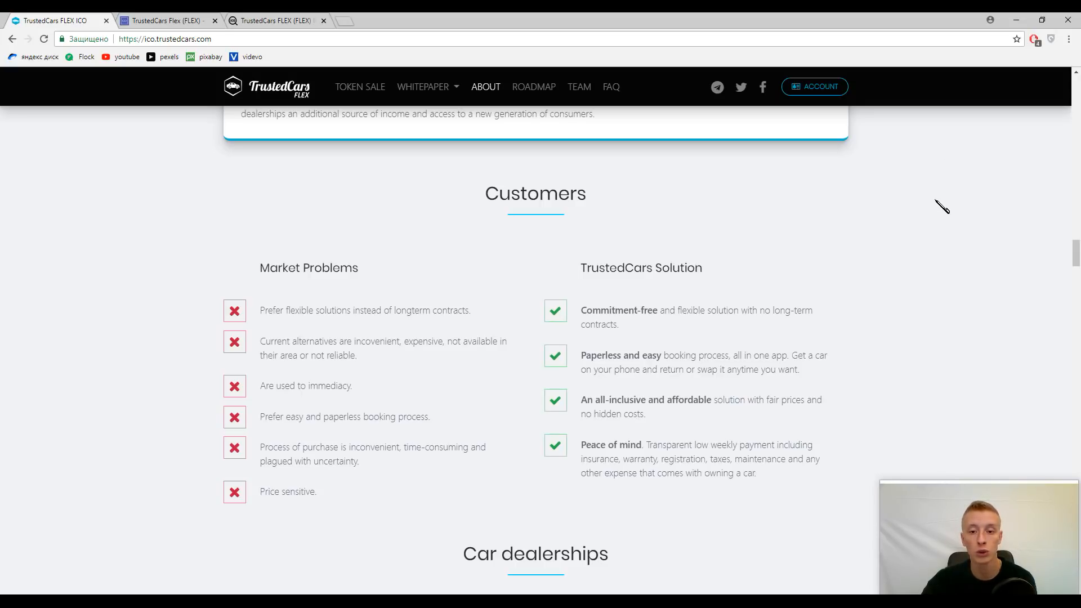
pyautogui.moveTo(941, 200)
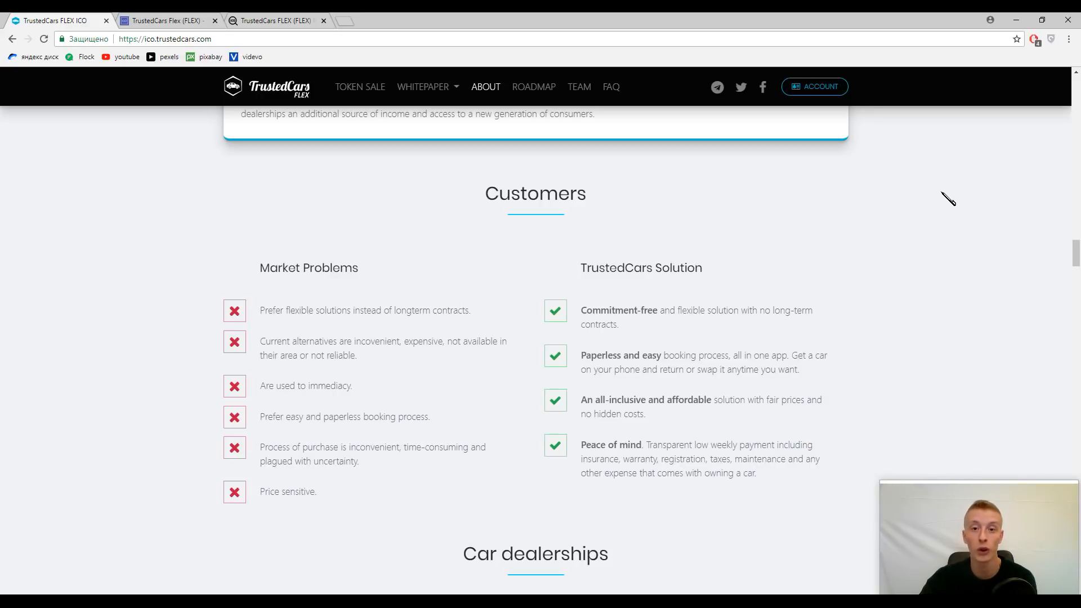
# Step: Scroll past Customers to the Car dealerships problems and TrustedCars solutions
pyautogui.scroll(-3)
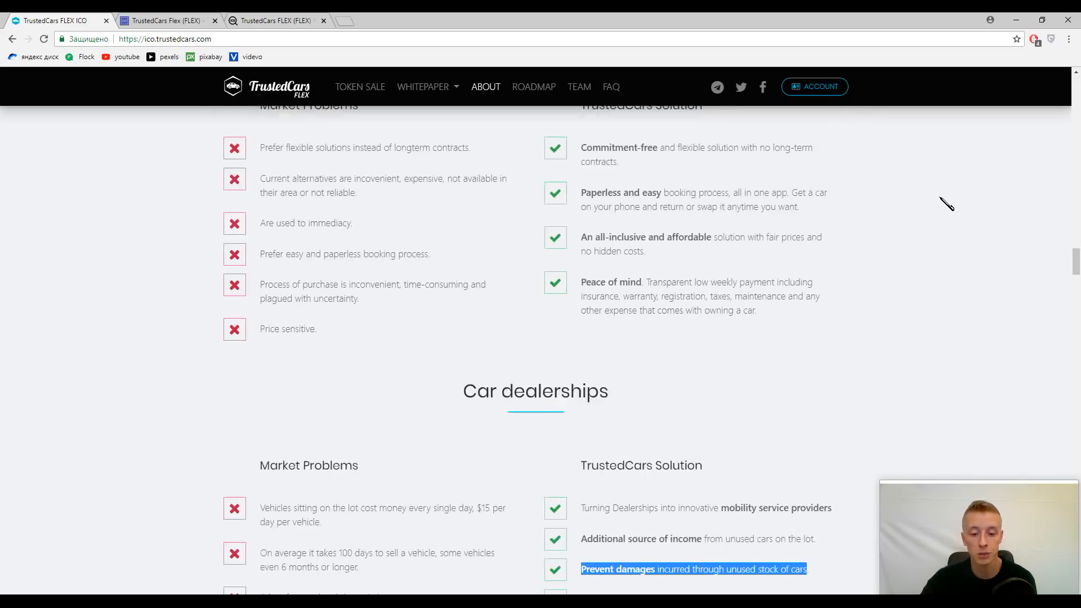
pyautogui.scroll(-3)
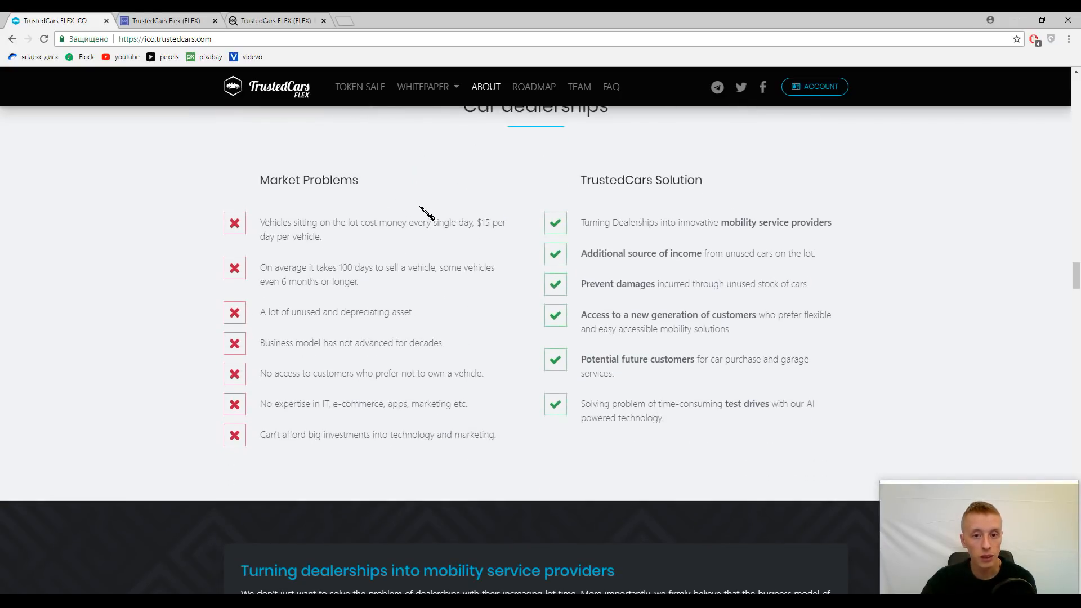
pyautogui.scroll(3)
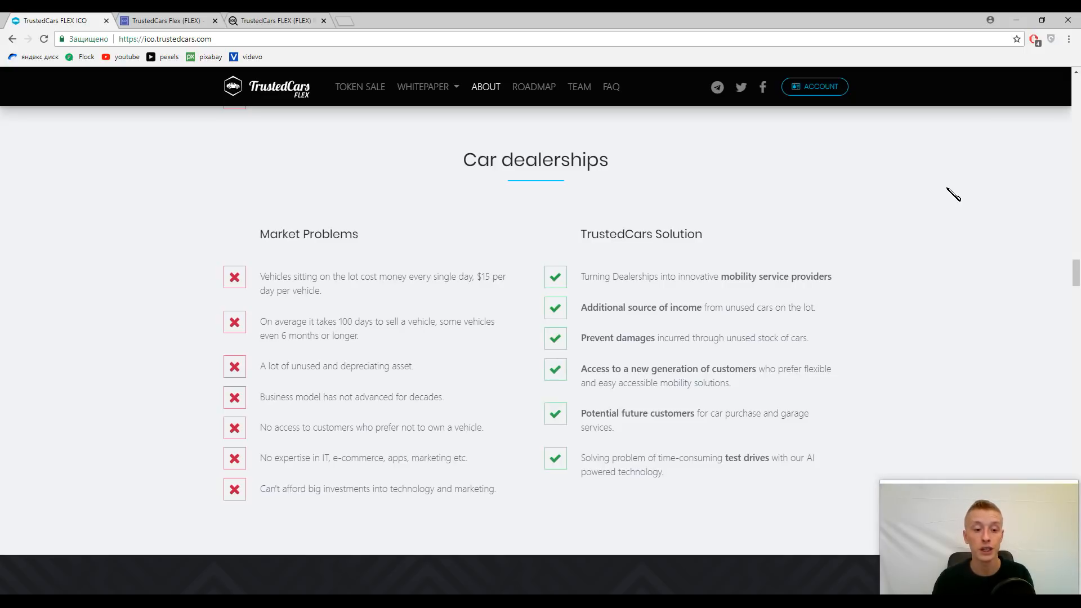
pyautogui.moveTo(646, 226)
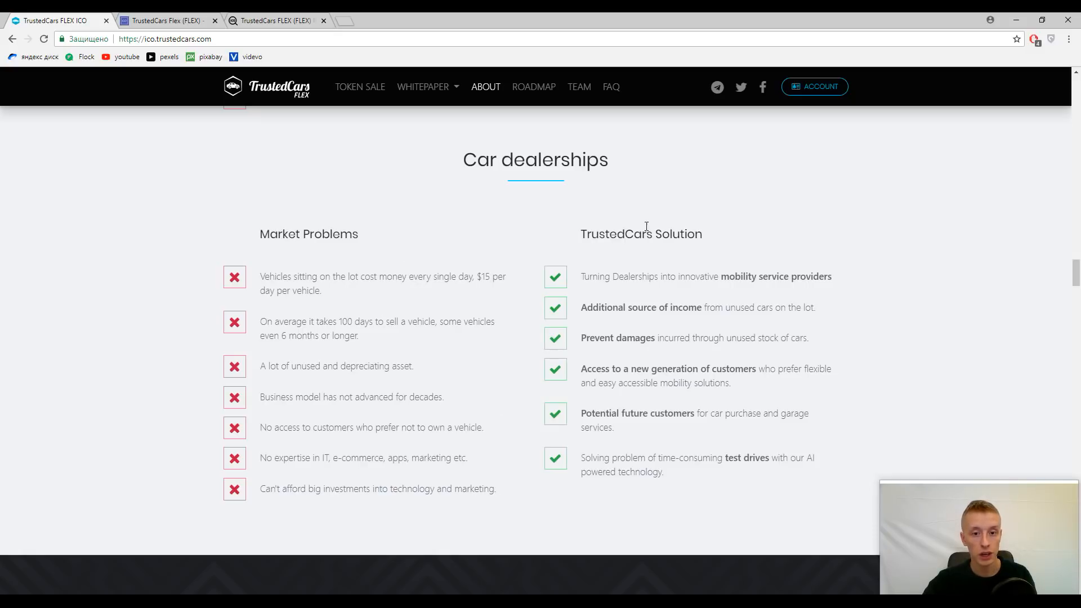
pyautogui.moveTo(319, 222)
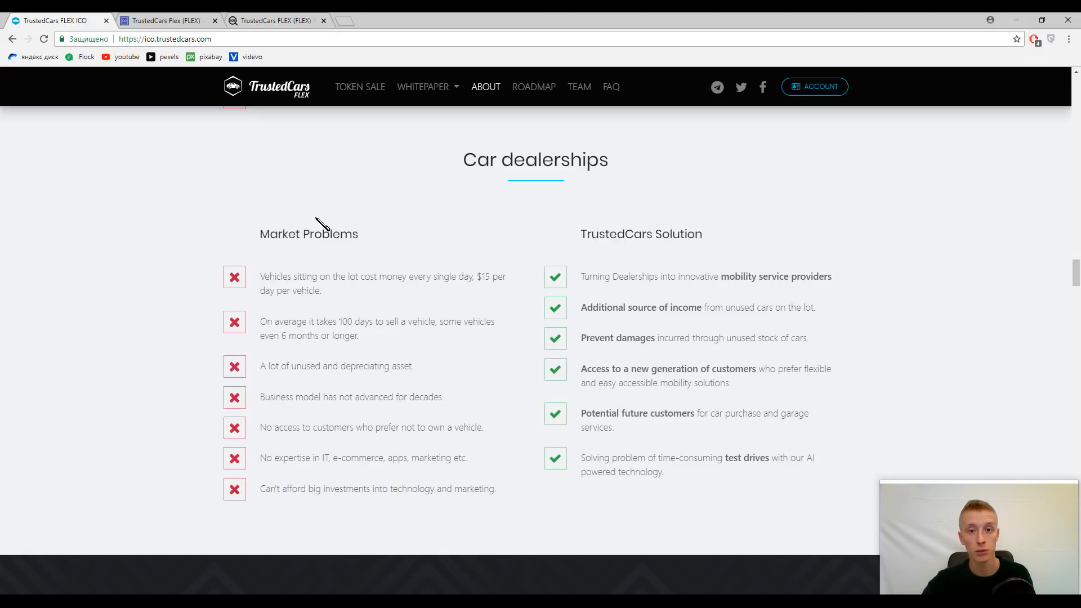
pyautogui.moveTo(840, 218)
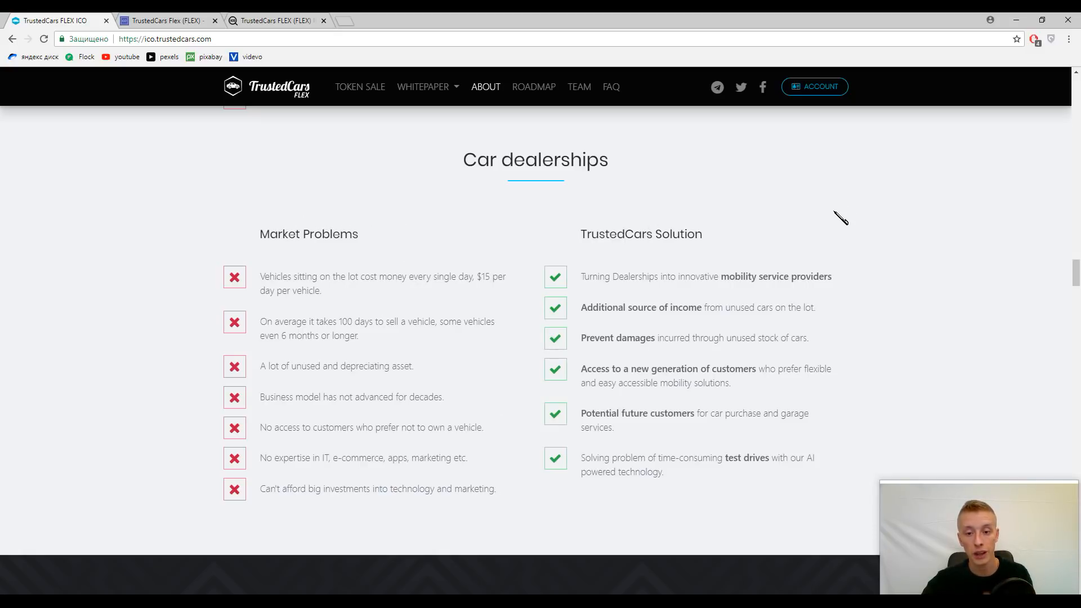
pyautogui.moveTo(865, 206)
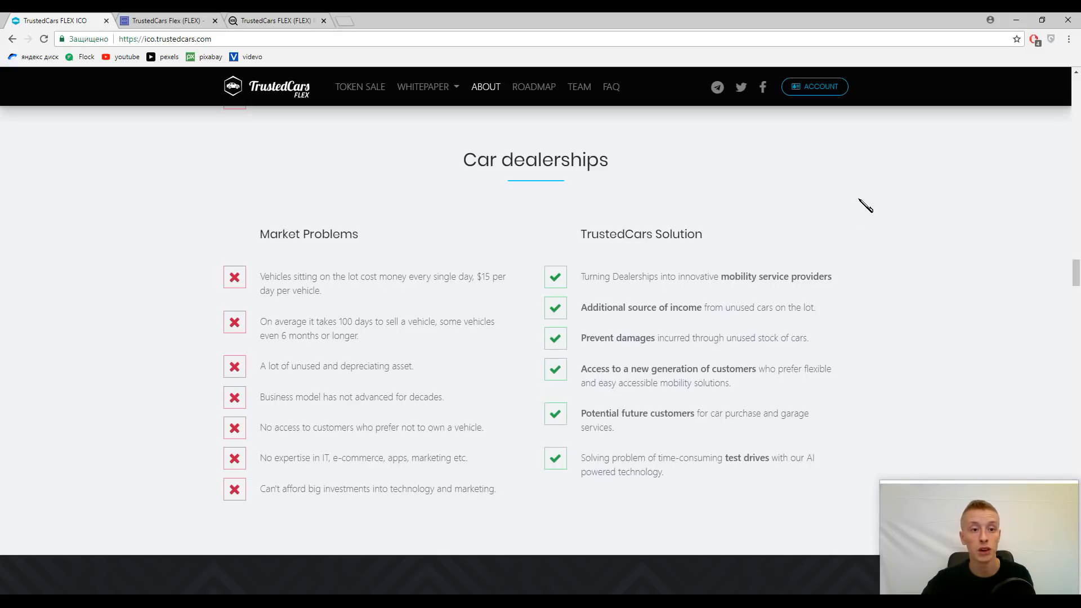
pyautogui.moveTo(886, 200)
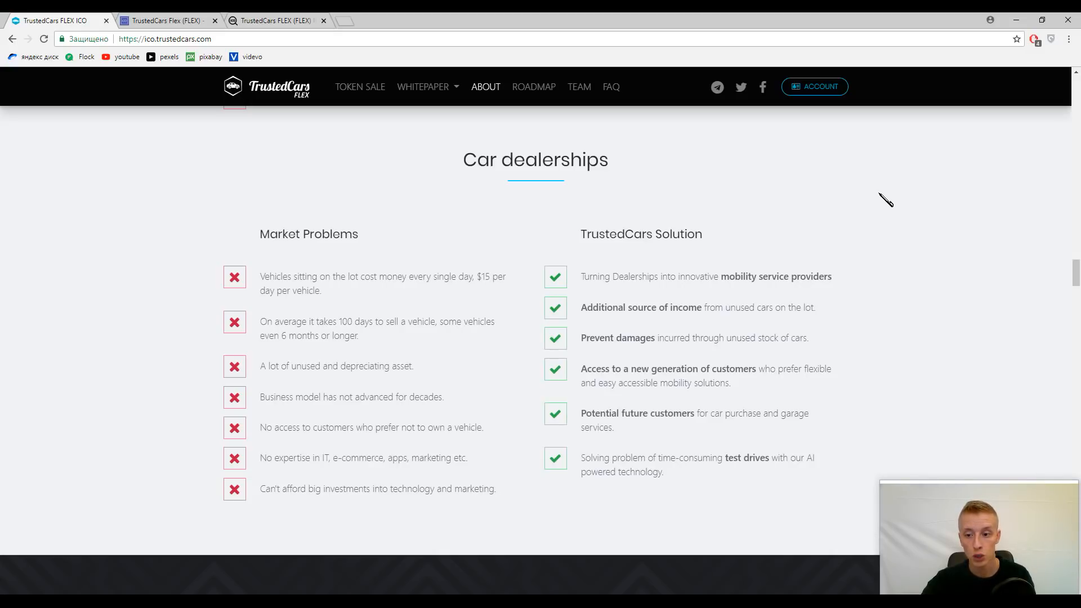
pyautogui.moveTo(876, 385)
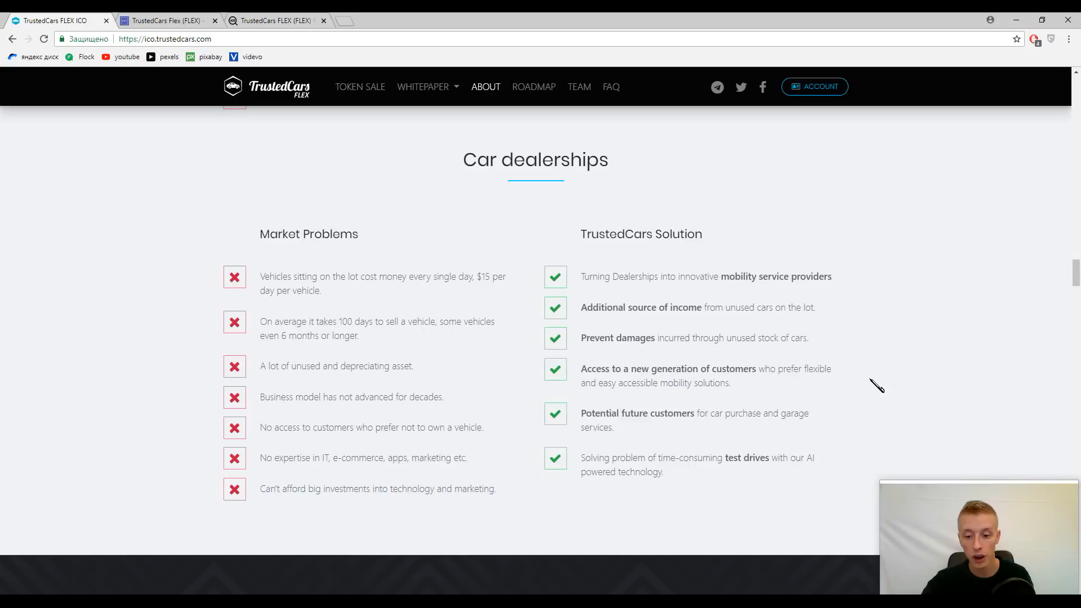
pyautogui.moveTo(942, 262)
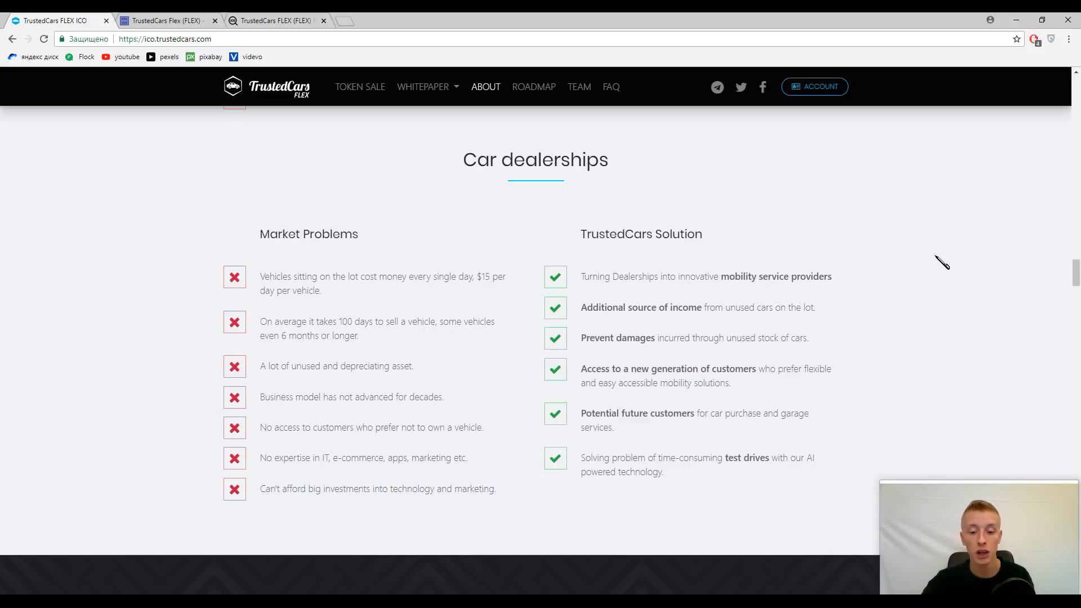
# Step: Scroll to the fleet-access benefits: all-inclusive, hassle-free, low weekly payment, flexible
pyautogui.scroll(-3)
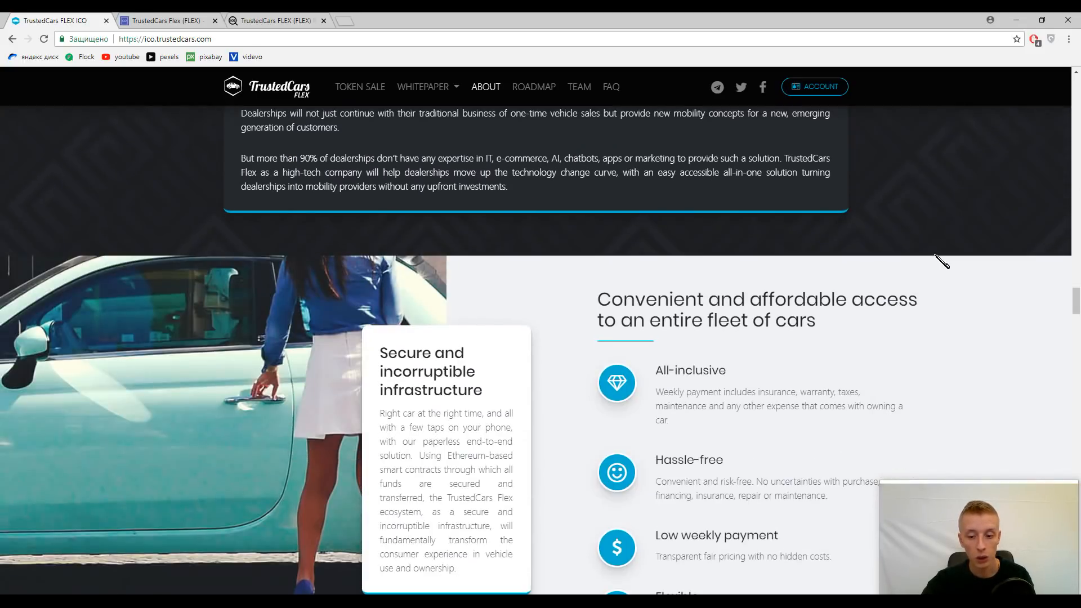
pyautogui.scroll(-3)
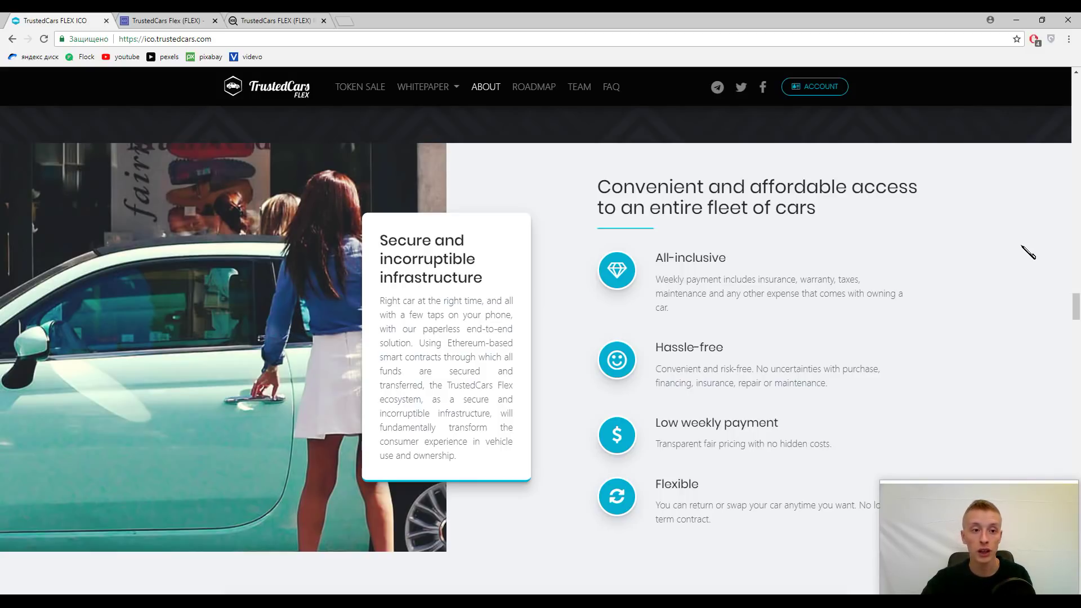
pyautogui.moveTo(1032, 247)
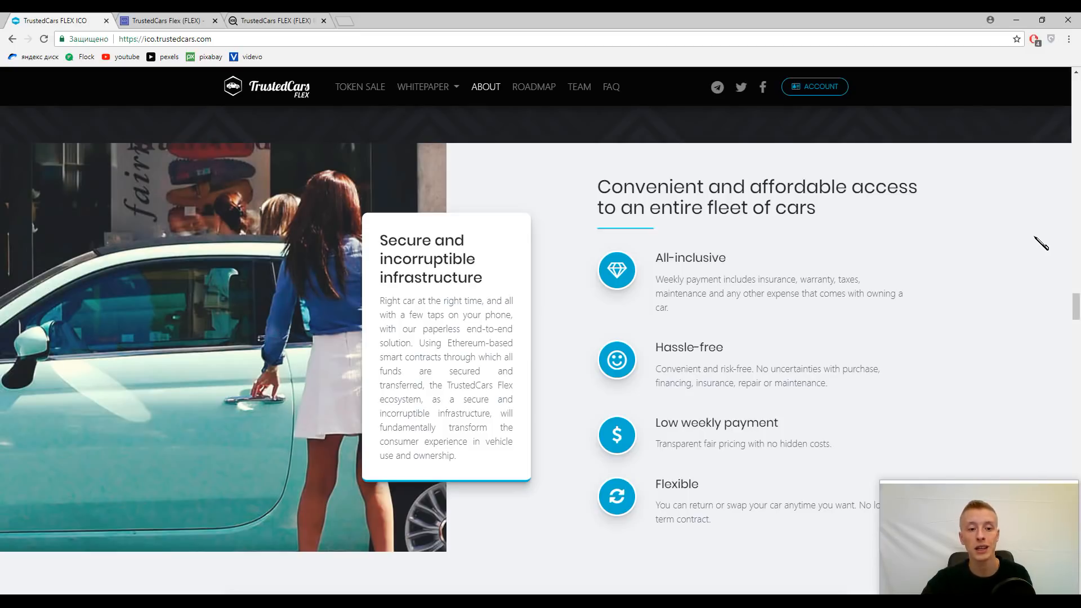
pyautogui.moveTo(1046, 243)
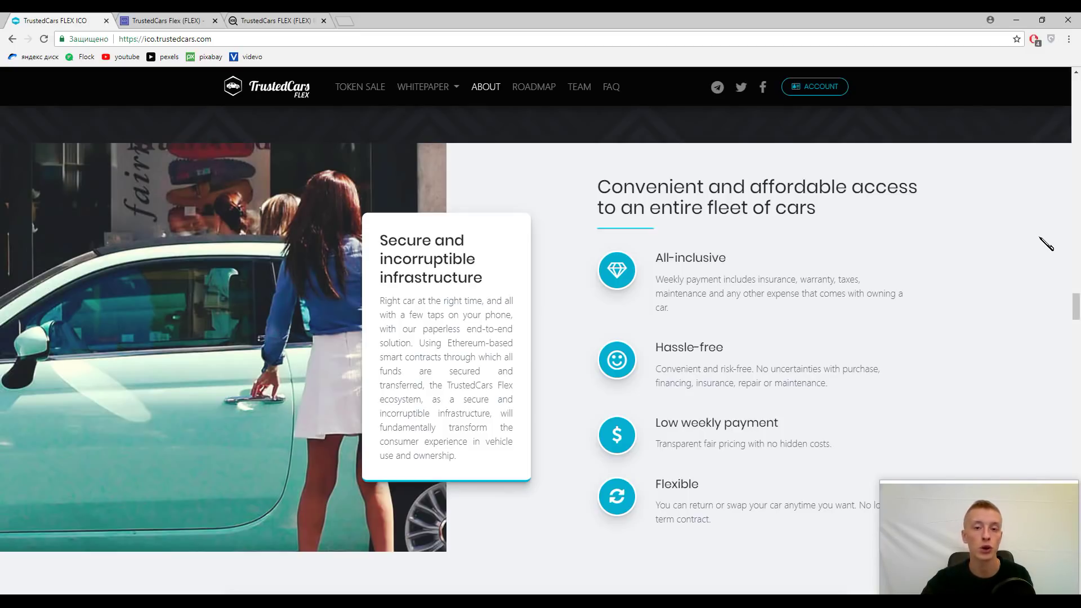
pyautogui.moveTo(807, 322)
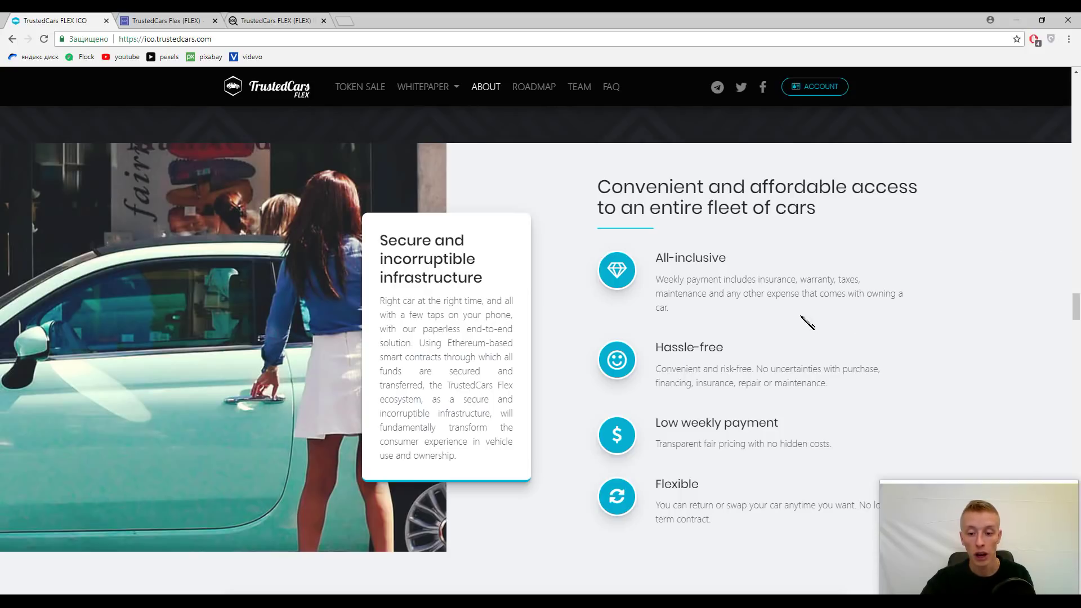
pyautogui.moveTo(981, 387)
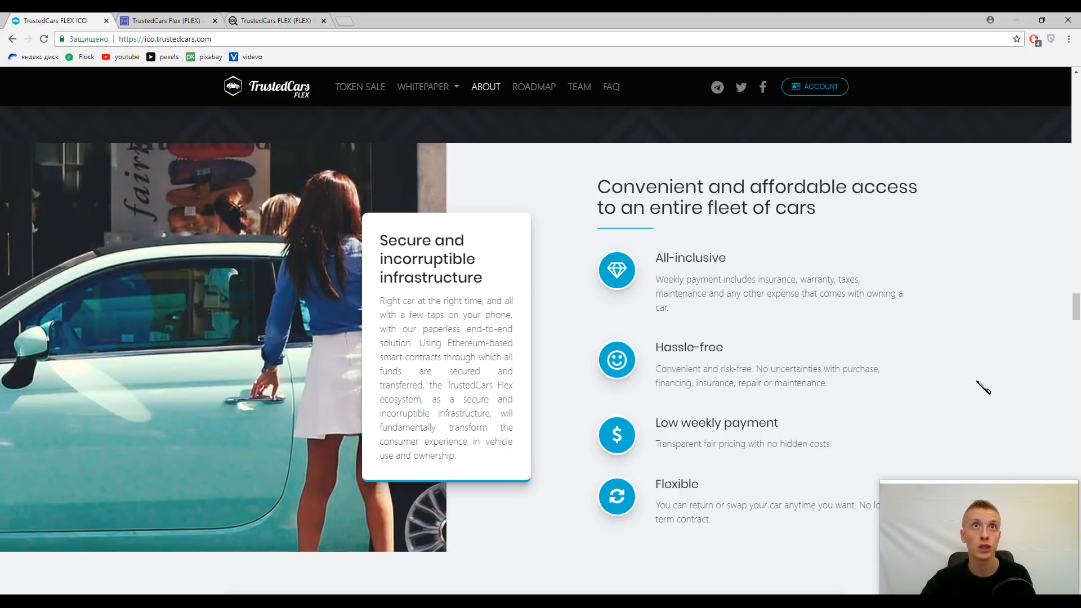
pyautogui.moveTo(990, 378)
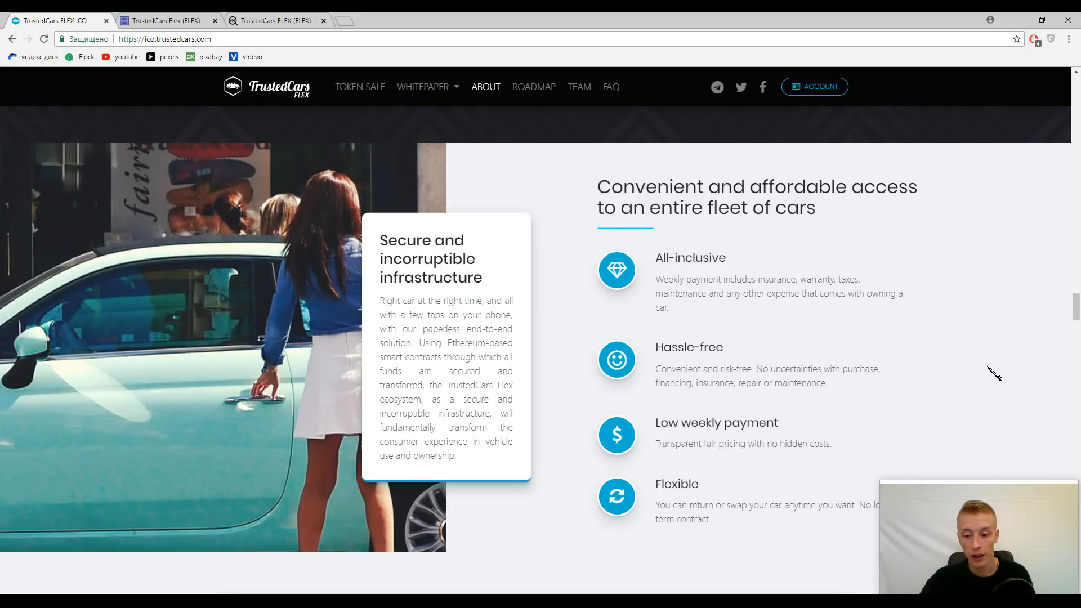
pyautogui.scroll(-3)
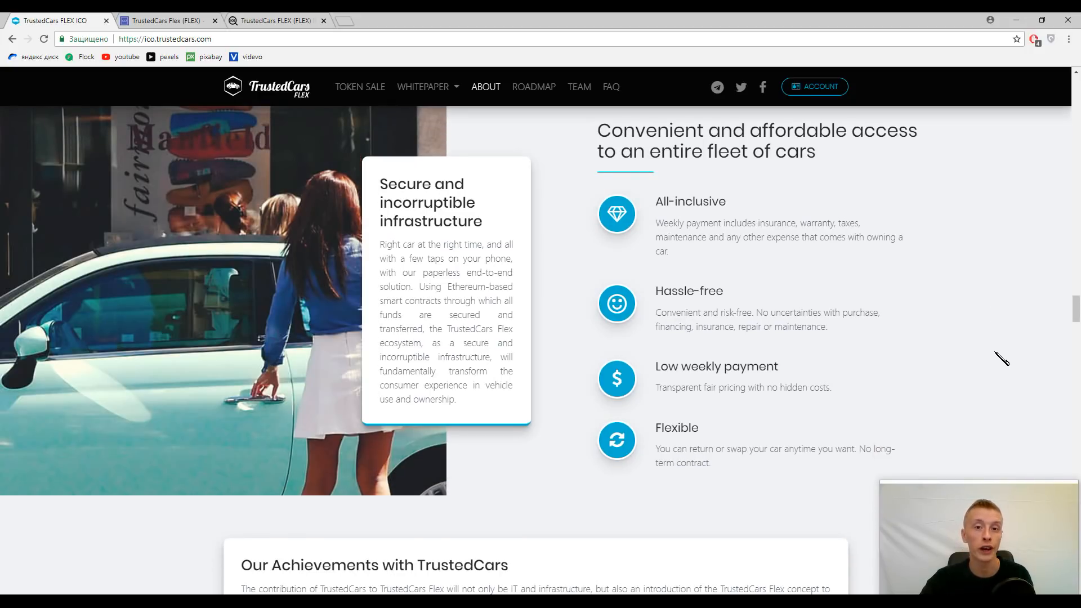
pyautogui.moveTo(1003, 344)
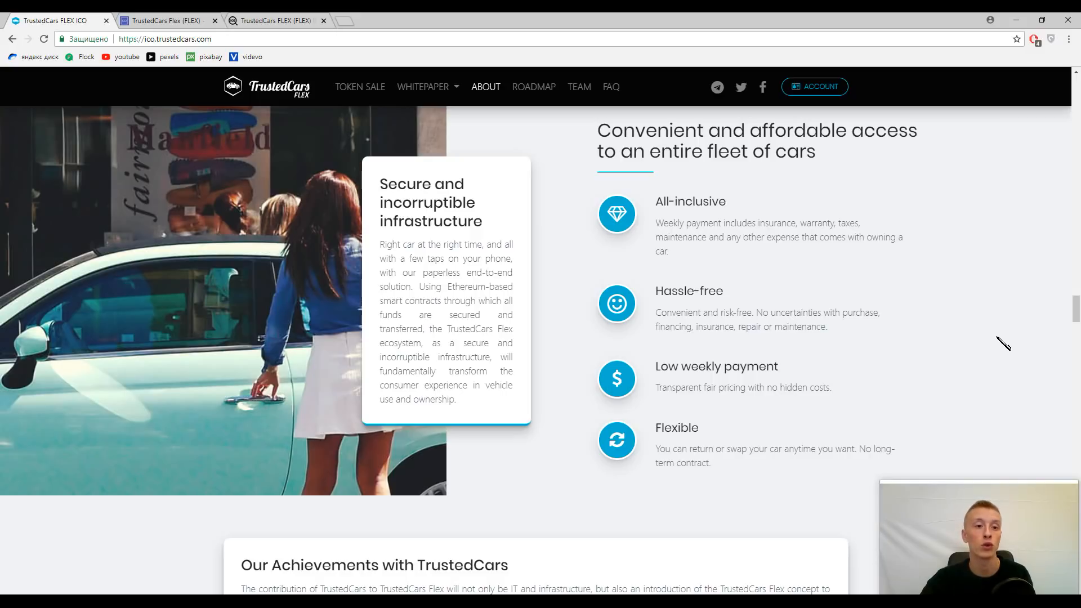
pyautogui.moveTo(983, 302)
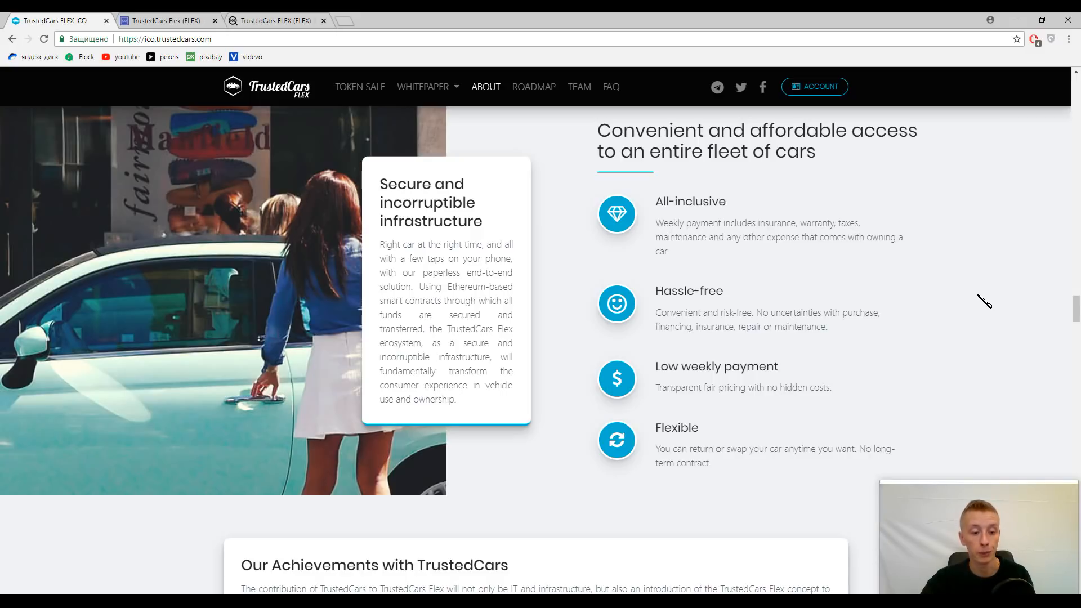
# Step: Scroll through Our Achievements to the Partner Economy logos: DAT Group, CHECK24, TÜV Rheinland
pyautogui.scroll(-3)
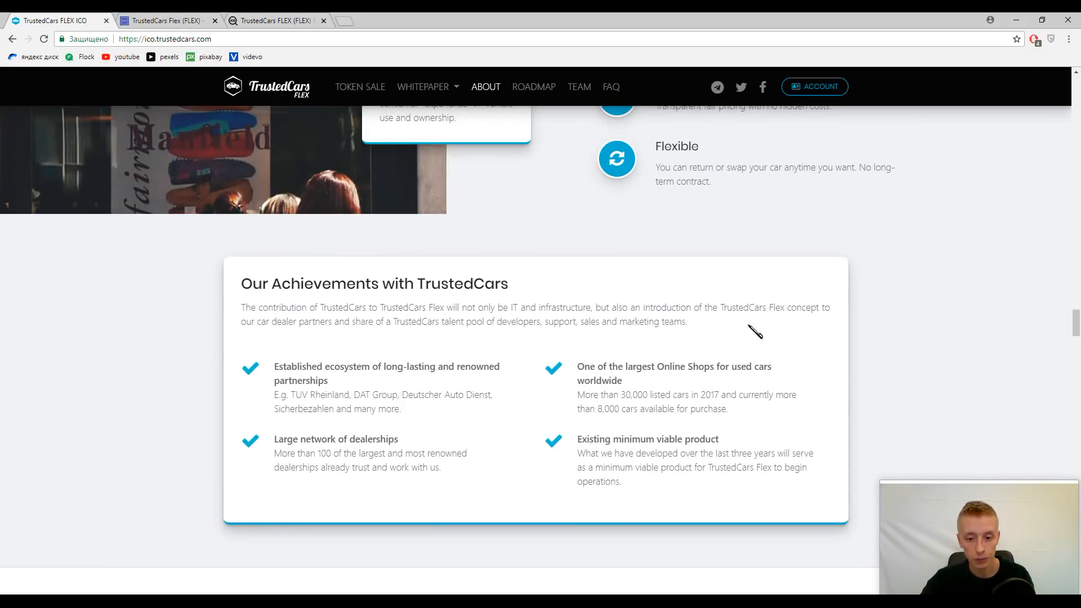
pyautogui.moveTo(471, 256)
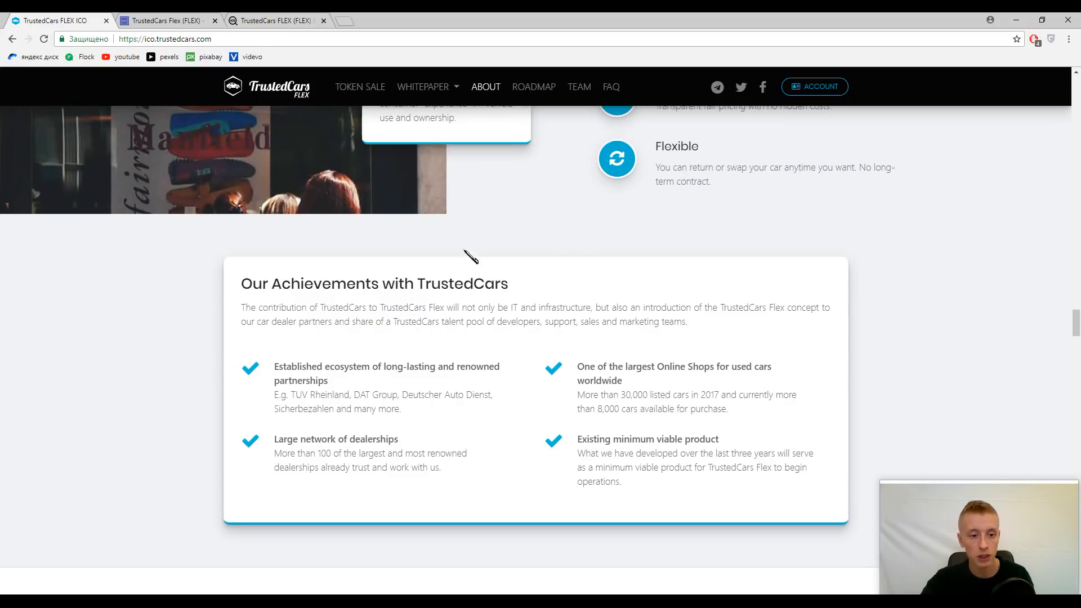
pyautogui.moveTo(454, 241)
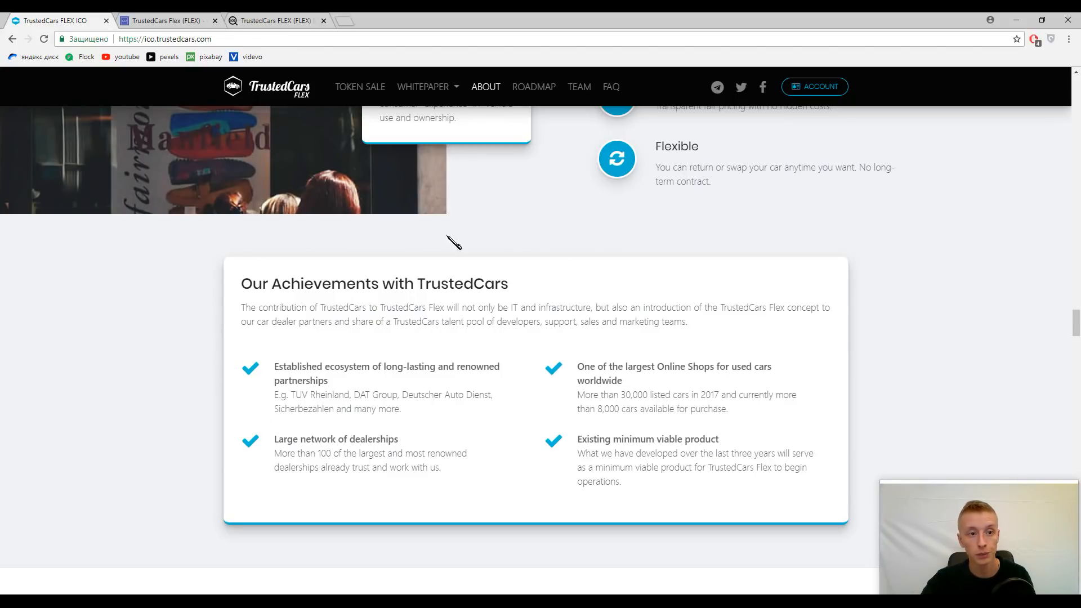
pyautogui.moveTo(545, 370)
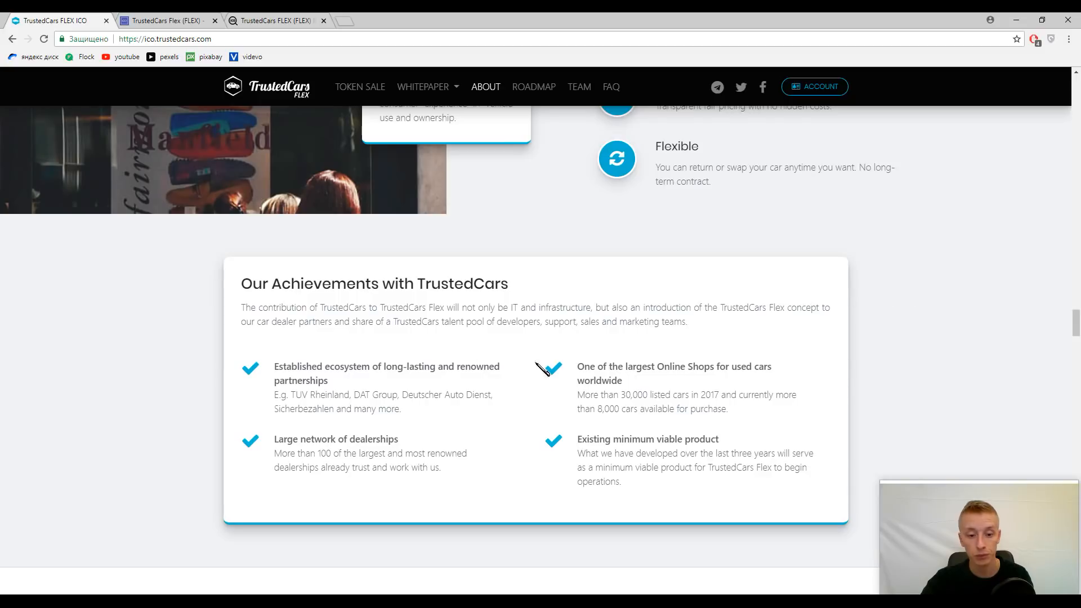
pyautogui.moveTo(646, 363)
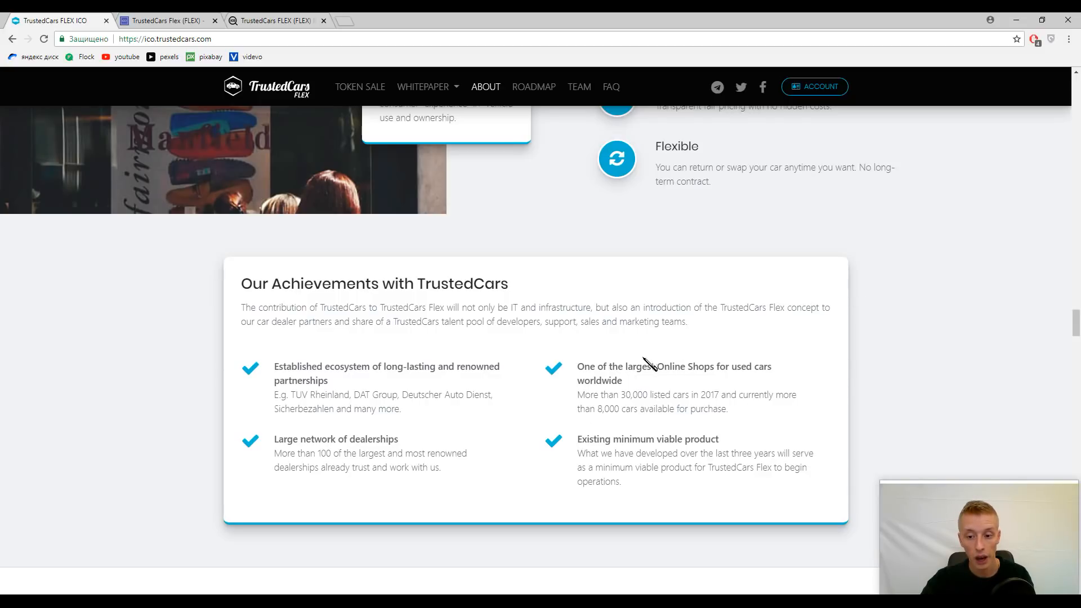
pyautogui.moveTo(776, 338)
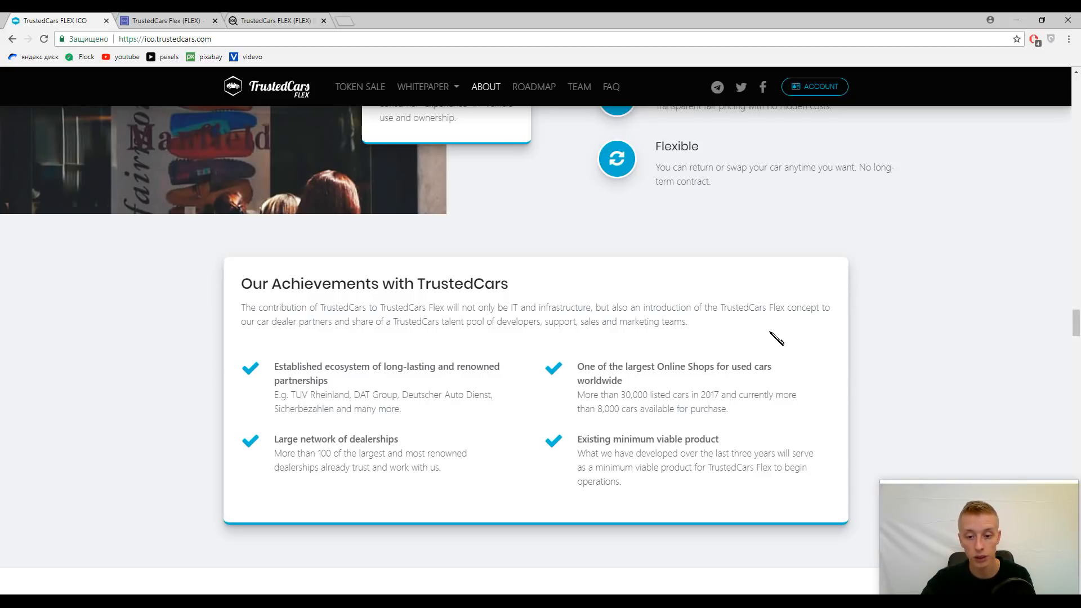
pyautogui.moveTo(922, 284)
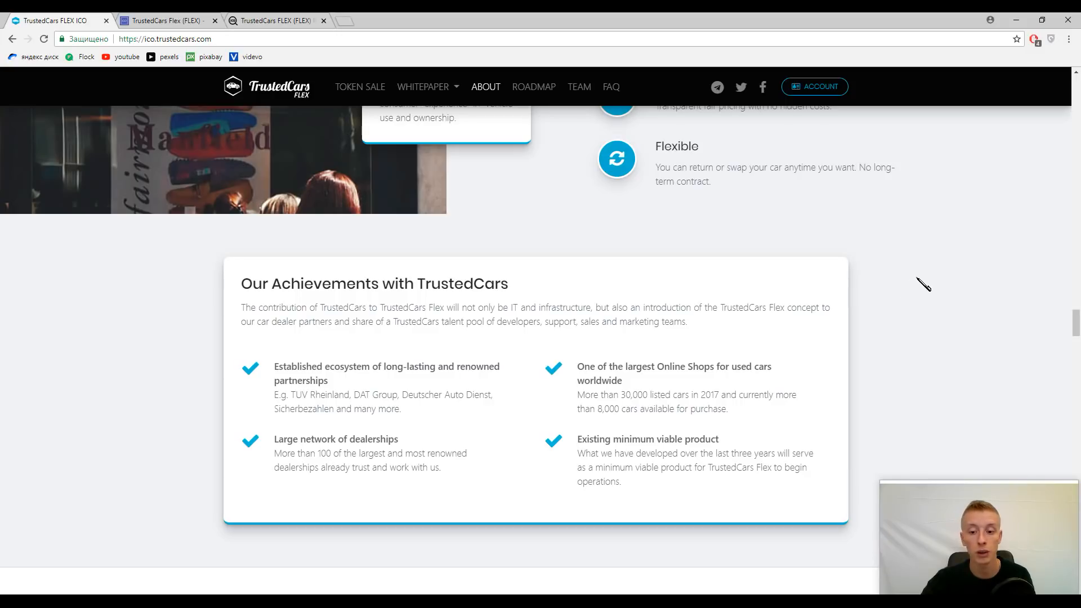
pyautogui.moveTo(952, 253)
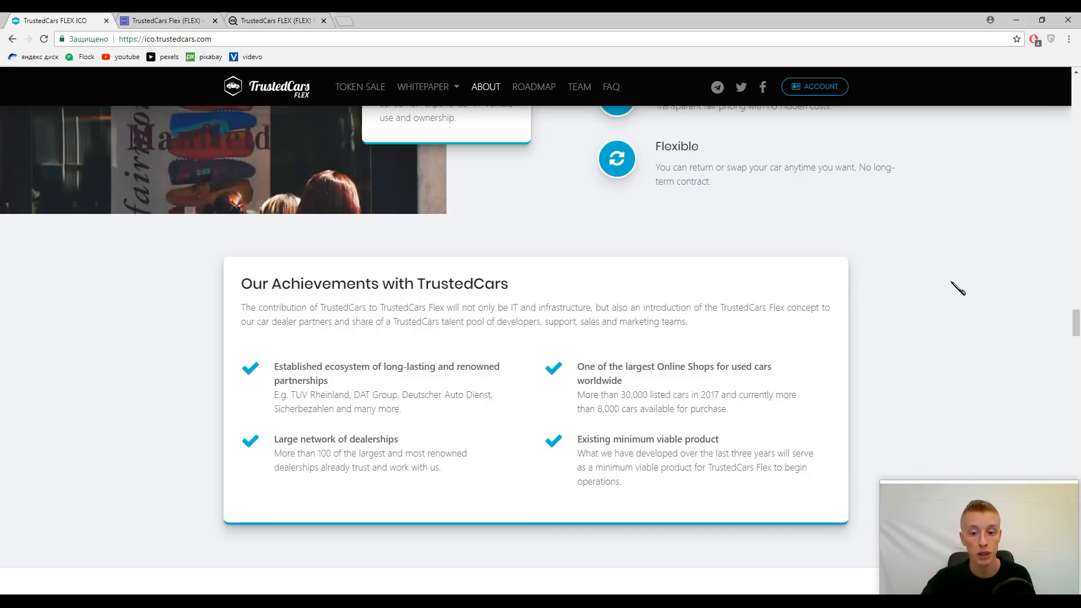
pyautogui.scroll(3)
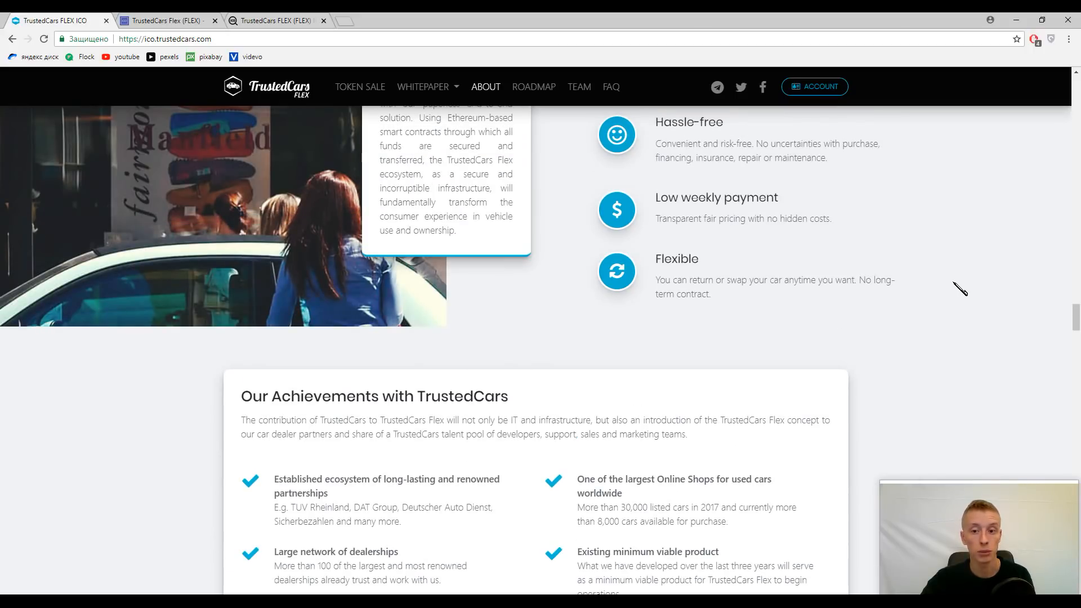
pyautogui.moveTo(965, 290)
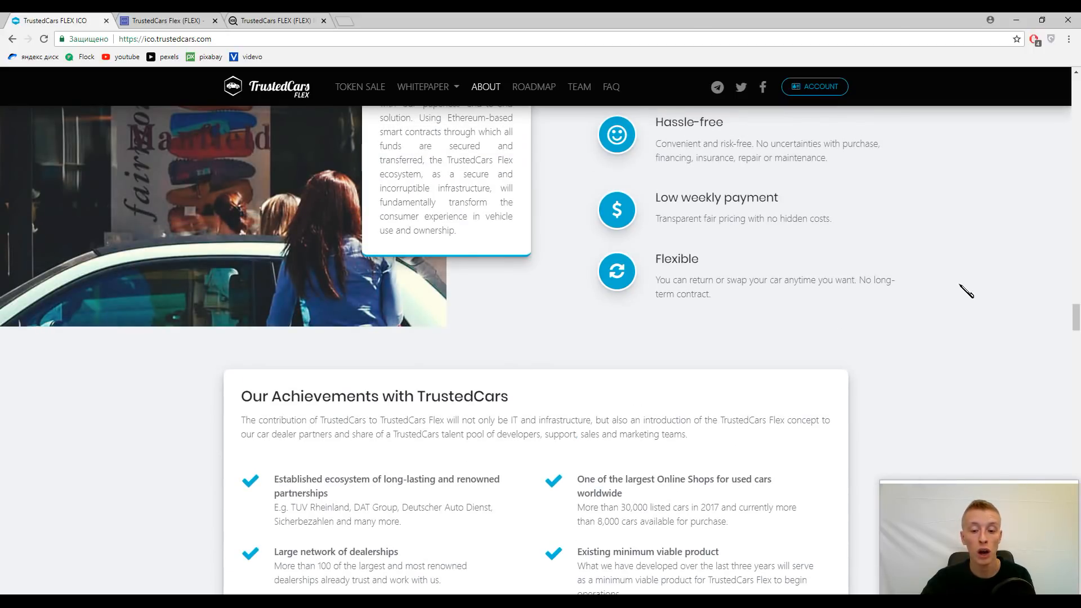
pyautogui.moveTo(974, 292)
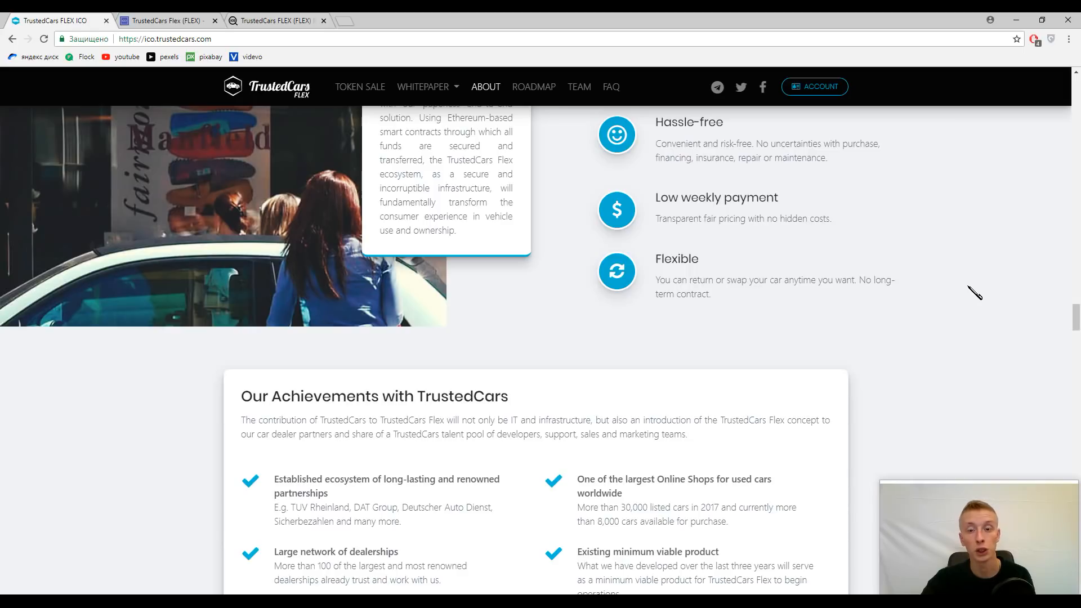
pyautogui.scroll(-3)
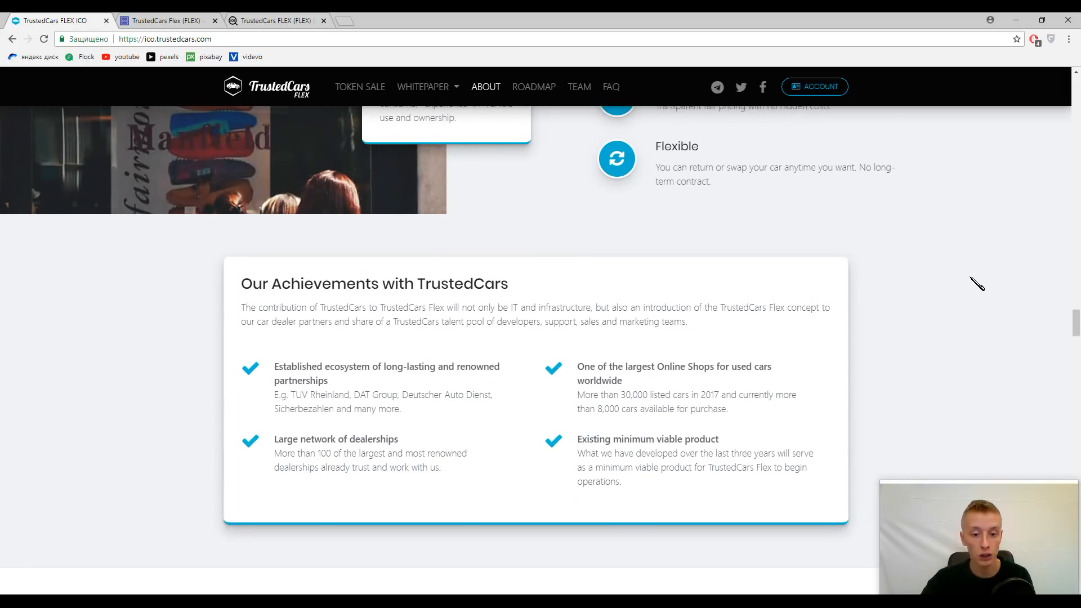
pyautogui.scroll(-3)
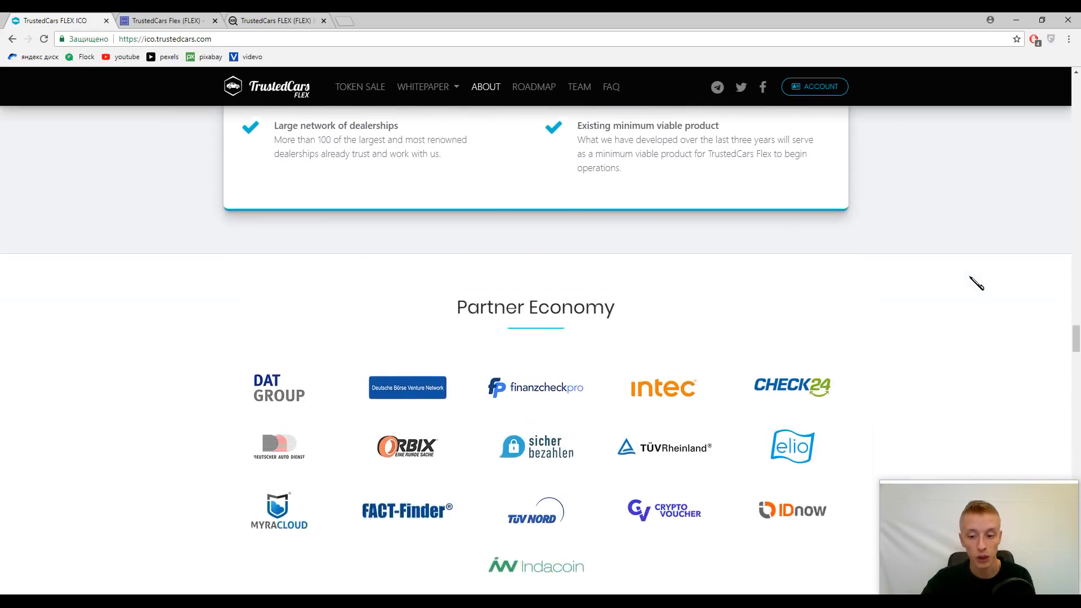
# Step: Scroll through the FLEX token Overview and Details (price, minimum pledge, hard and soft cap) to Distribution
pyautogui.scroll(3)
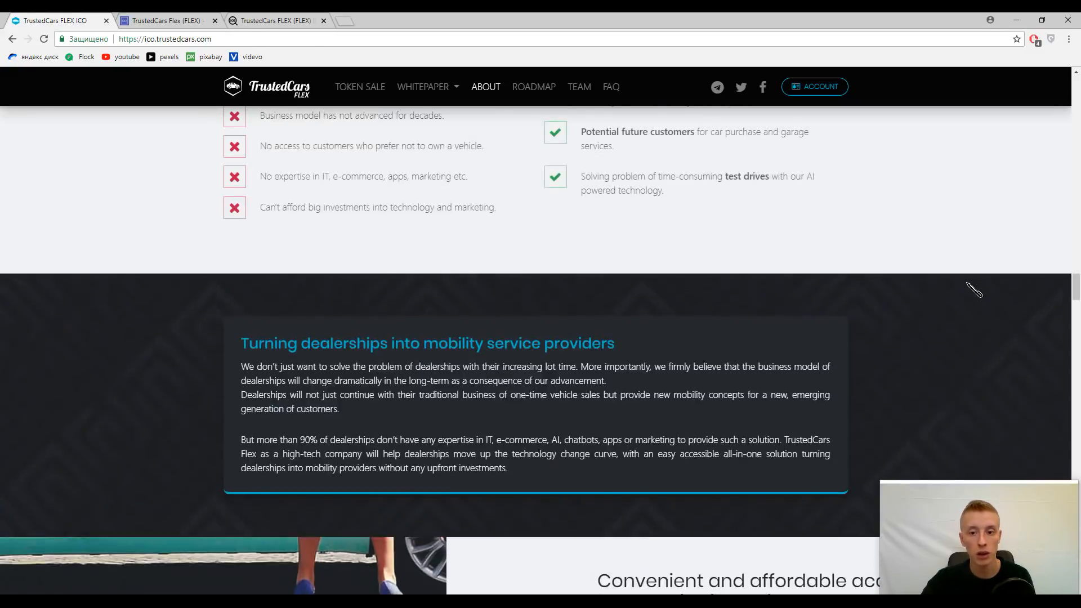
pyautogui.scroll(-3)
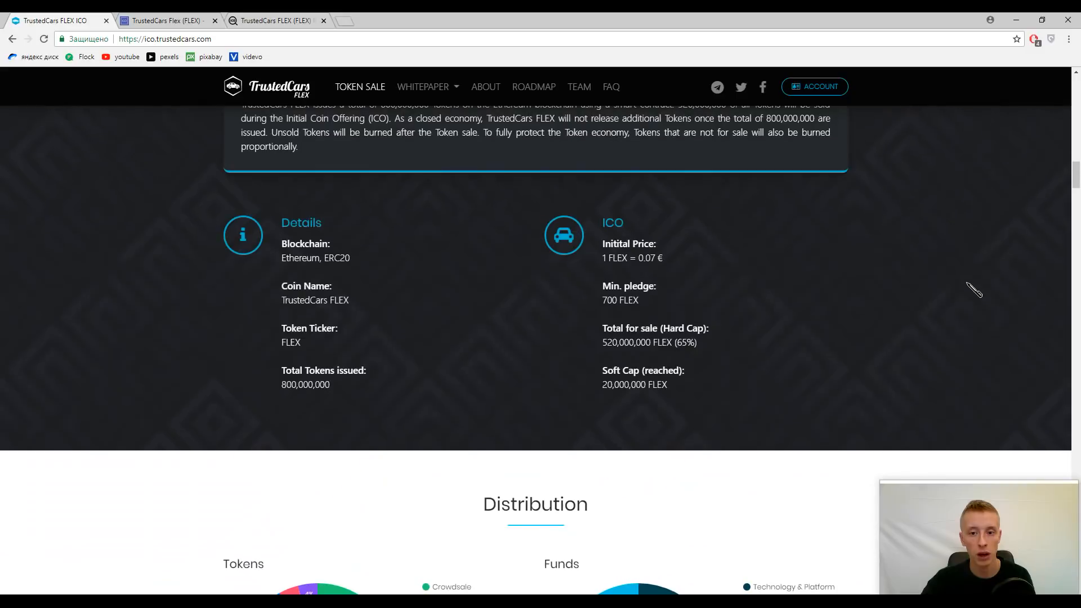
pyautogui.scroll(3)
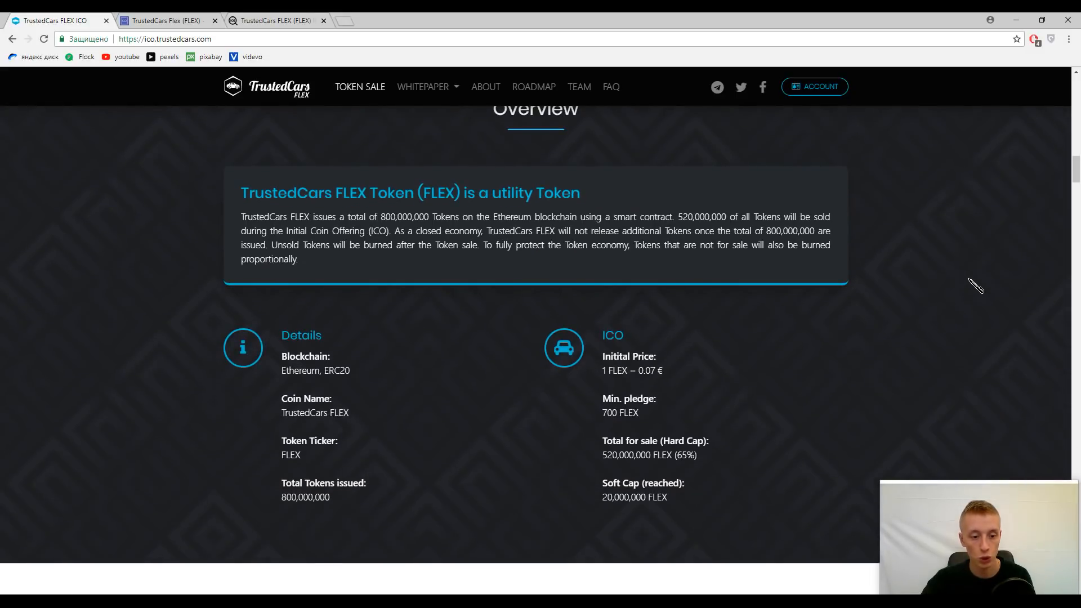
pyautogui.moveTo(854, 376)
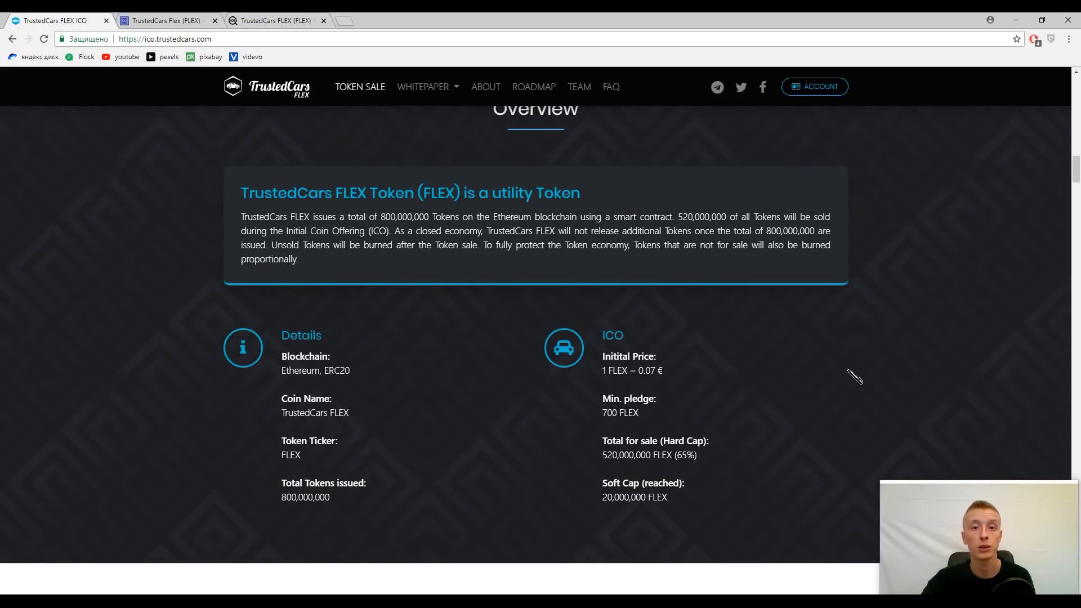
pyautogui.moveTo(841, 366)
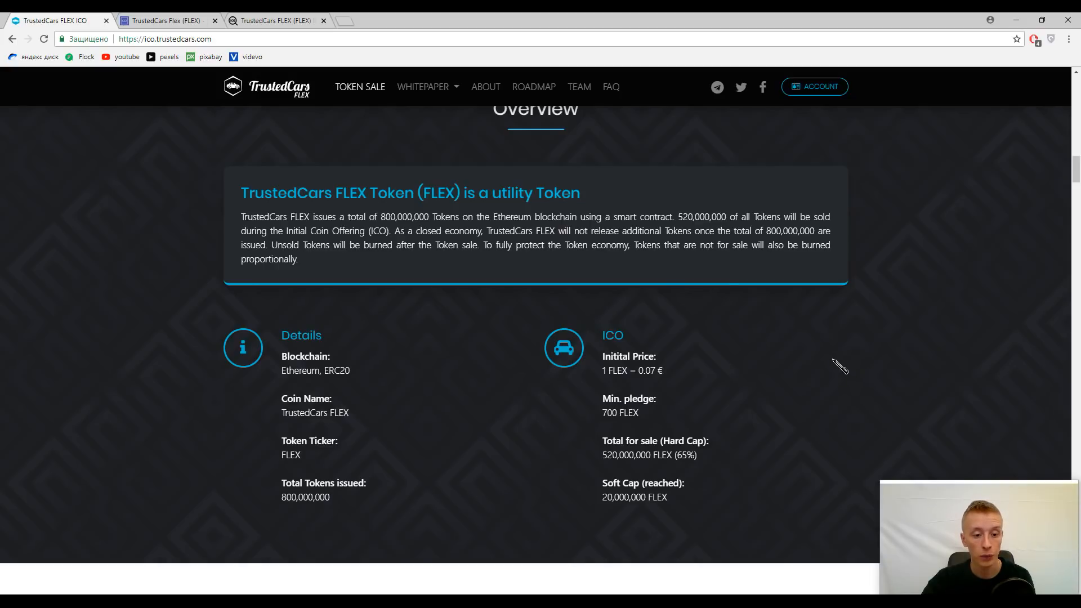
pyautogui.moveTo(819, 337)
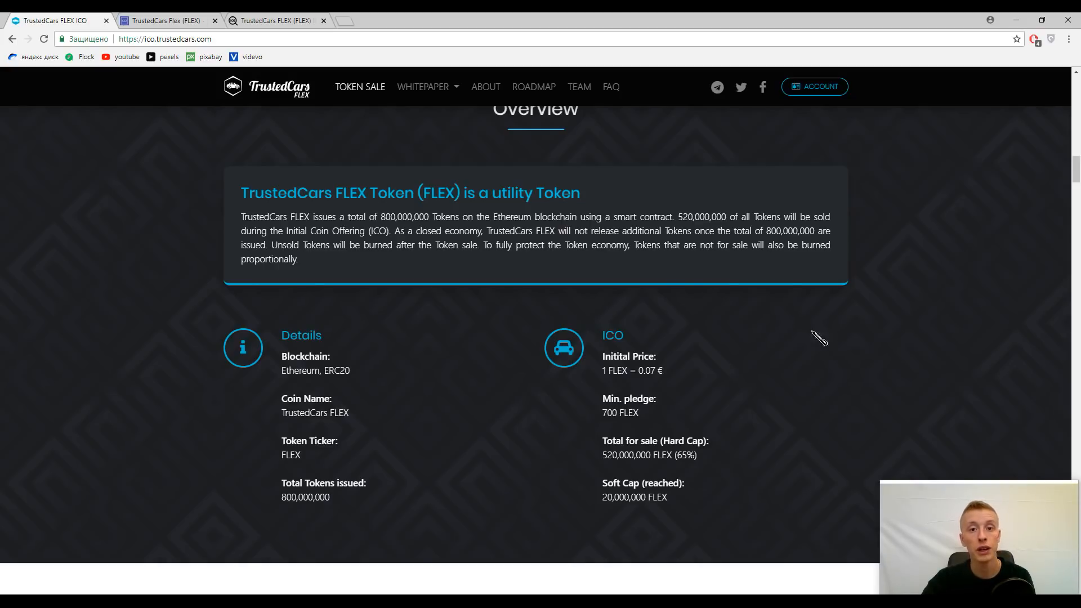
pyautogui.moveTo(782, 328)
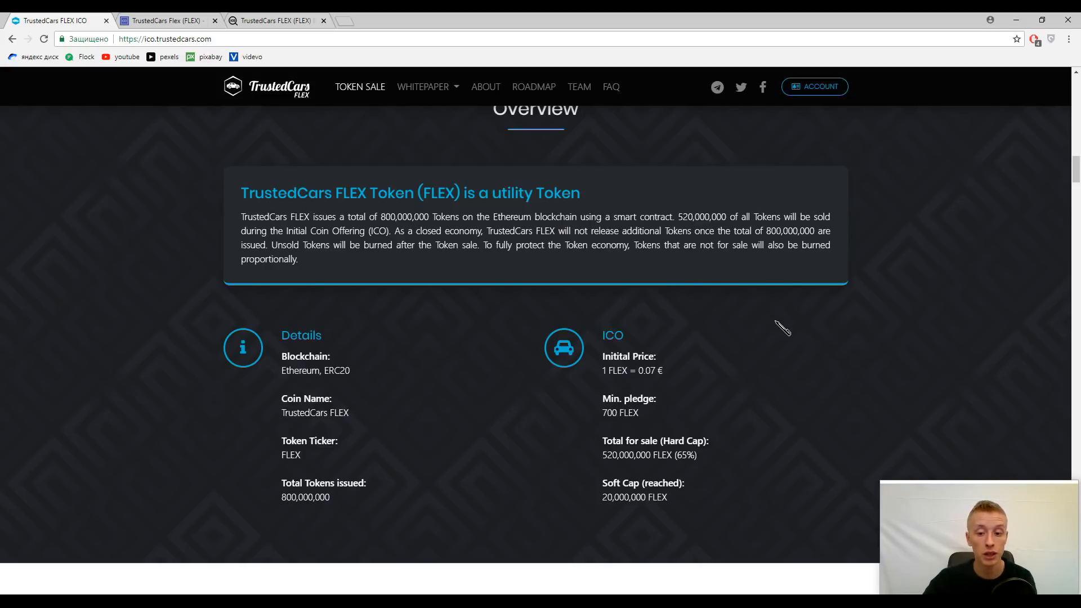
pyautogui.moveTo(804, 311)
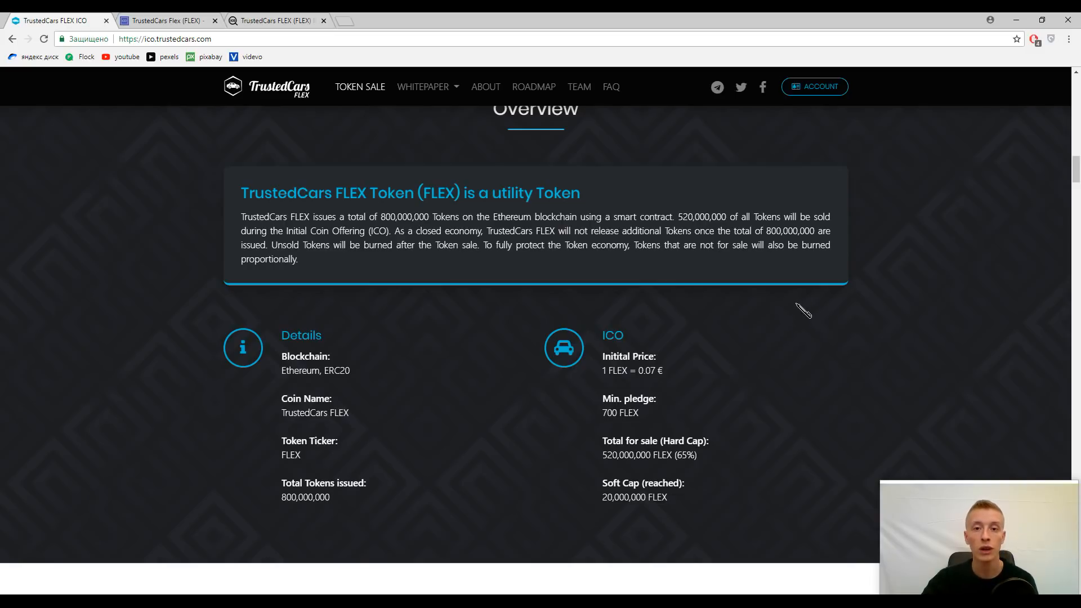
pyautogui.moveTo(802, 303)
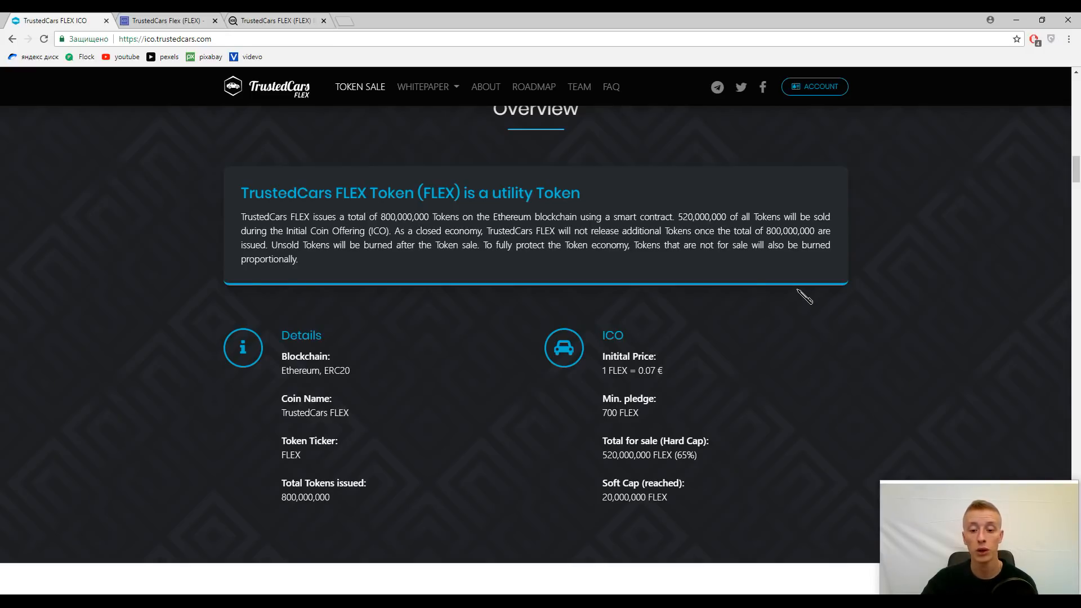
pyautogui.moveTo(806, 287)
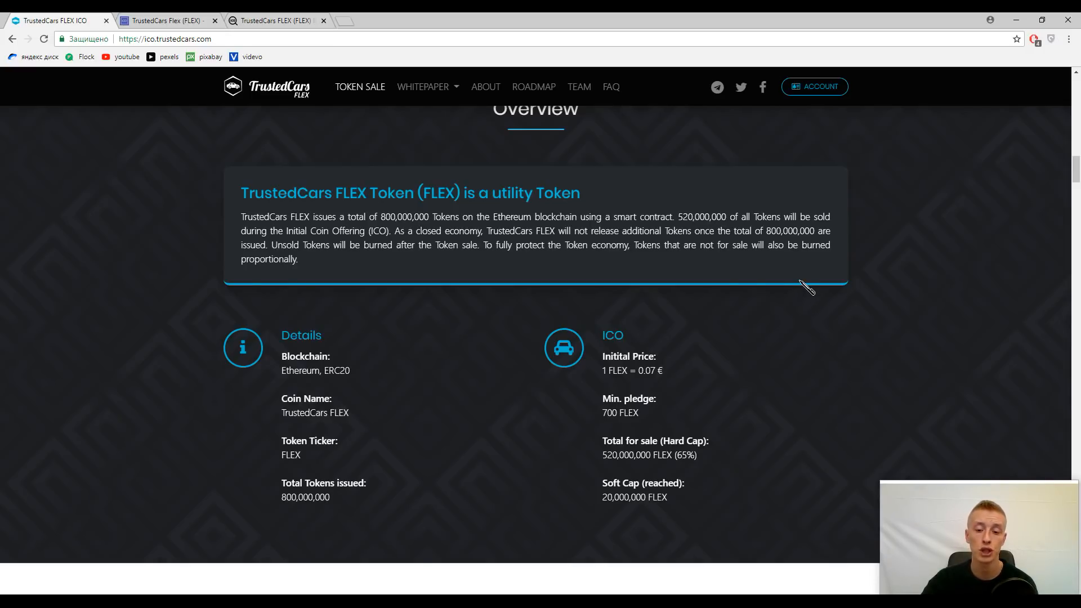
pyautogui.moveTo(818, 285)
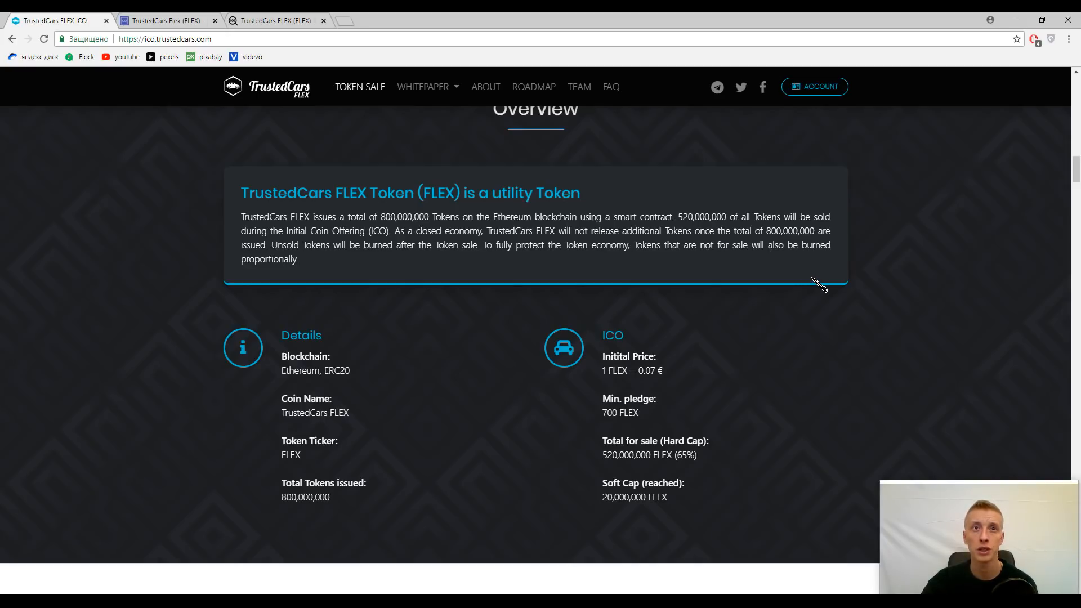
pyautogui.moveTo(813, 278)
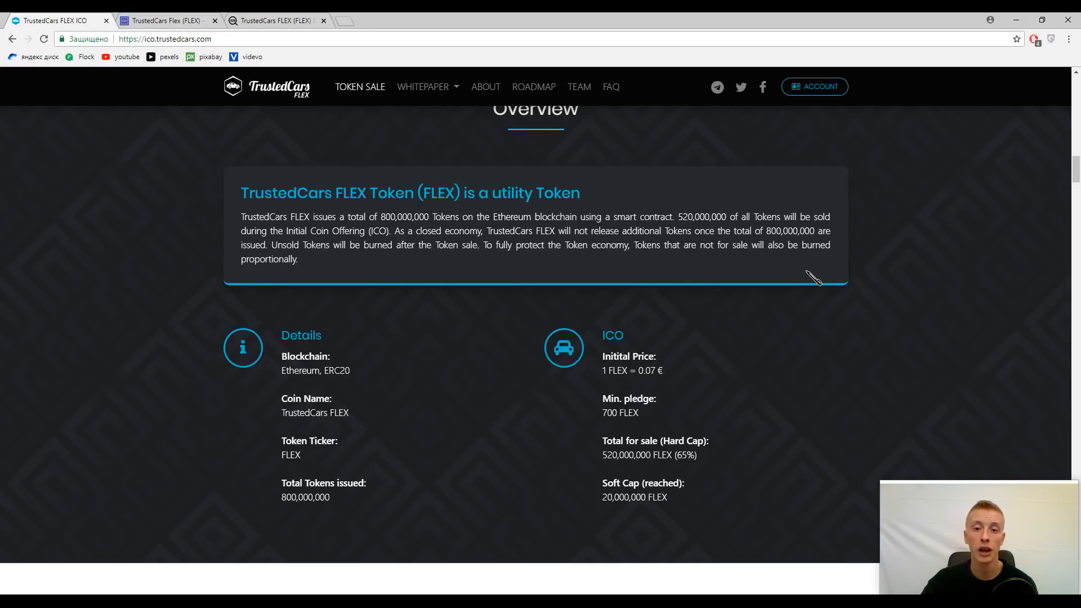
pyautogui.moveTo(799, 327)
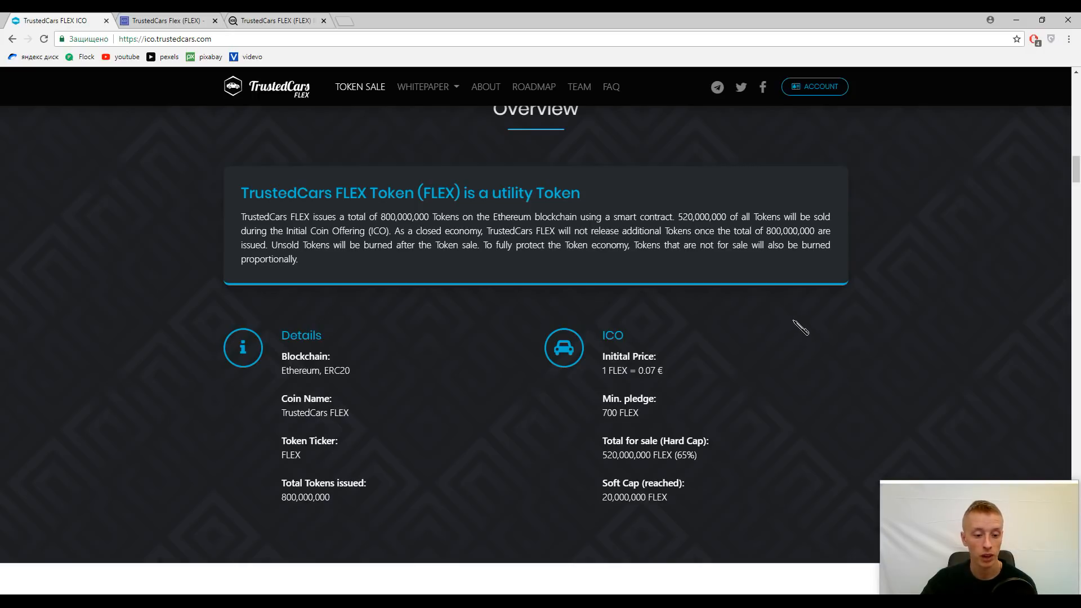
pyautogui.moveTo(802, 326)
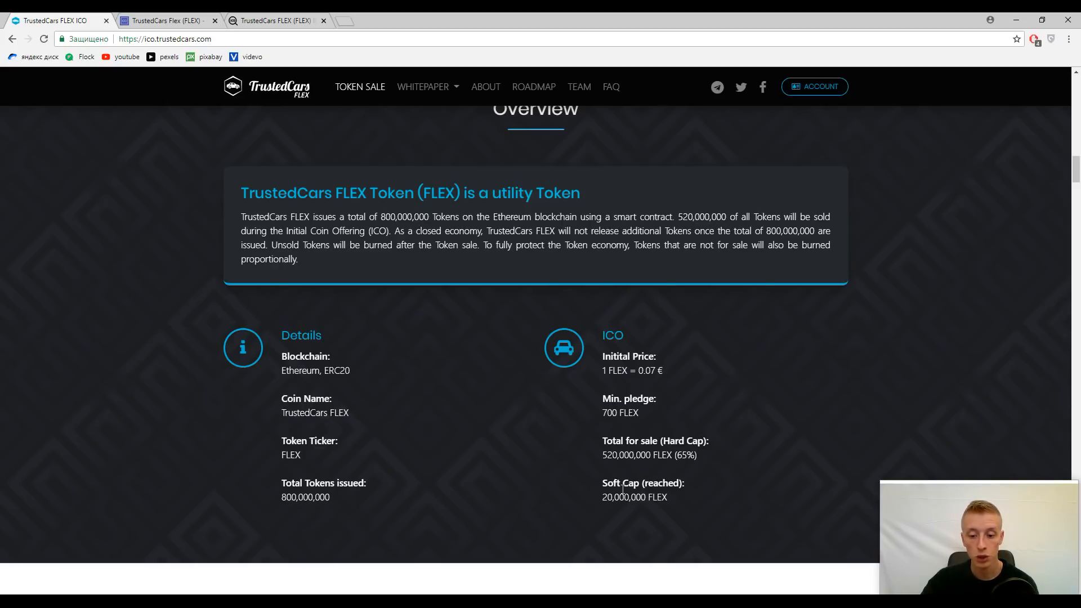
pyautogui.moveTo(564, 445)
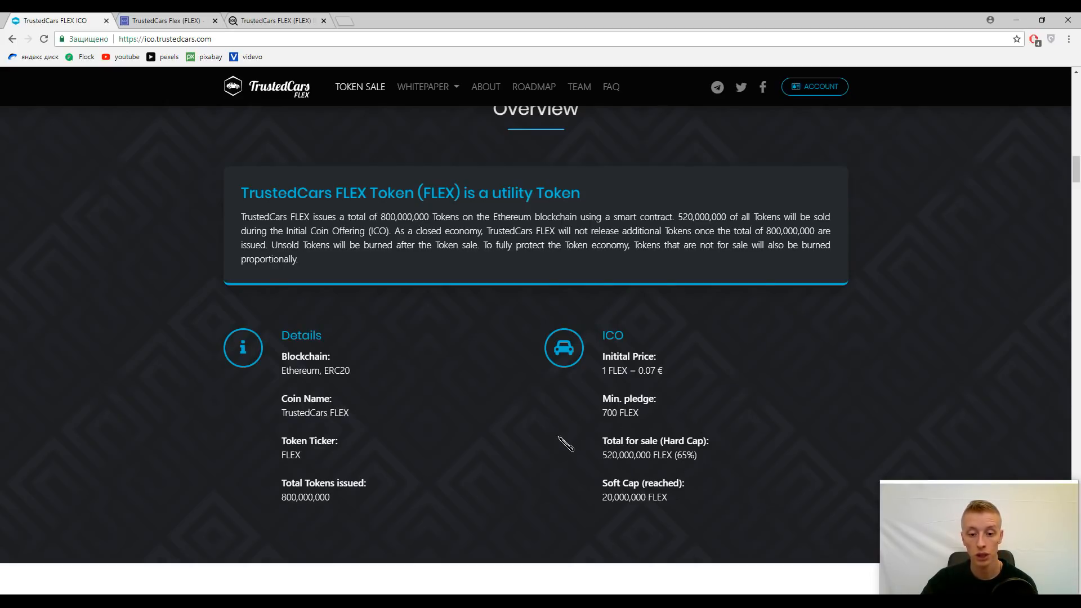
pyautogui.scroll(-3)
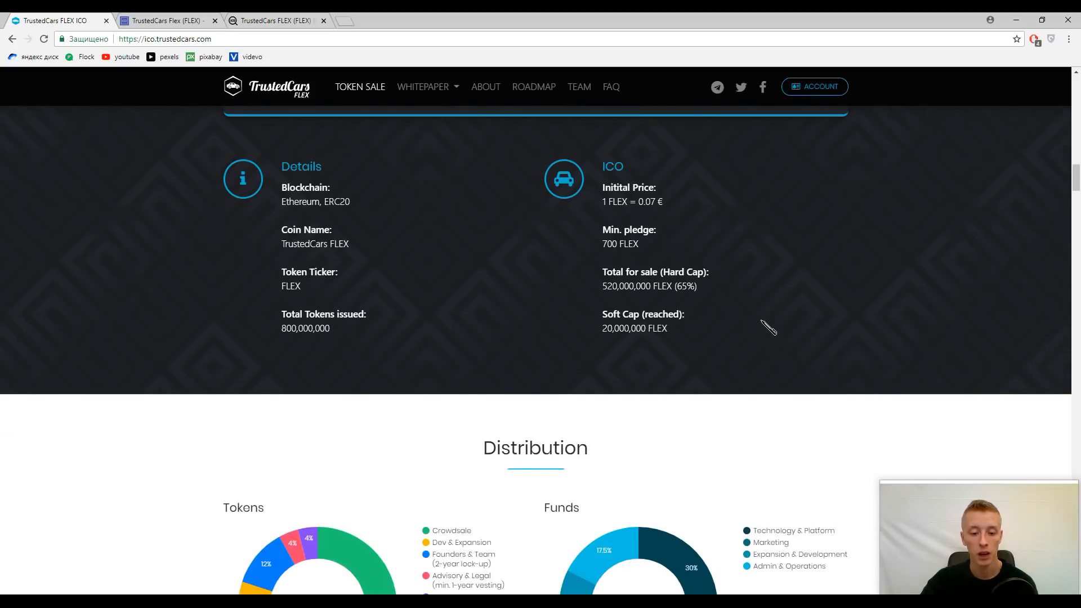
# Step: Scroll the ICObench TrustedCars Flex listing to its price, soft cap, hard cap and restricted areas
pyautogui.scroll(-3)
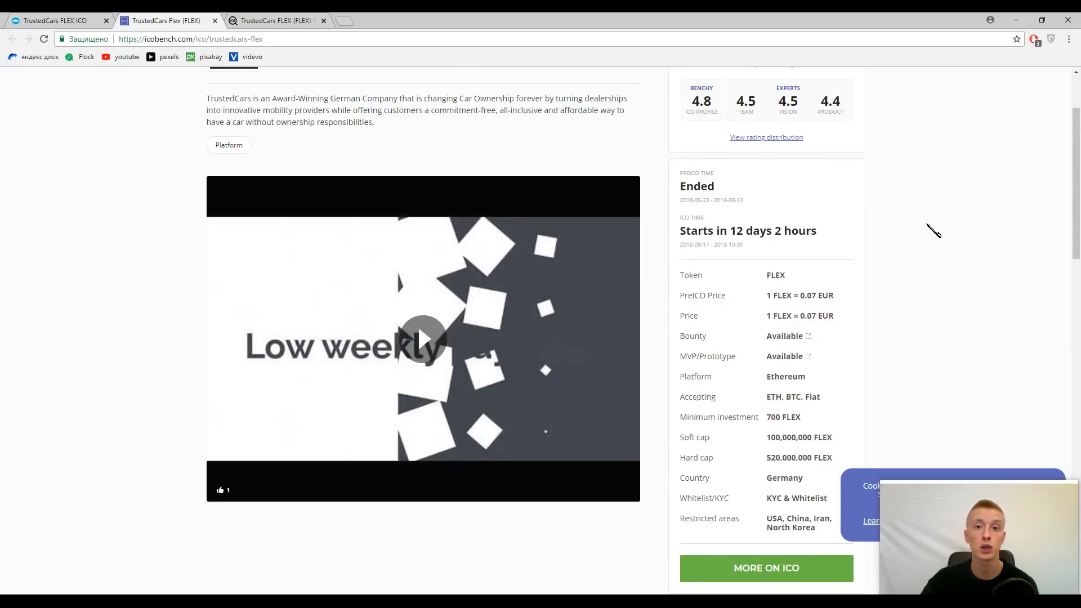
pyautogui.moveTo(941, 216)
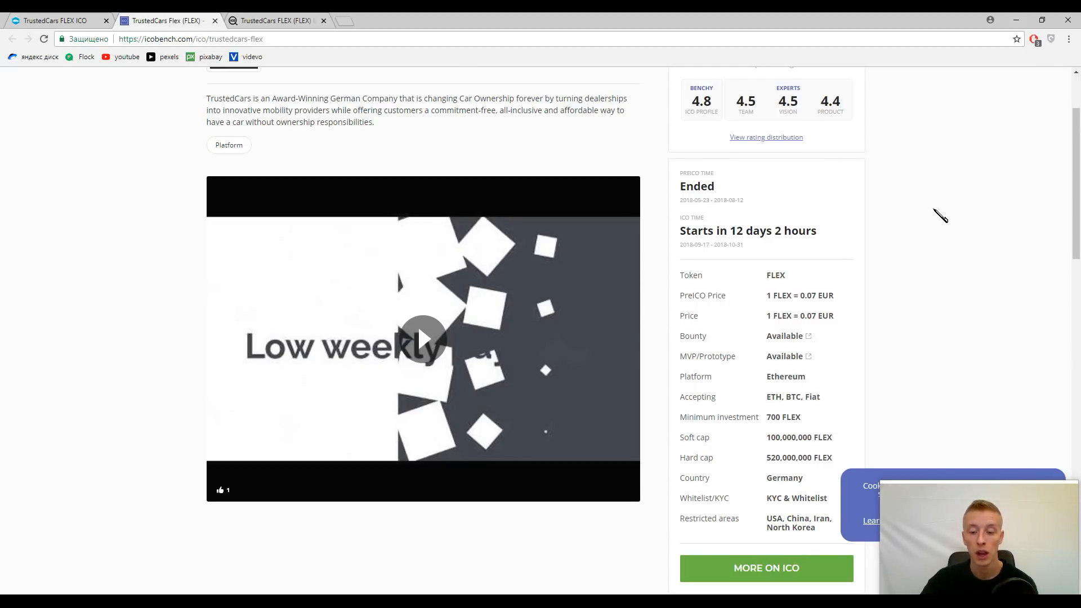
pyautogui.scroll(-3)
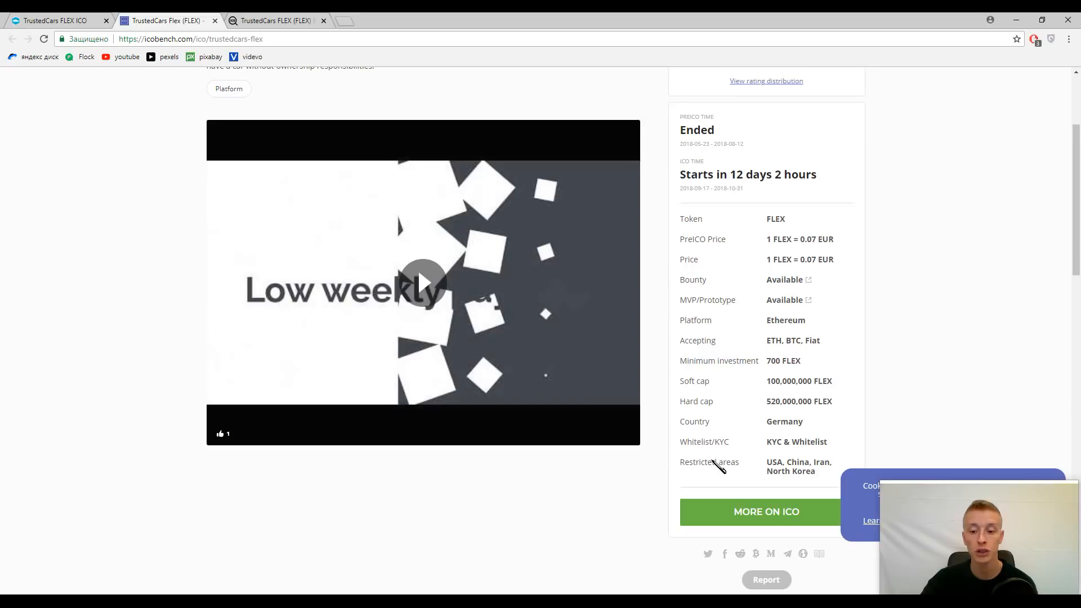
pyautogui.moveTo(1002, 224)
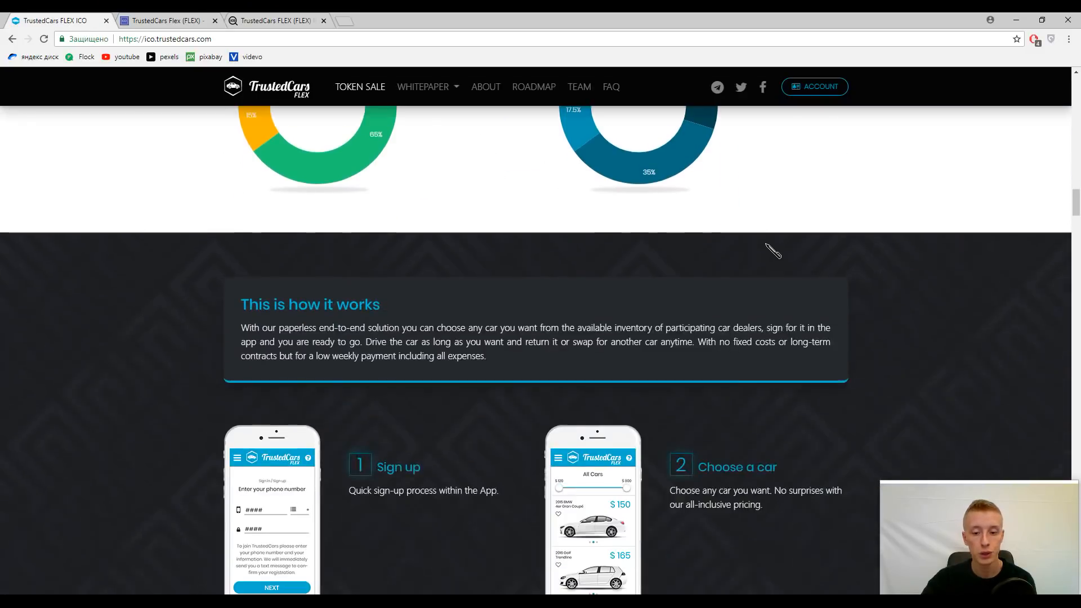
# Step: Scroll down through the How it works and Team sections
pyautogui.scroll(-3)
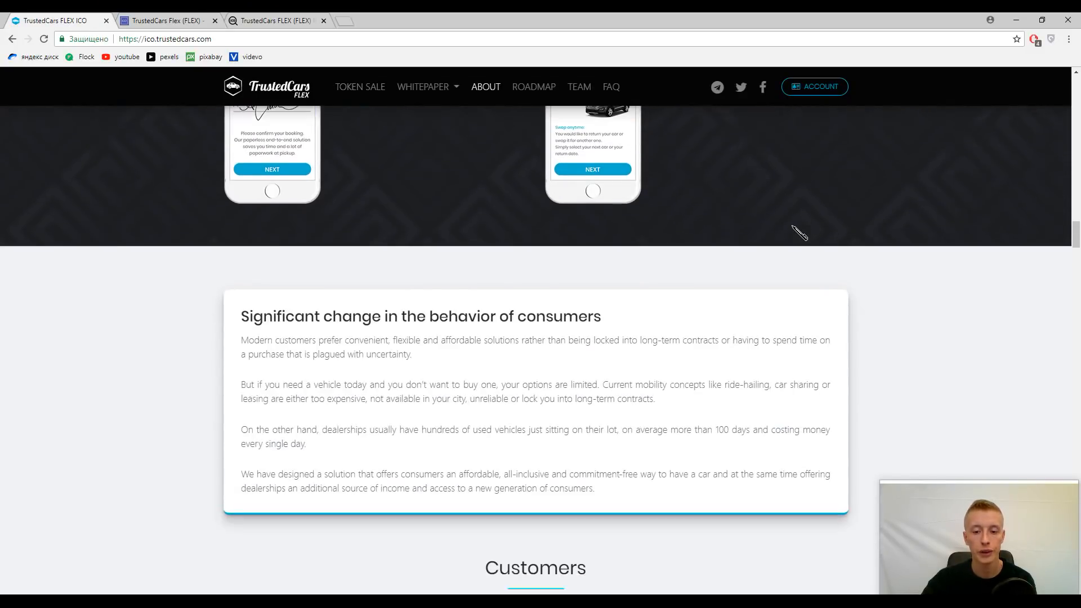
pyautogui.scroll(-3)
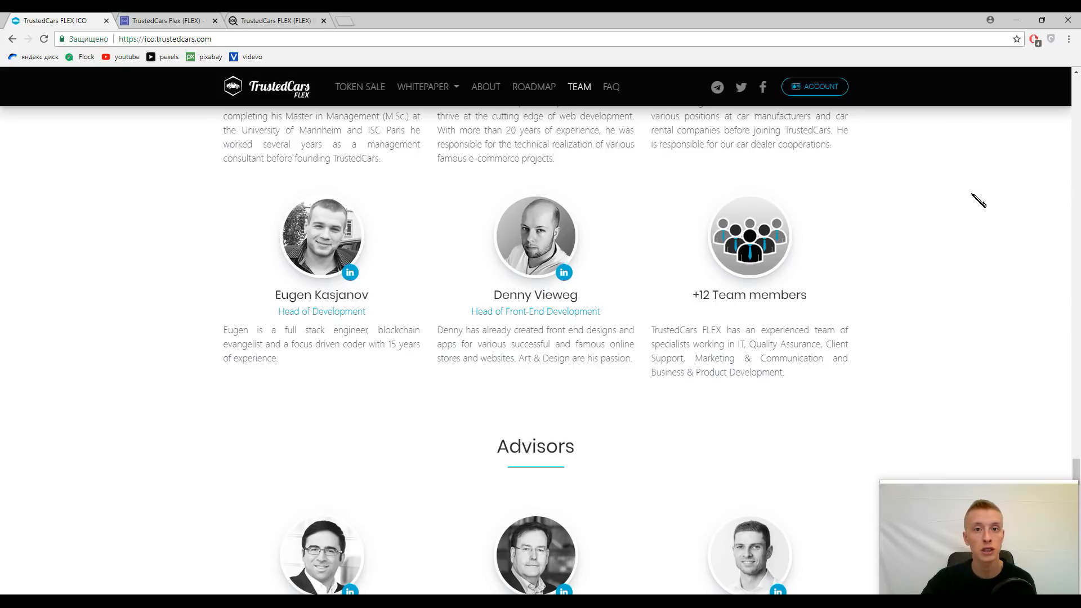
pyautogui.moveTo(984, 202)
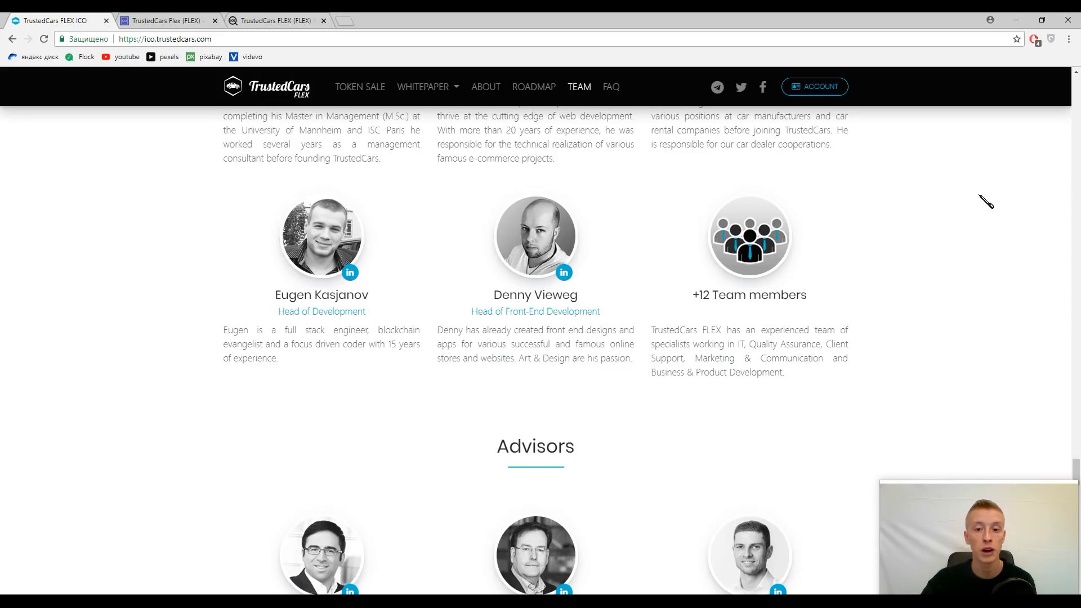
pyautogui.scroll(-3)
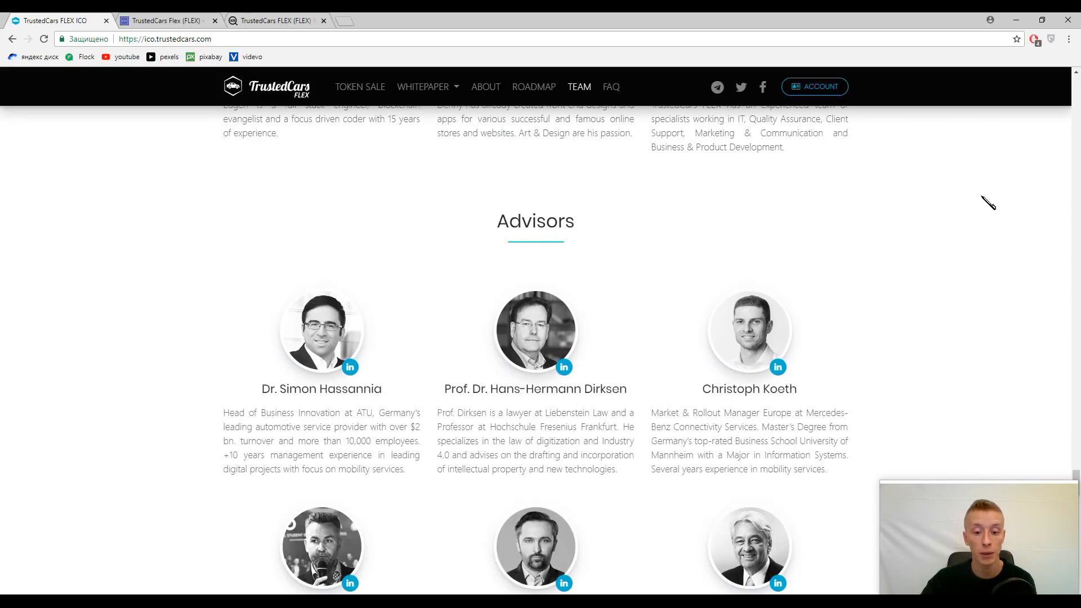
pyautogui.scroll(-3)
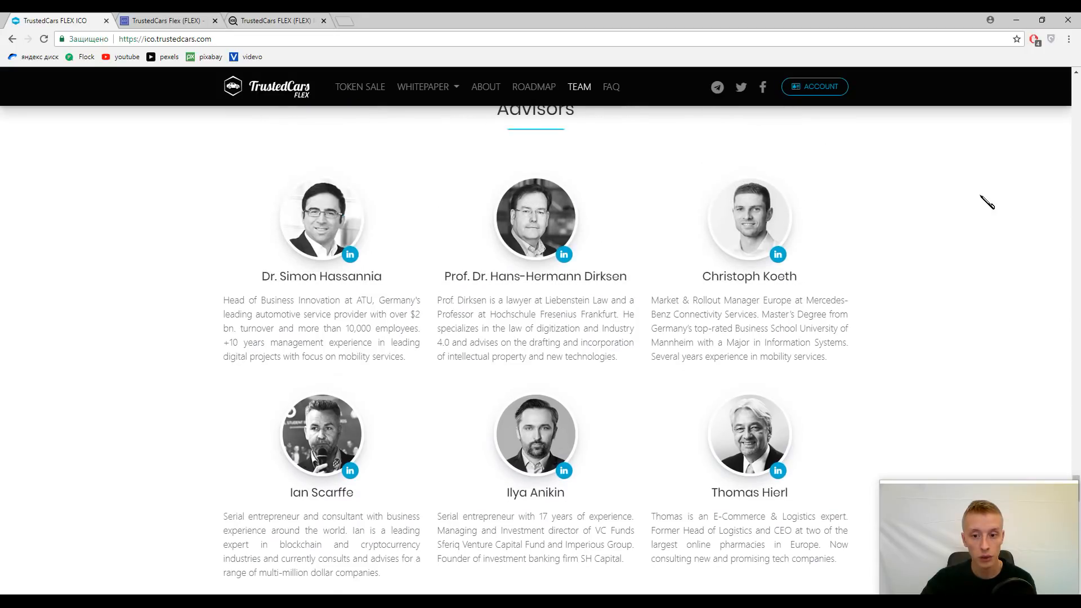
pyautogui.scroll(-3)
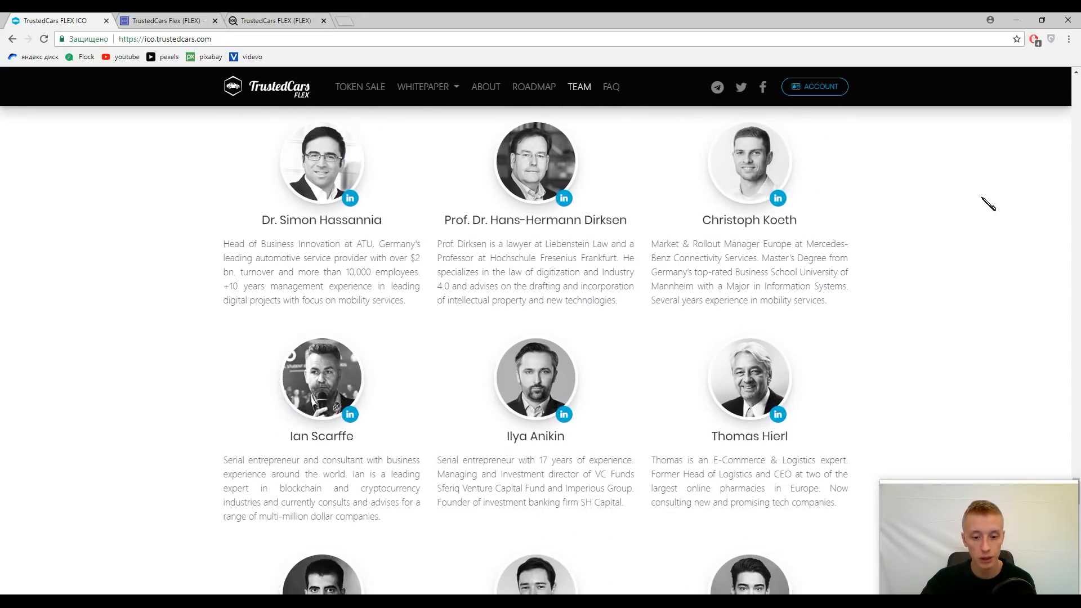
# Step: Continue to the Advisors section, from Dr. Simon Hassannia through Alexander Kohles
pyautogui.scroll(-3)
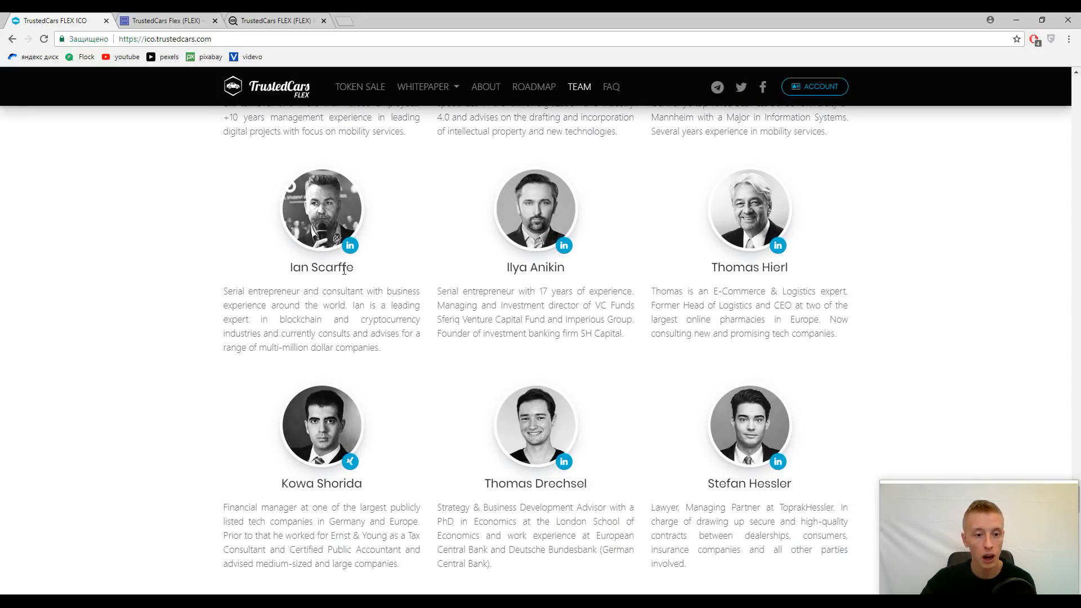
pyautogui.scroll(3)
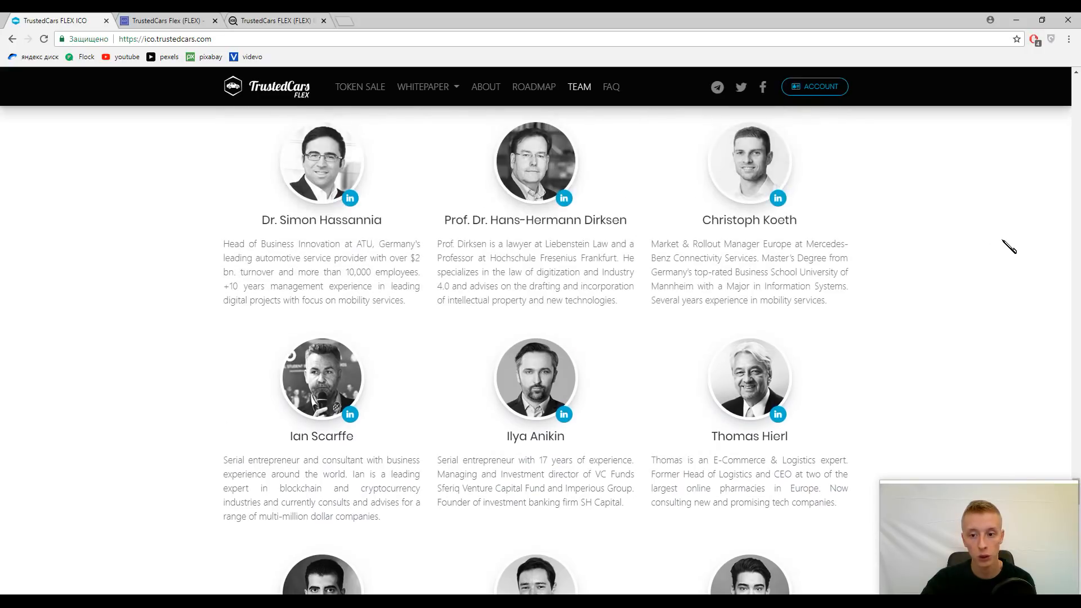
pyautogui.scroll(-3)
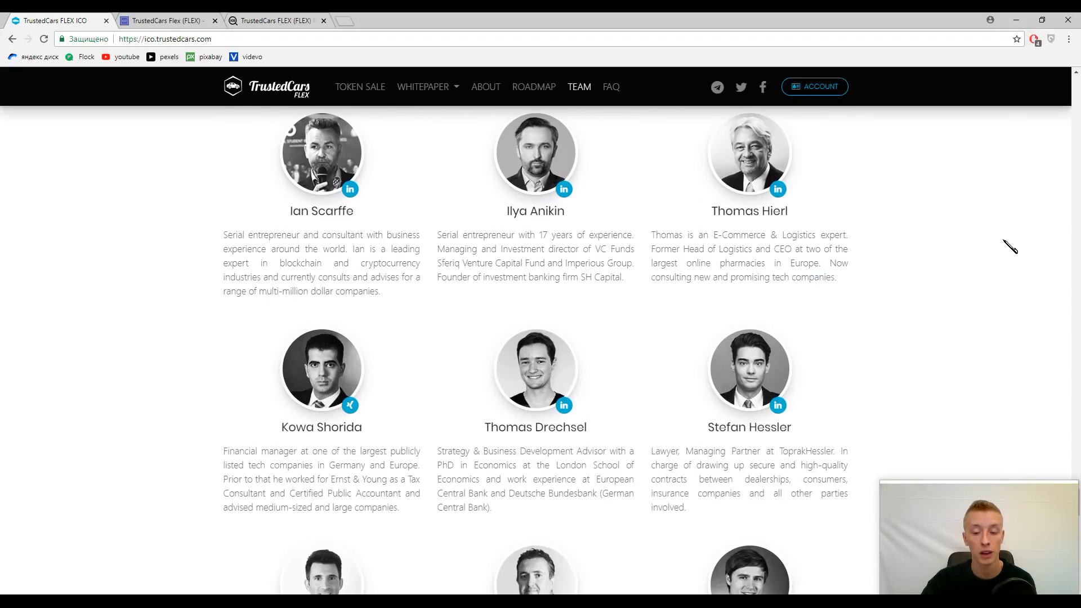
pyautogui.scroll(-3)
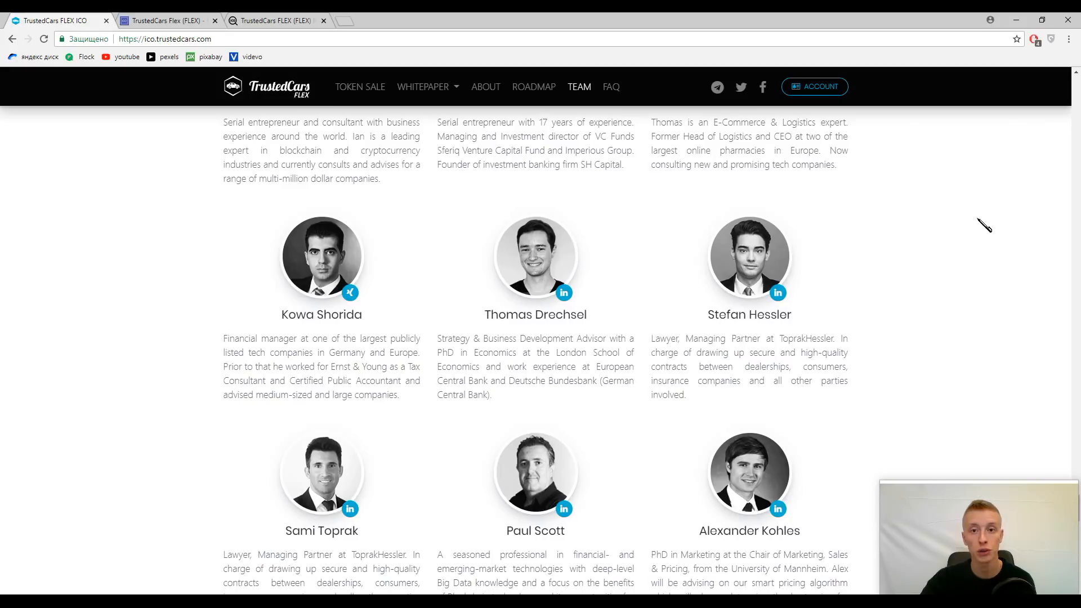
pyautogui.scroll(-3)
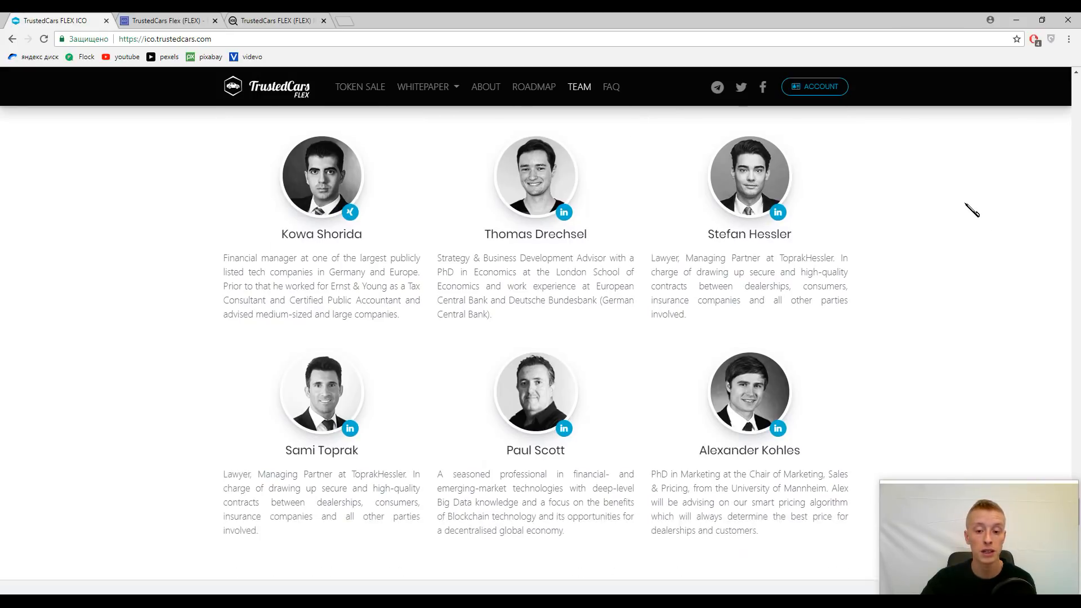
# Step: Scroll through the nineteen FAQ questions about tokens and purchases, then back to the FAQ heading
pyautogui.scroll(-3)
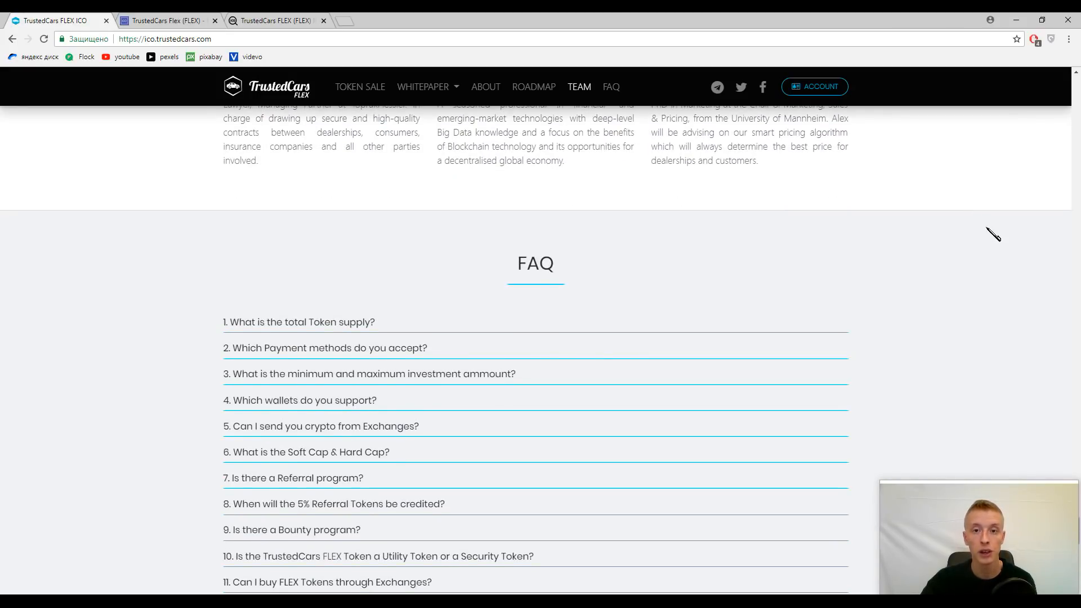
pyautogui.scroll(-3)
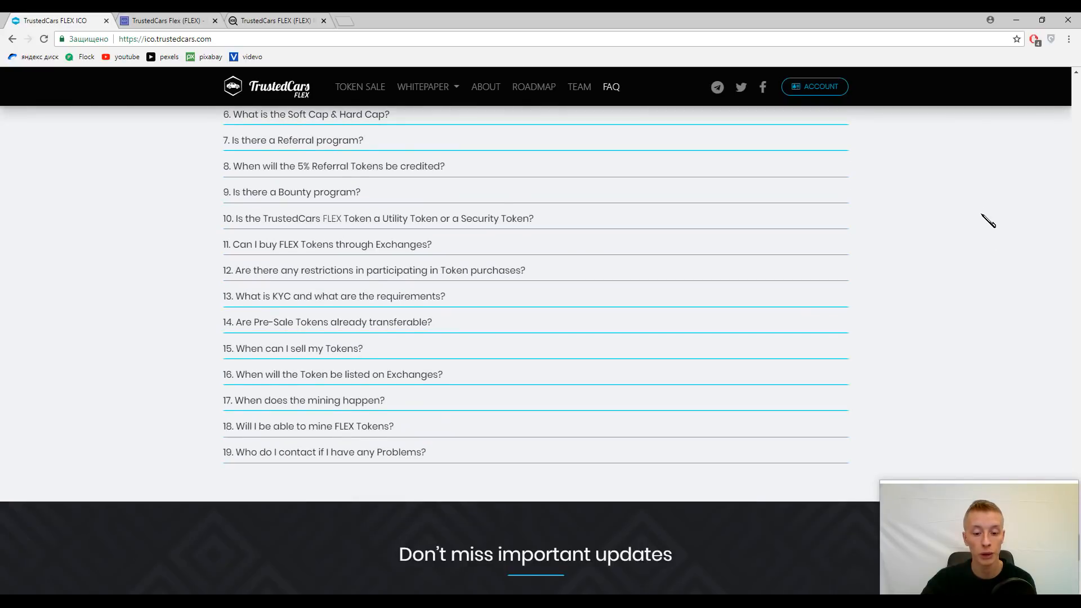
pyautogui.scroll(-3)
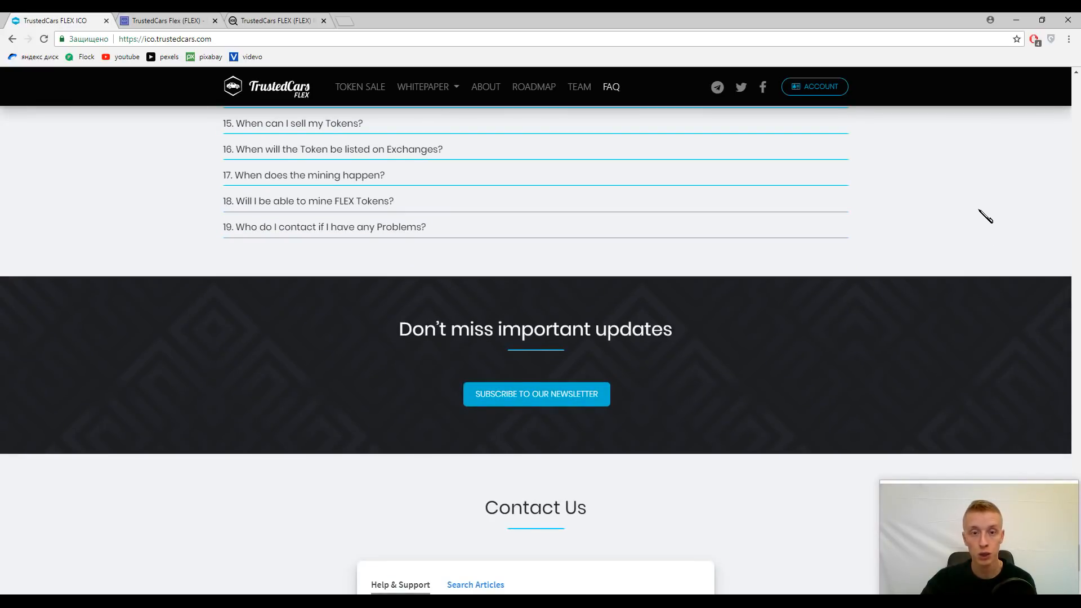
pyautogui.scroll(3)
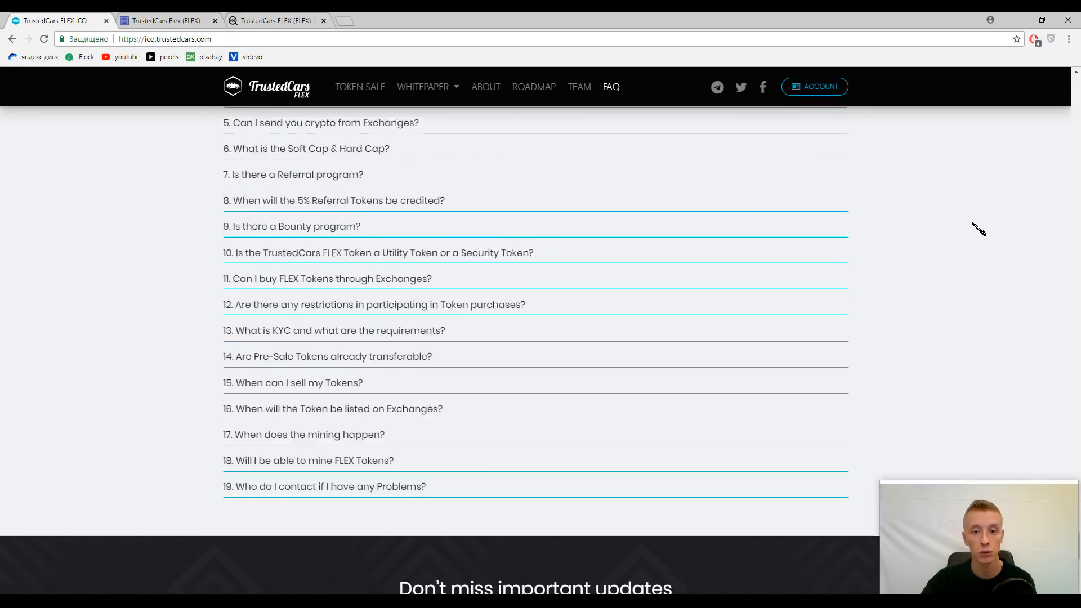
pyautogui.scroll(3)
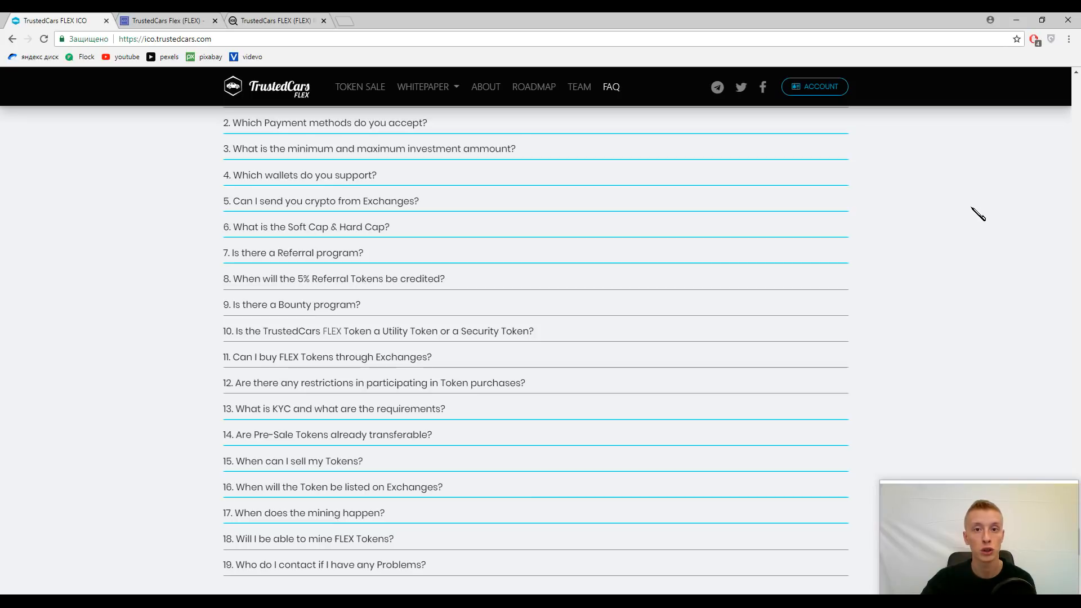
pyautogui.scroll(3)
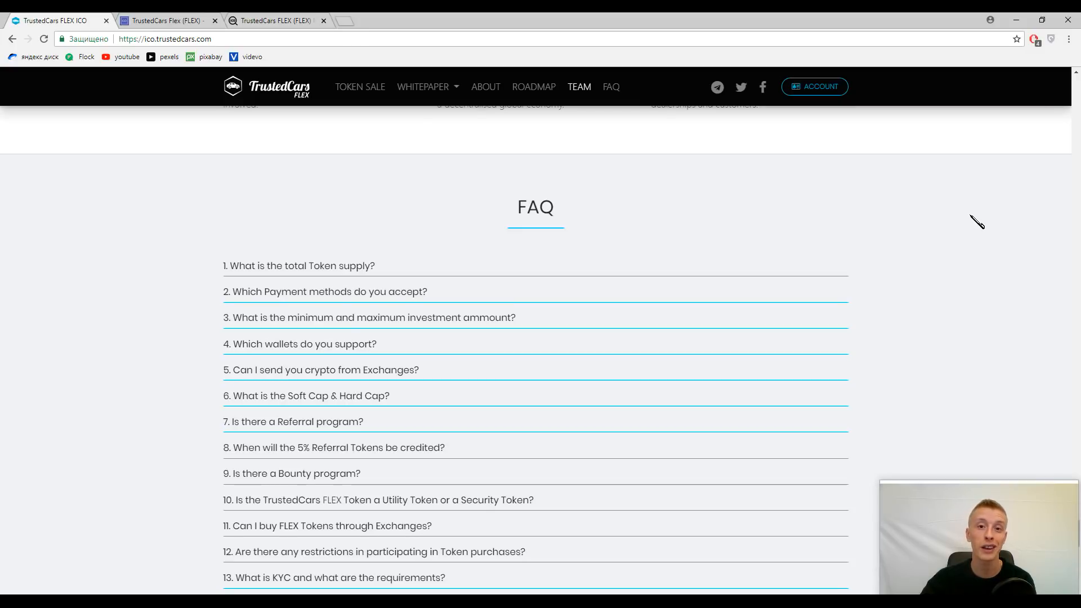
pyautogui.moveTo(984, 215)
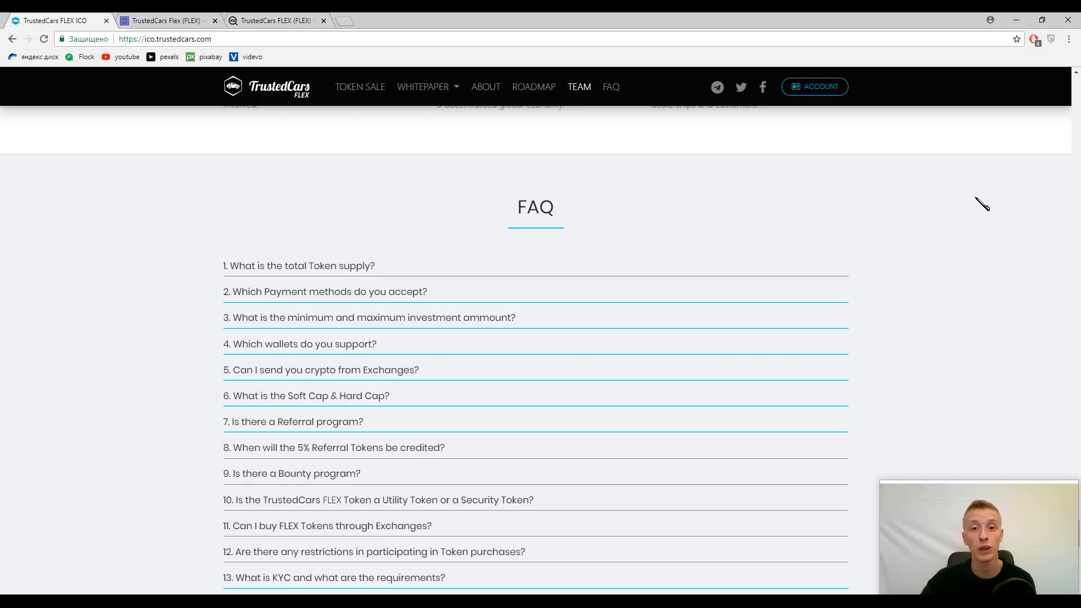
pyautogui.moveTo(990, 200)
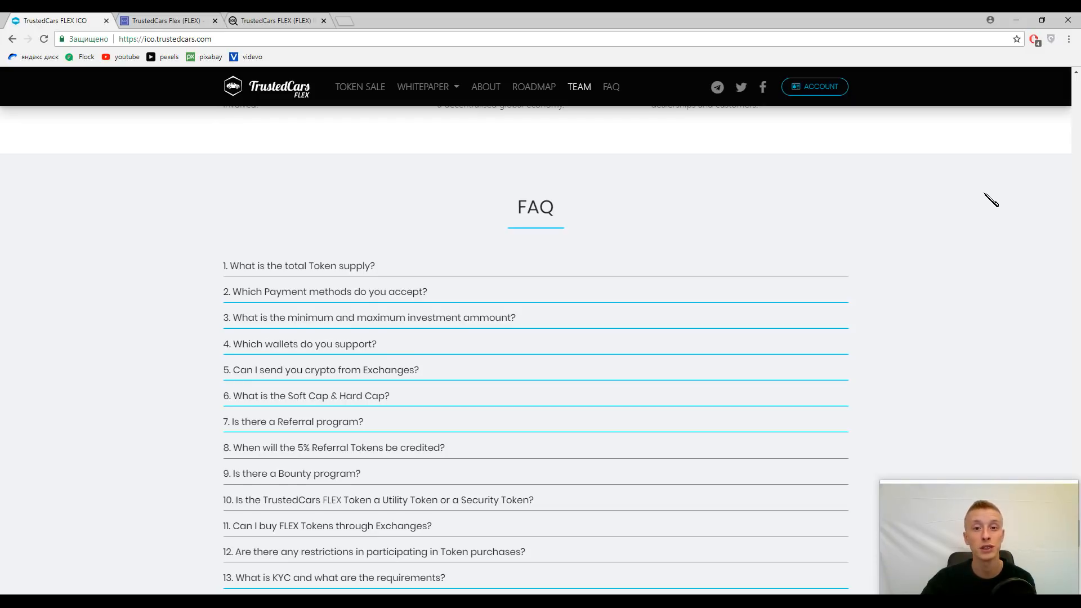
pyautogui.moveTo(960, 197)
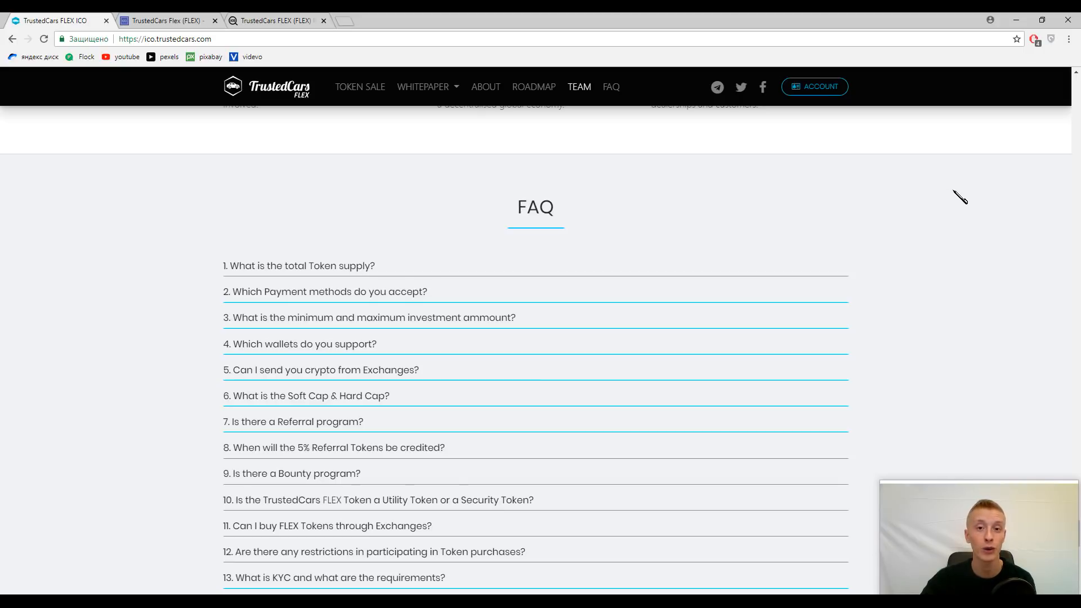
pyautogui.moveTo(982, 221)
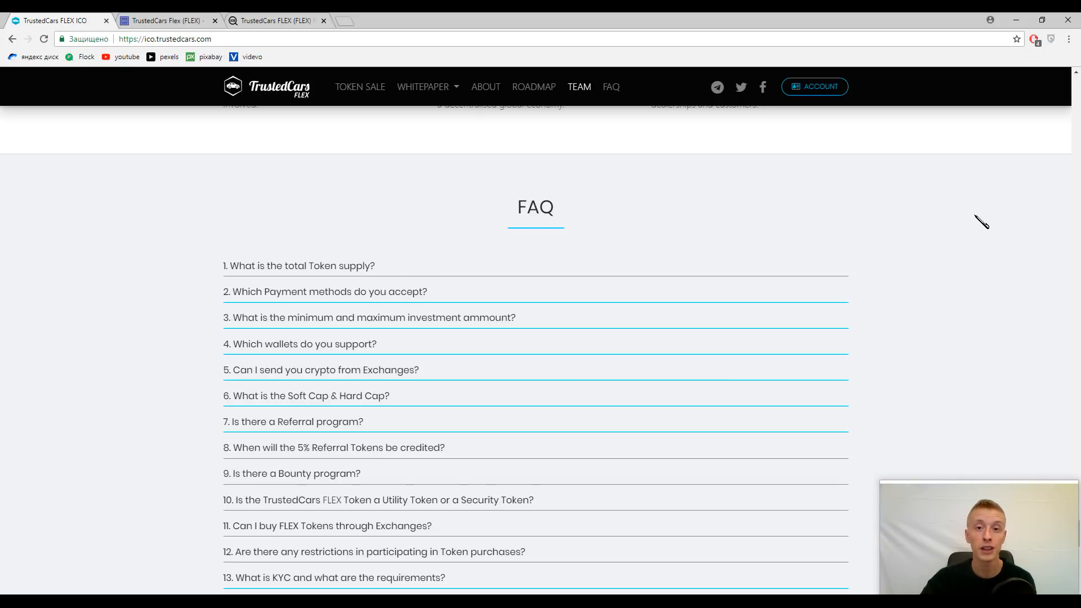